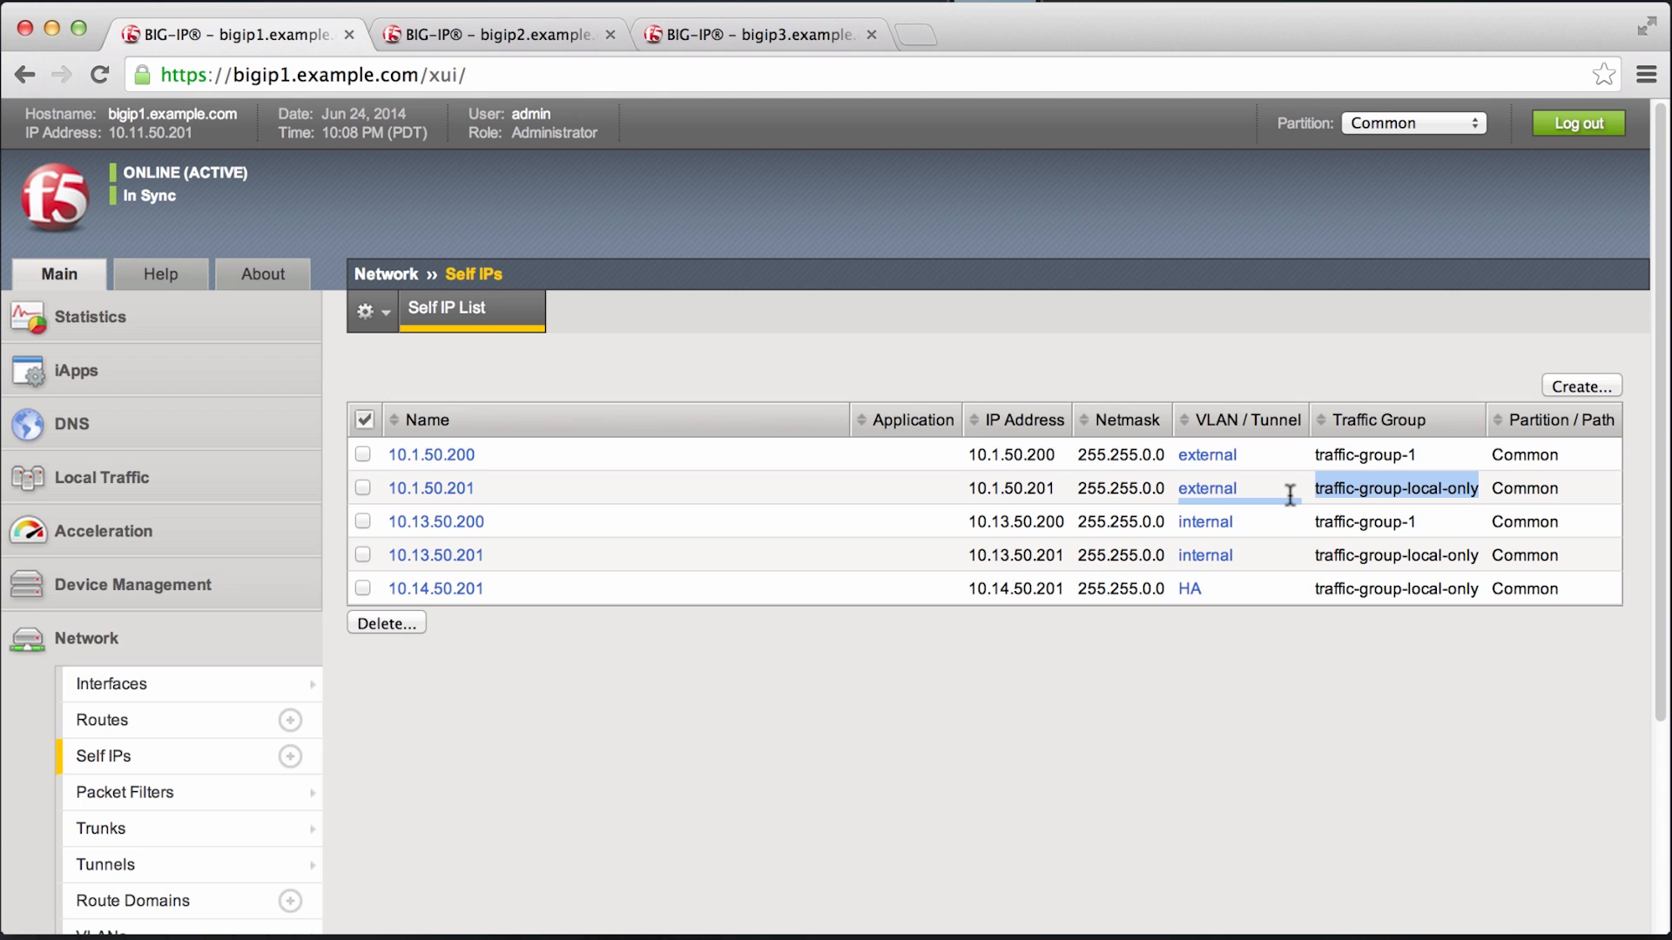
mouse_move(1414, 388)
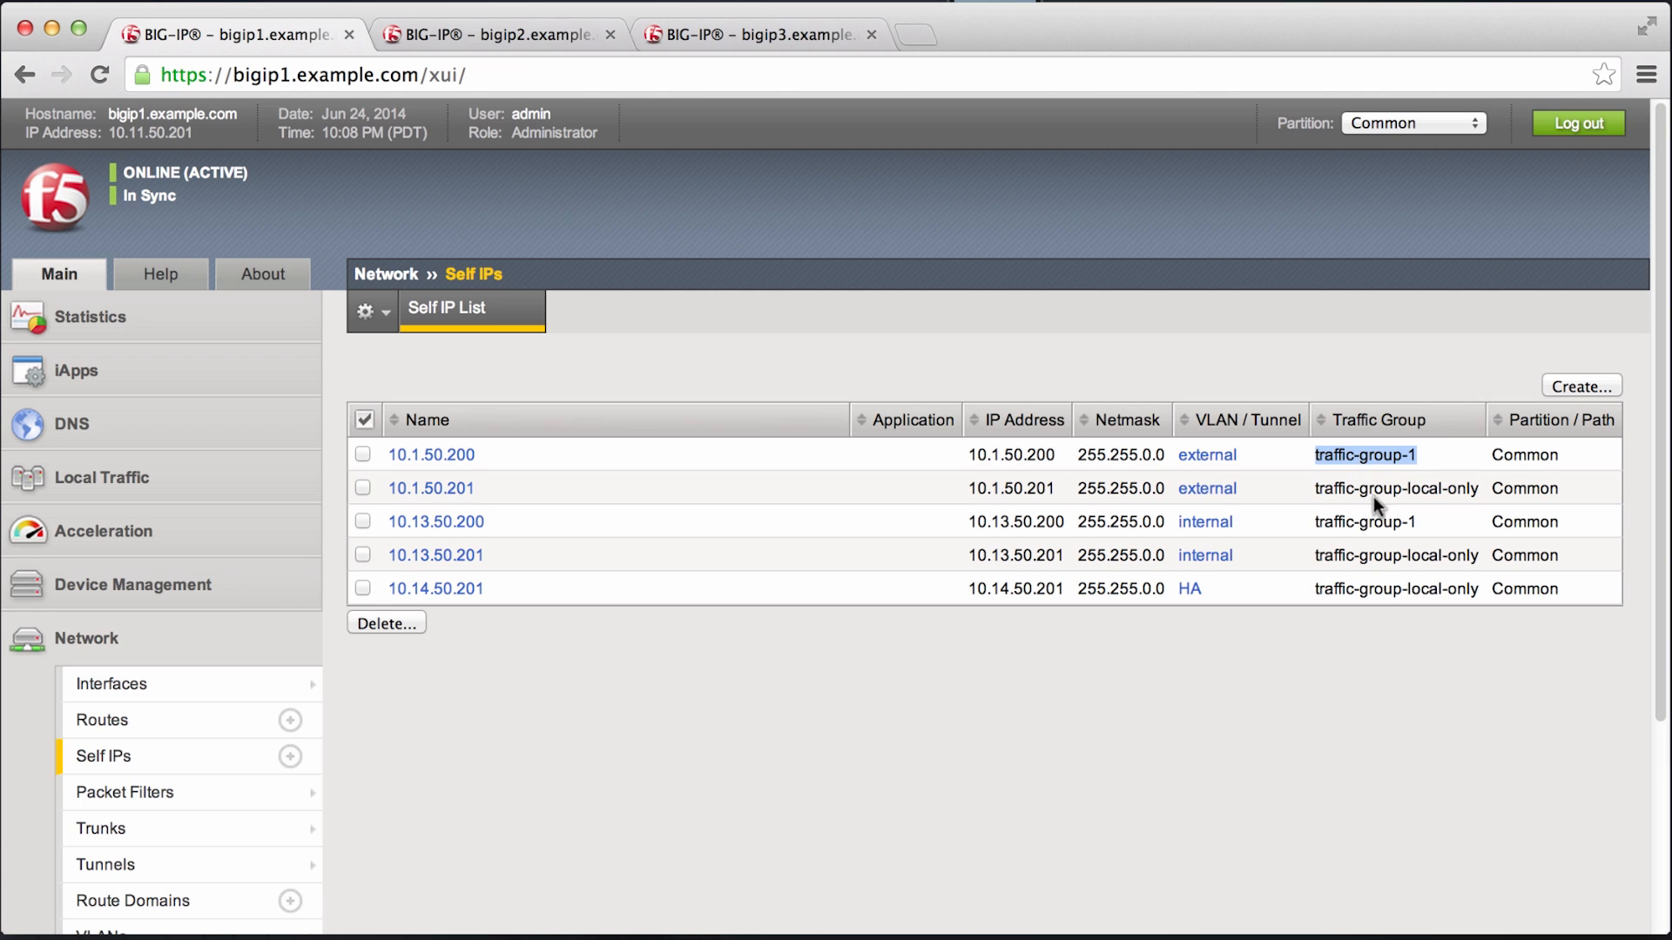
mouse_move(1371, 501)
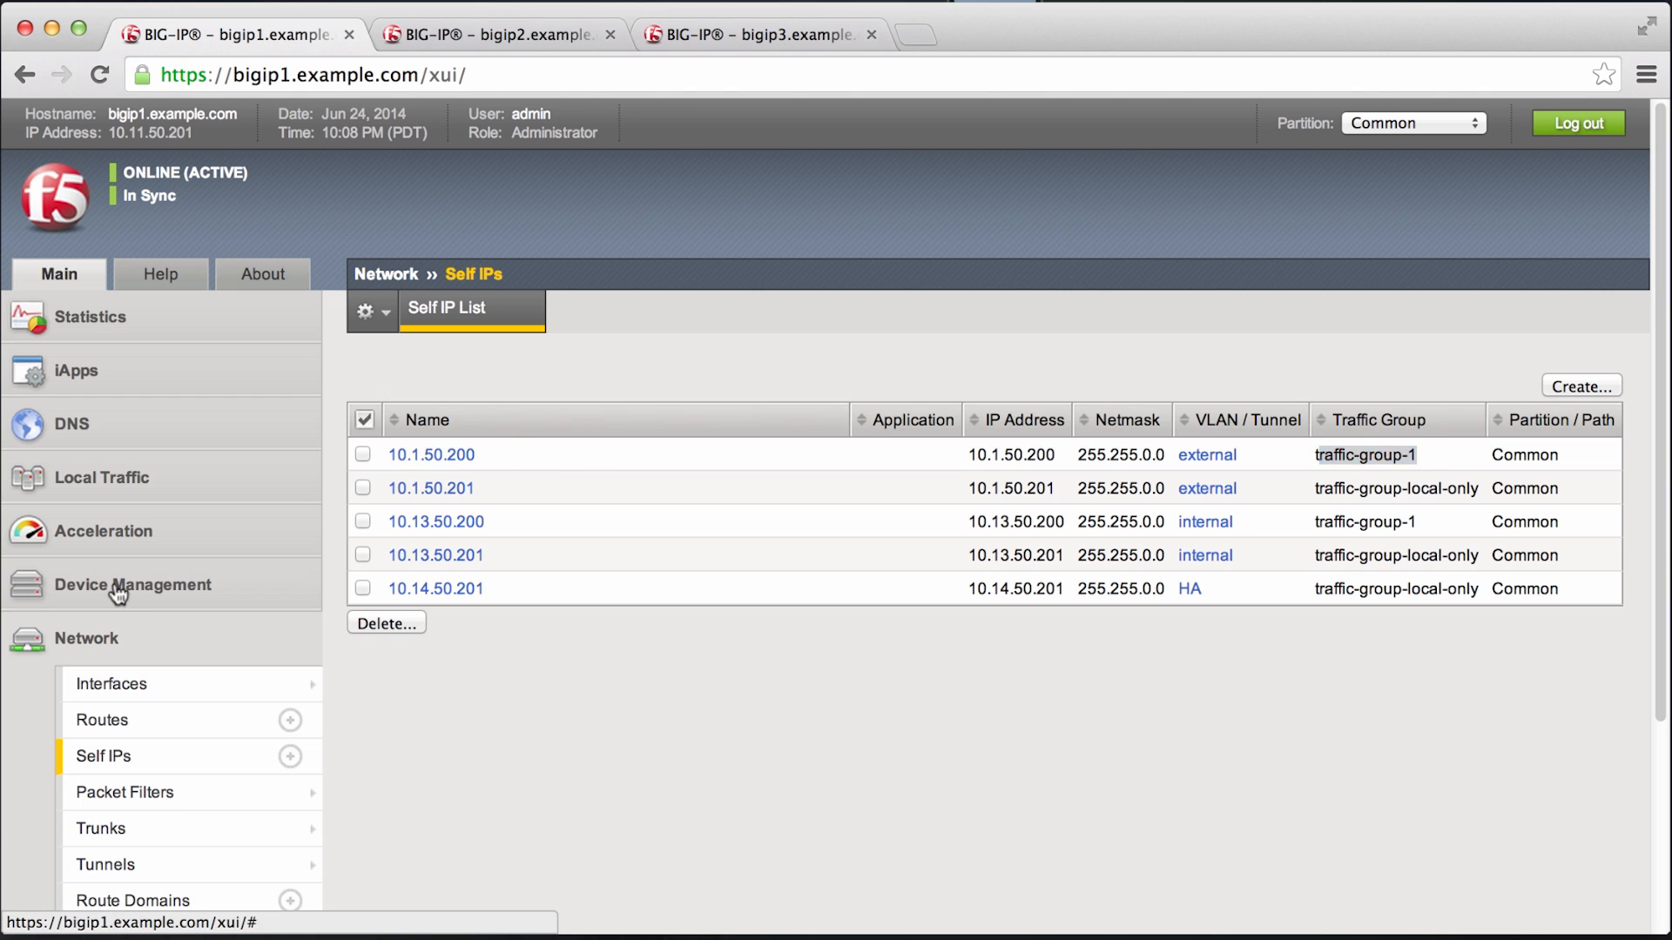
Step: Show the Device Management traffic group list on bigip1
left_click(132, 585)
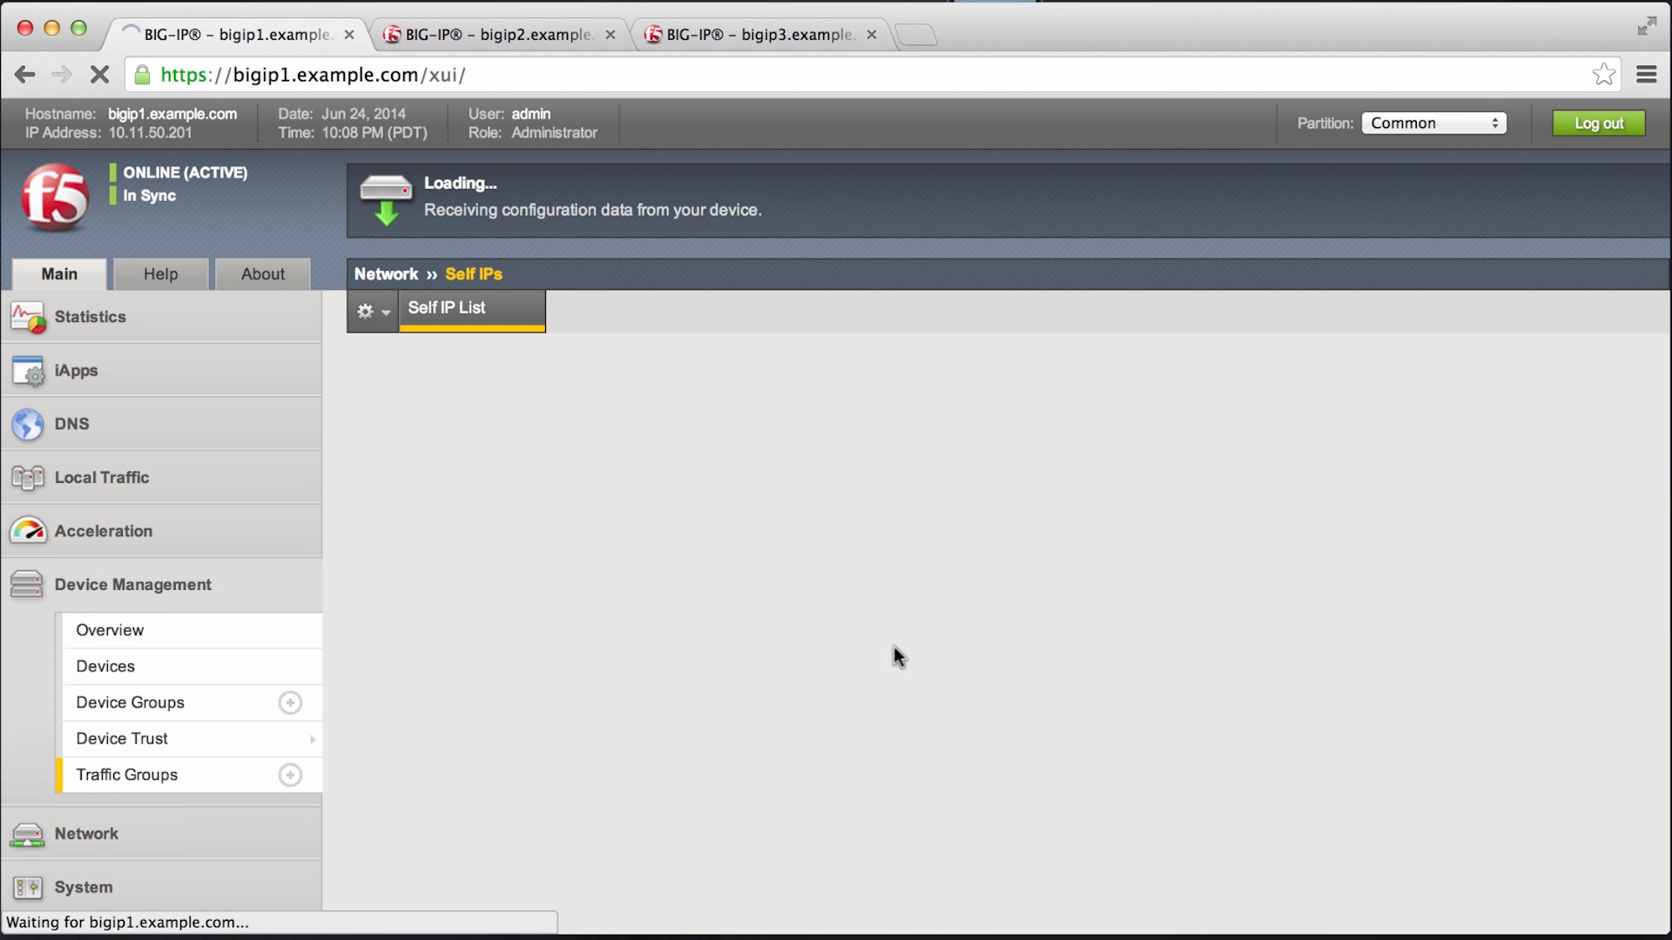
left_click(125, 775)
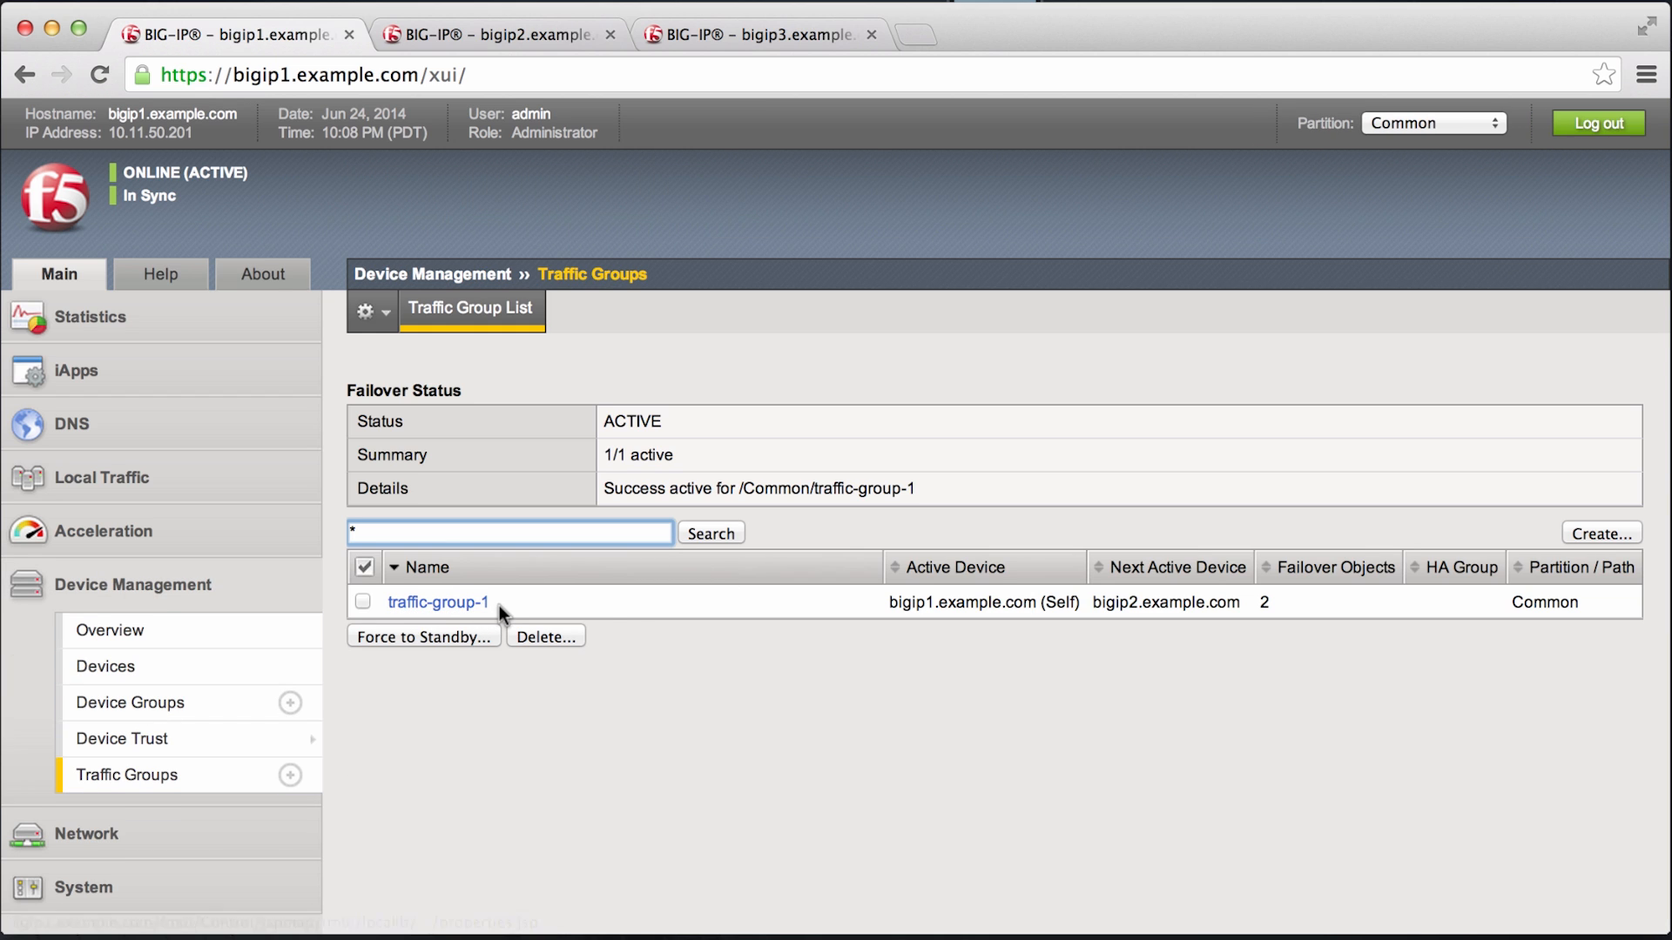
double_click(1055, 602)
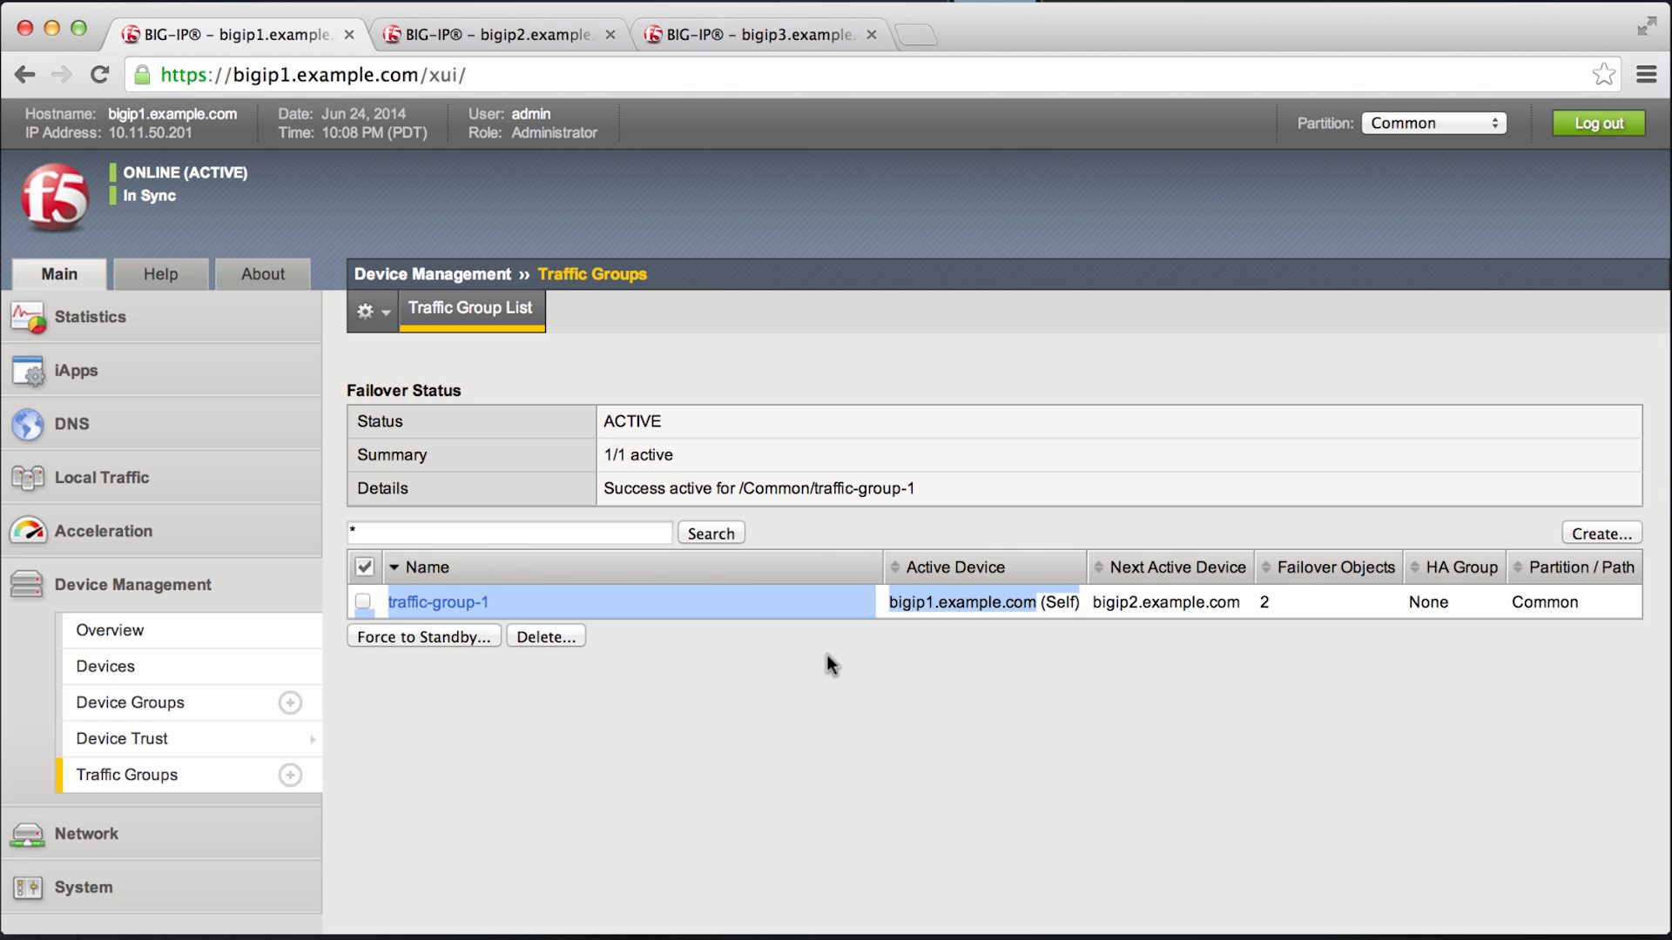
Step: Force traffic-group-1 to standby so bigip2.example.com becomes its active device
left_click(362, 603)
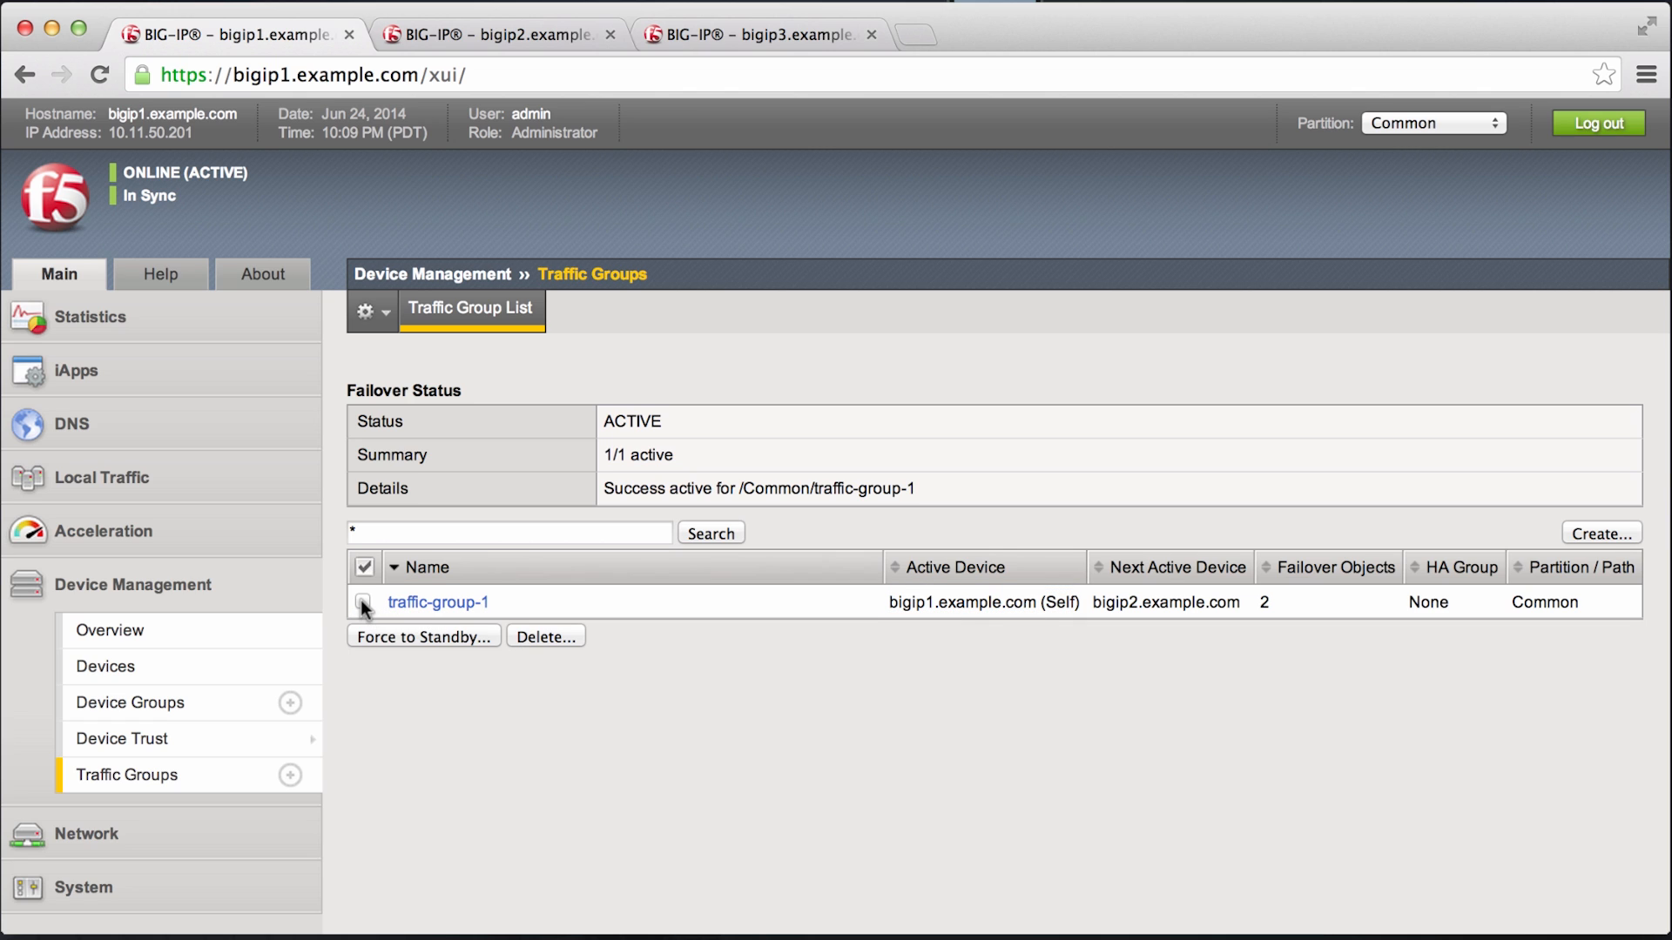
left_click(363, 603)
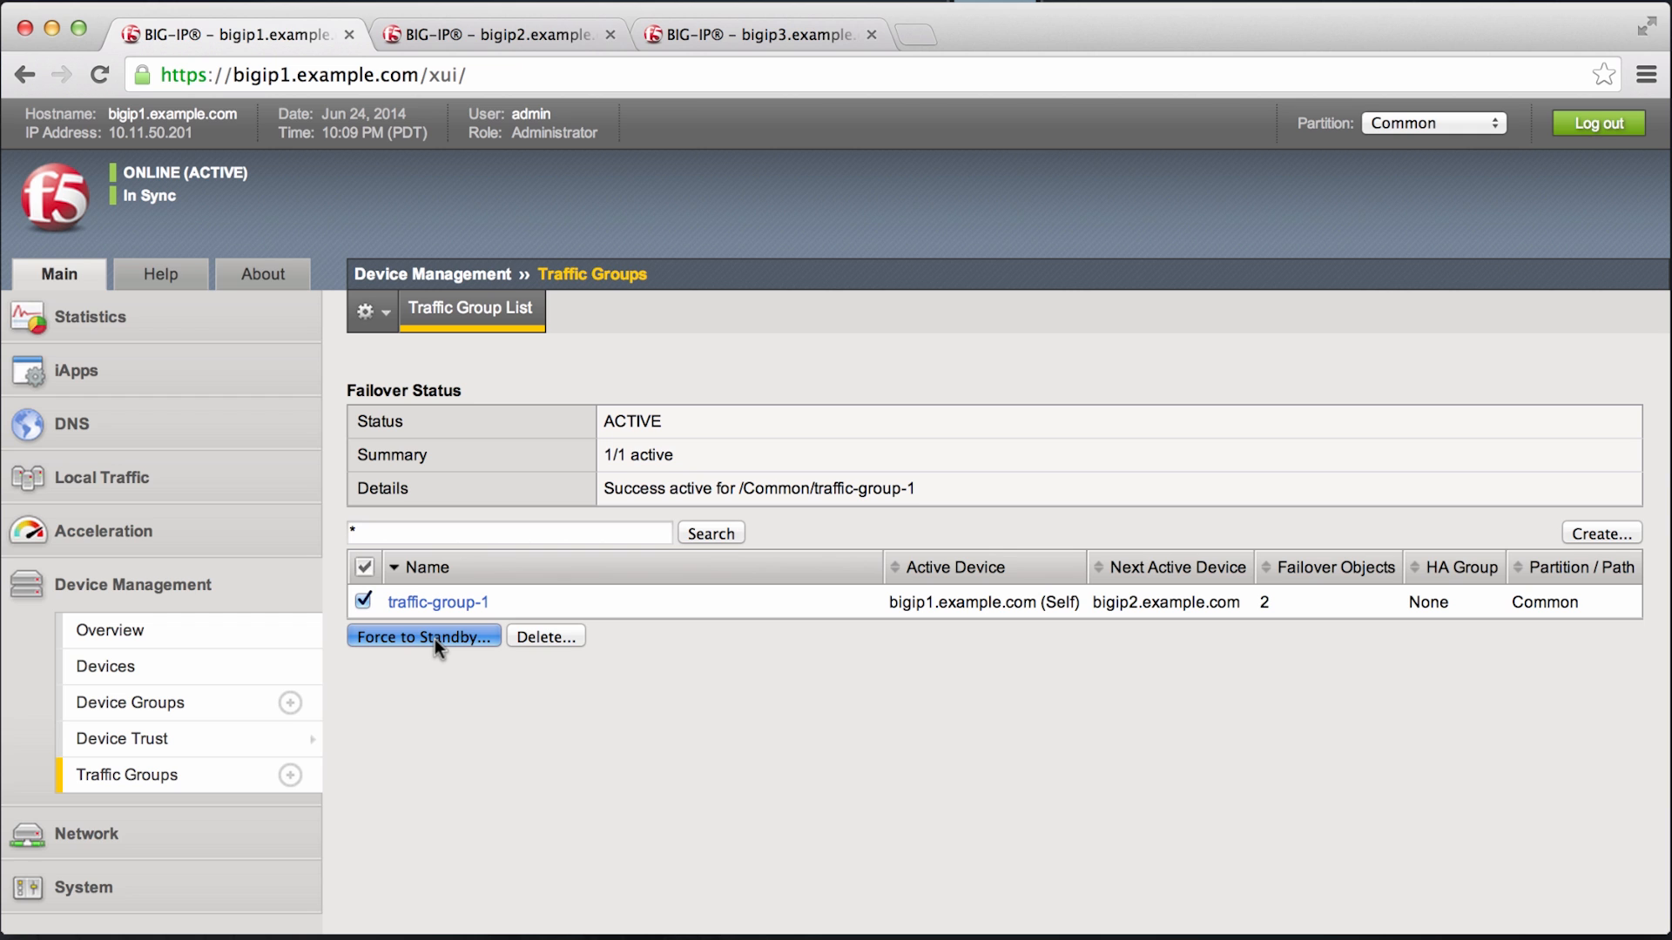
left_click(423, 637)
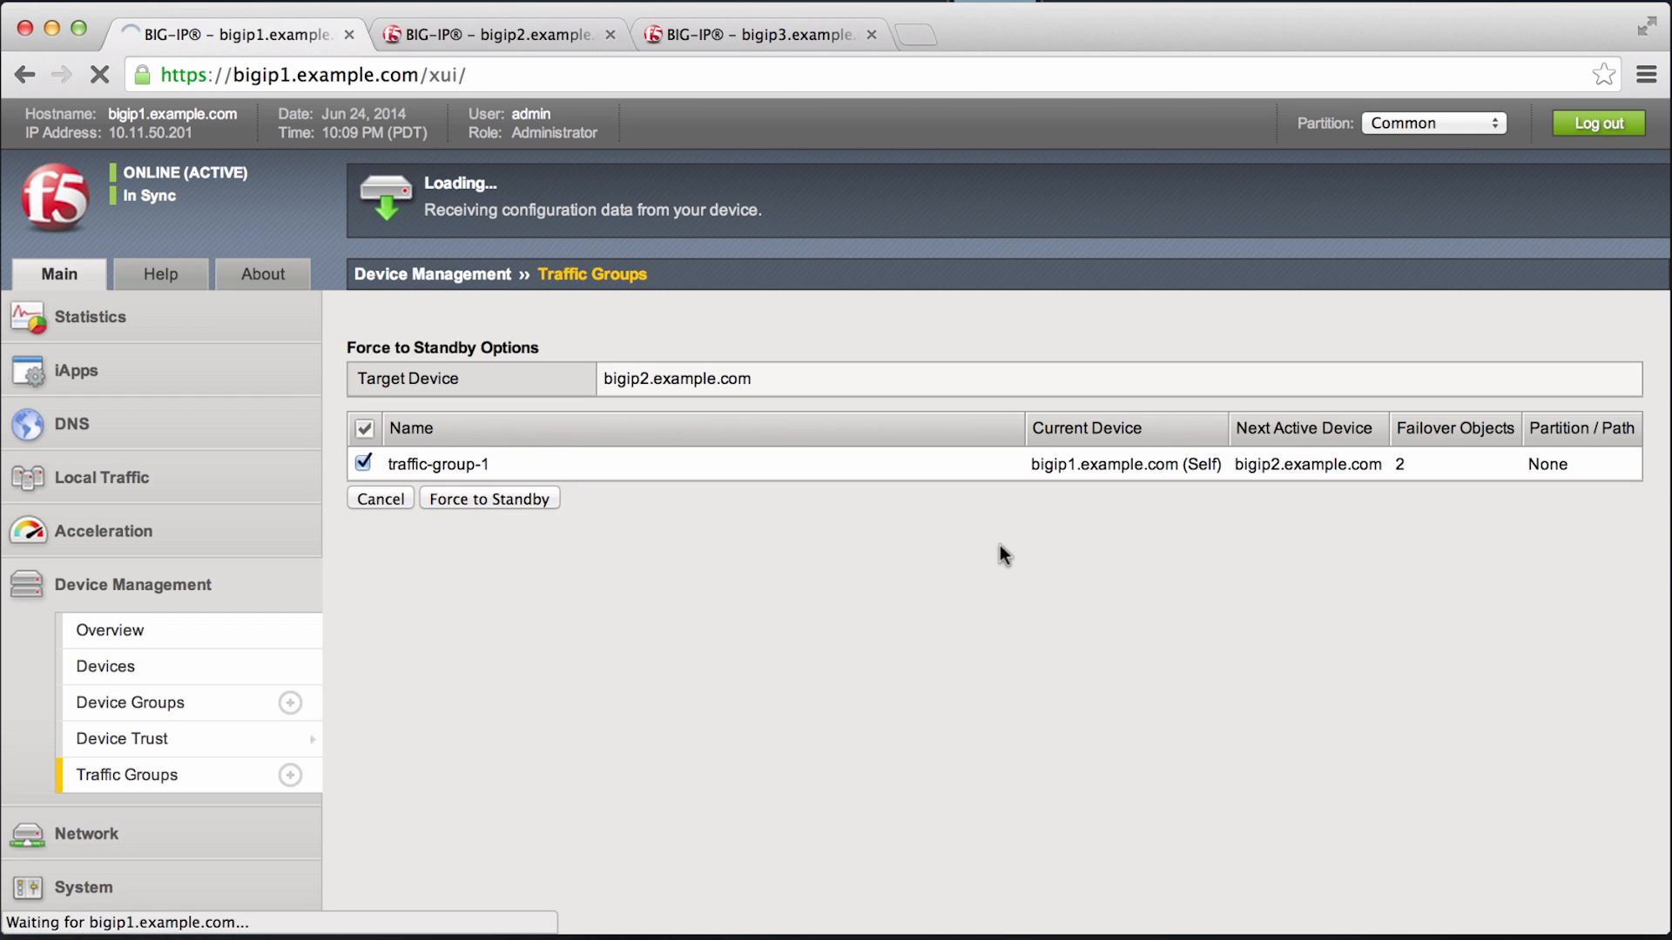
mouse_move(1288, 491)
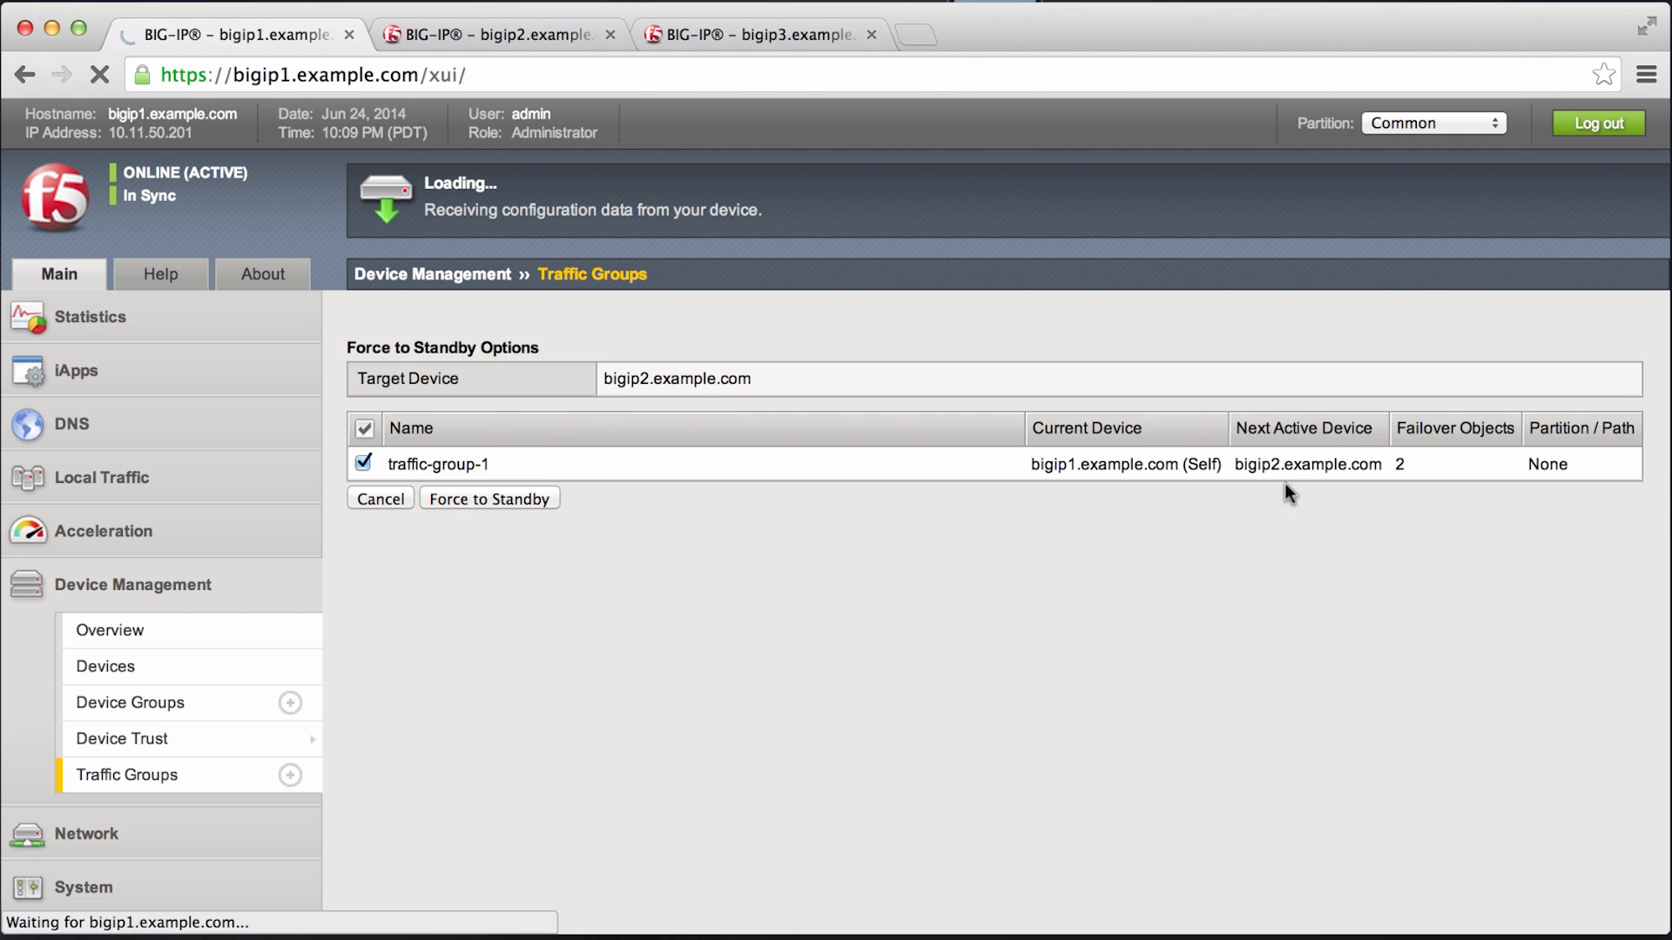
left_click(490, 498)
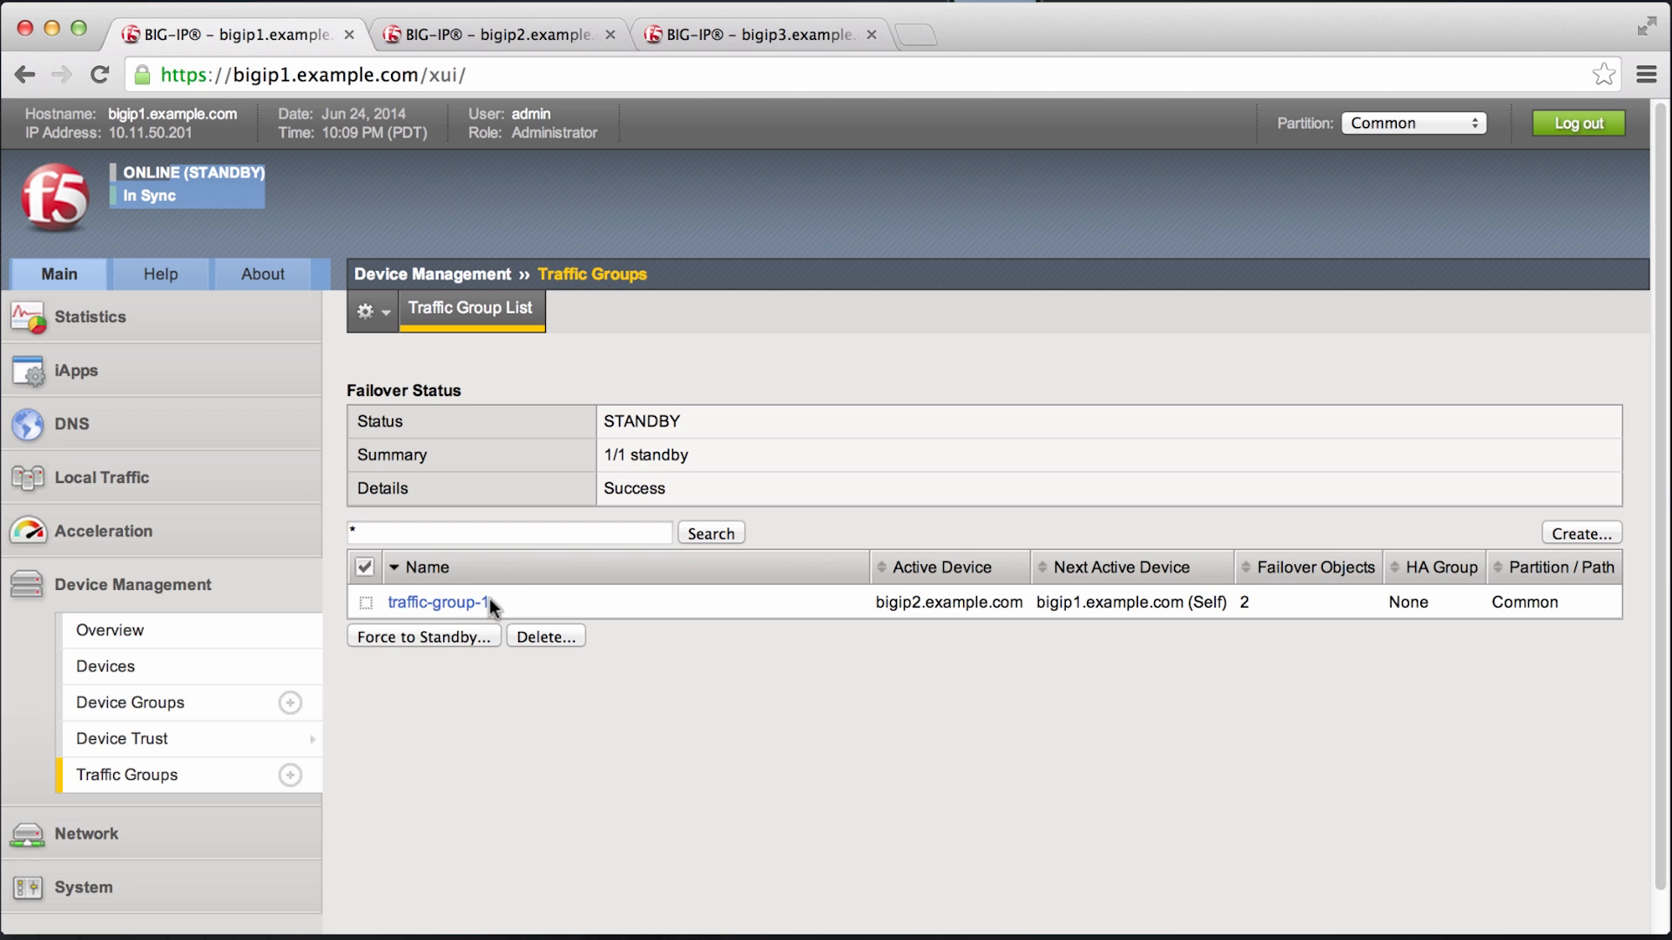
Step: From bigip2, force traffic-group-1 to standby so bigip1.example.com is active again, then return to bigip1
left_click(495, 31)
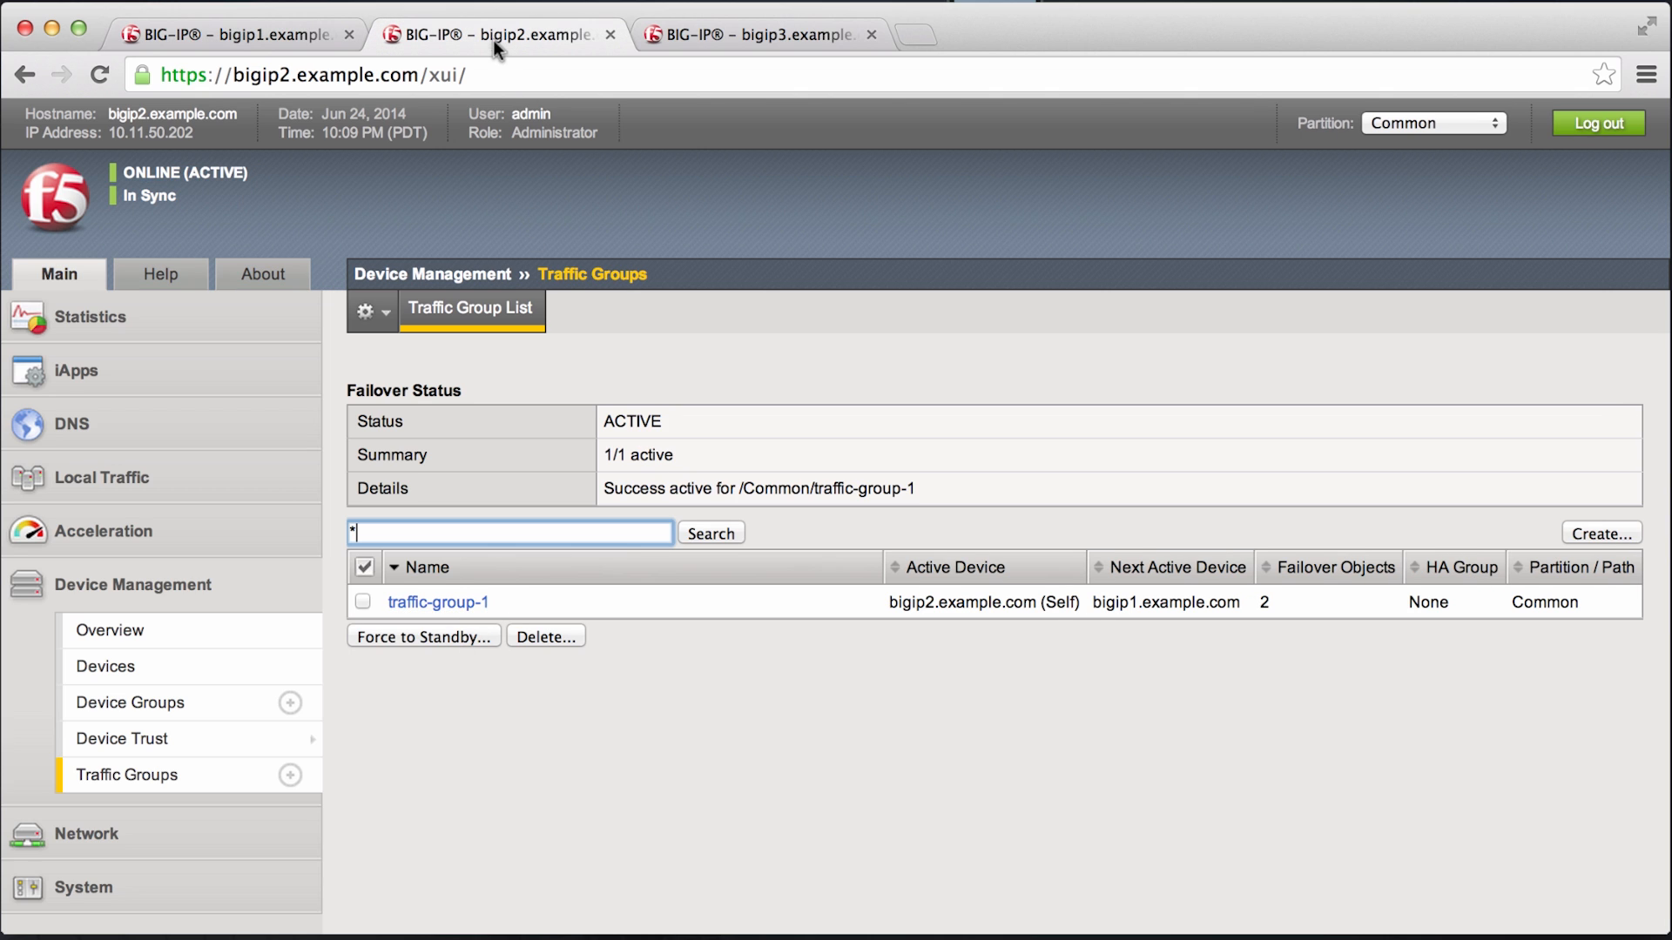
mouse_move(500, 258)
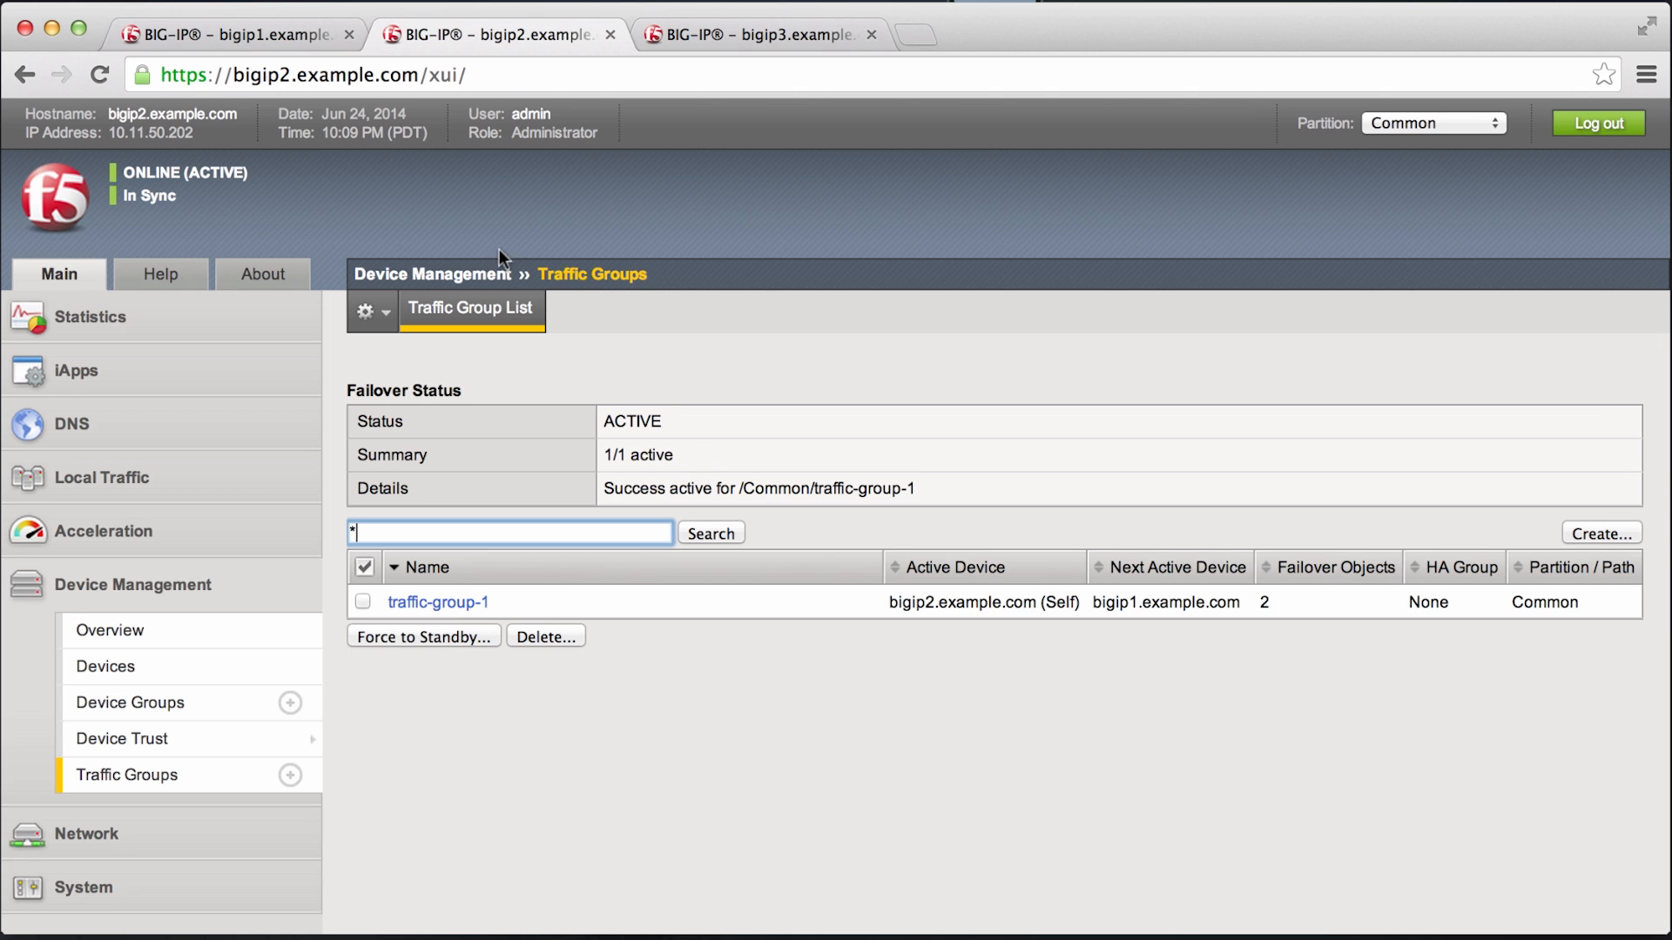
mouse_move(800, 597)
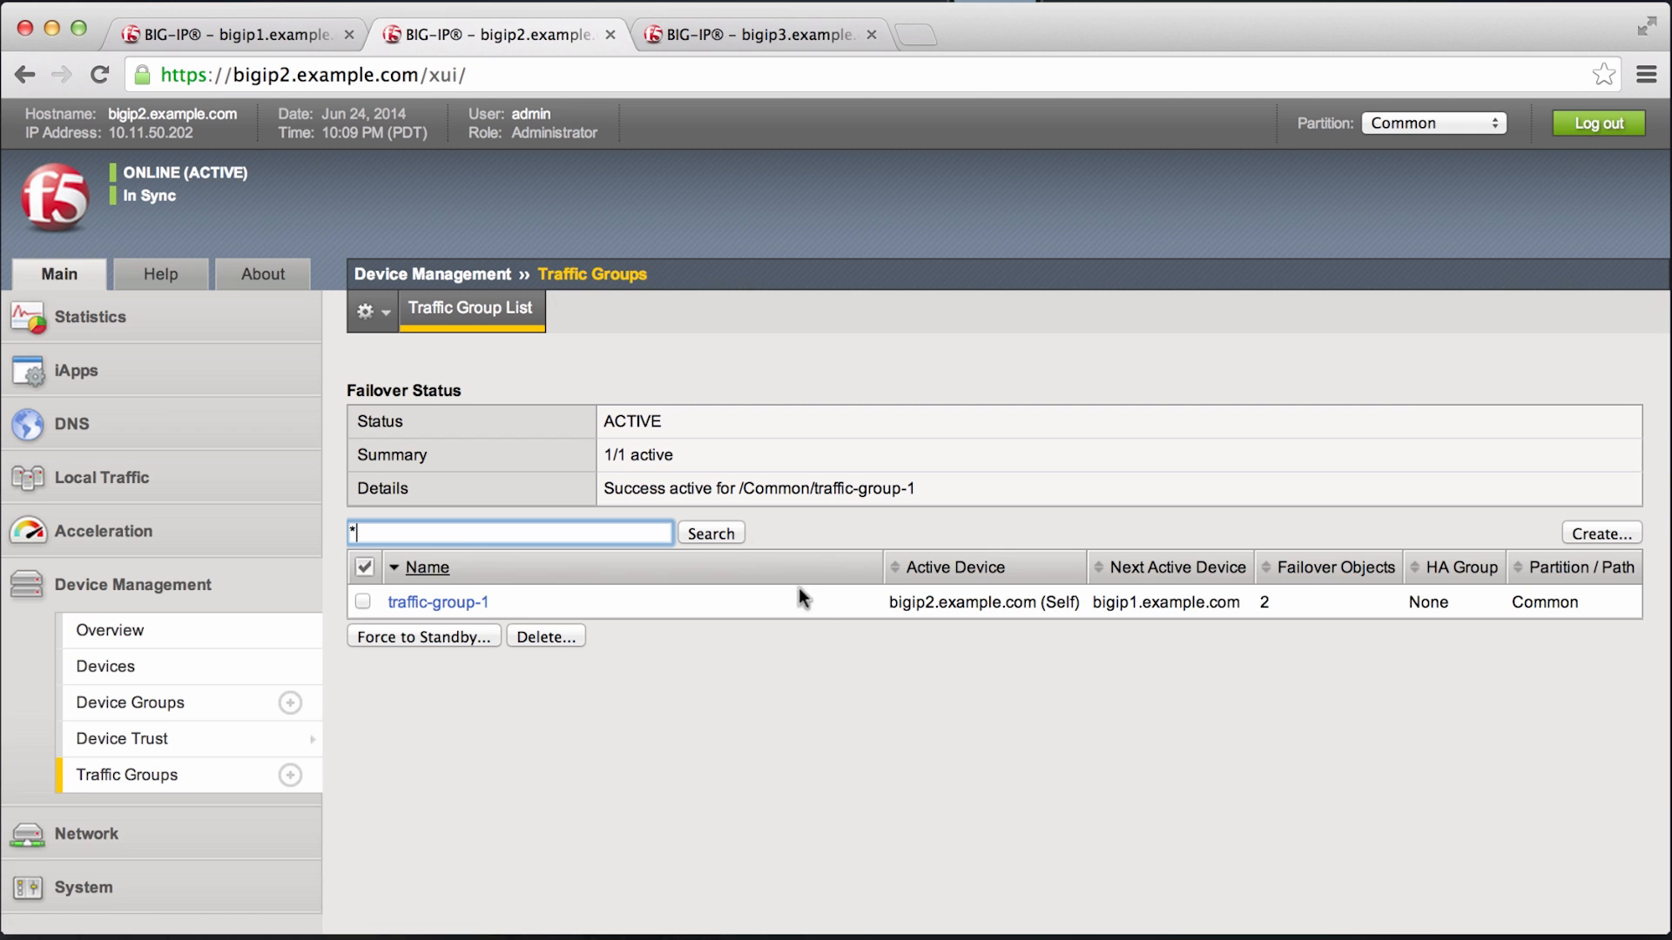
left_click(362, 600)
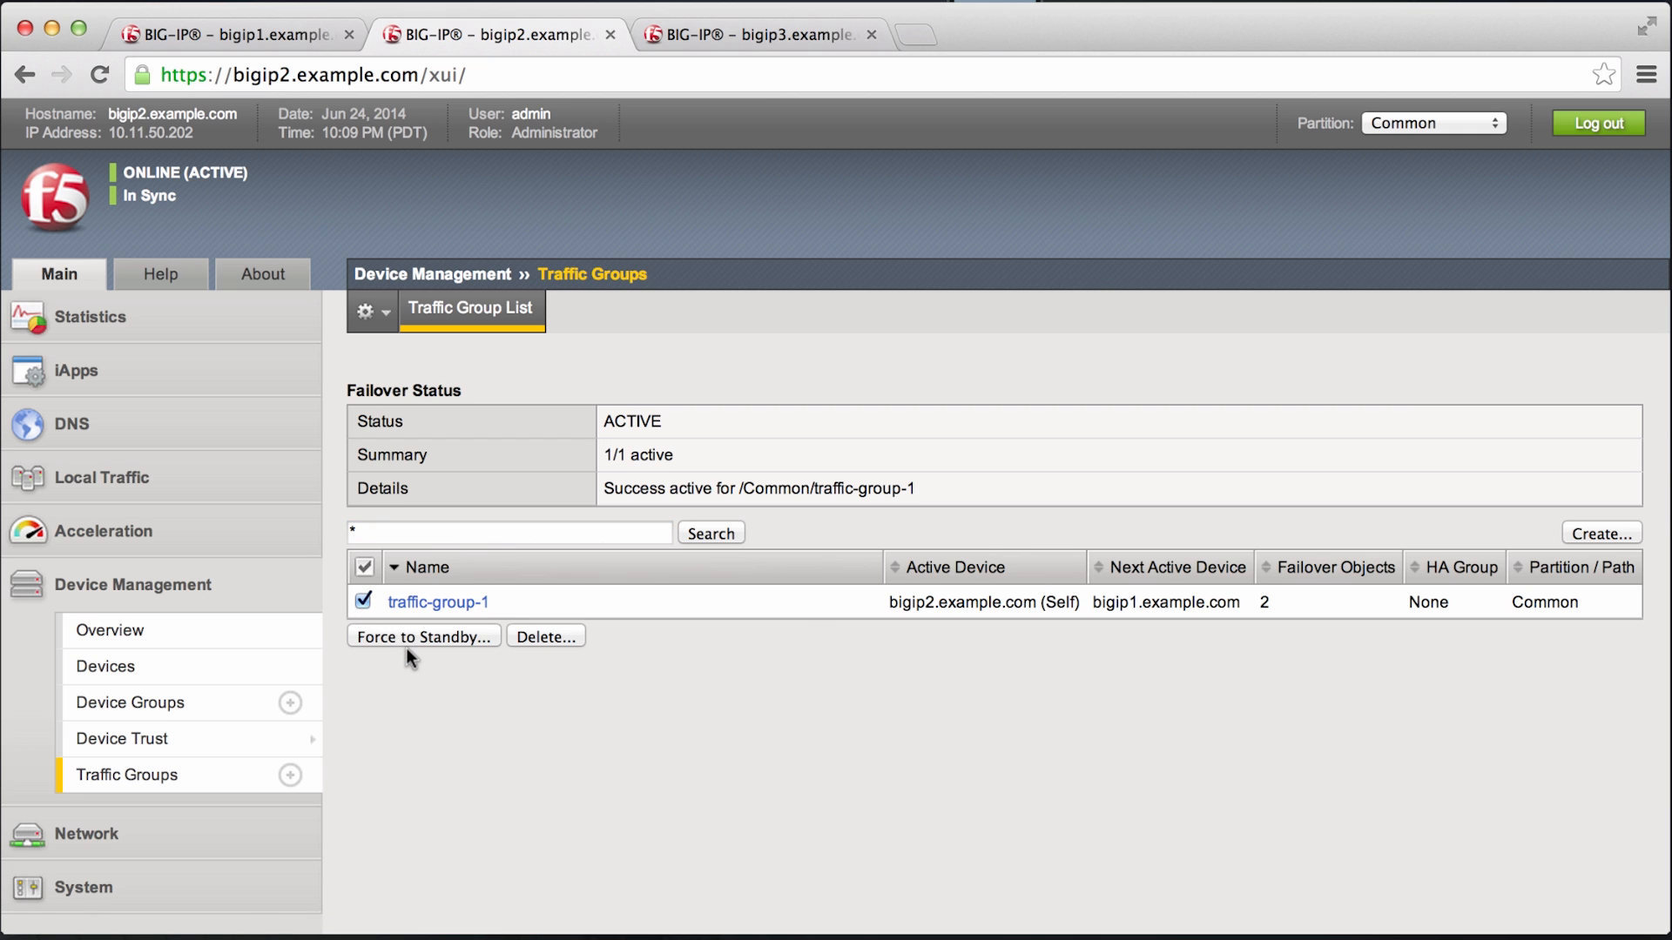
left_click(424, 635)
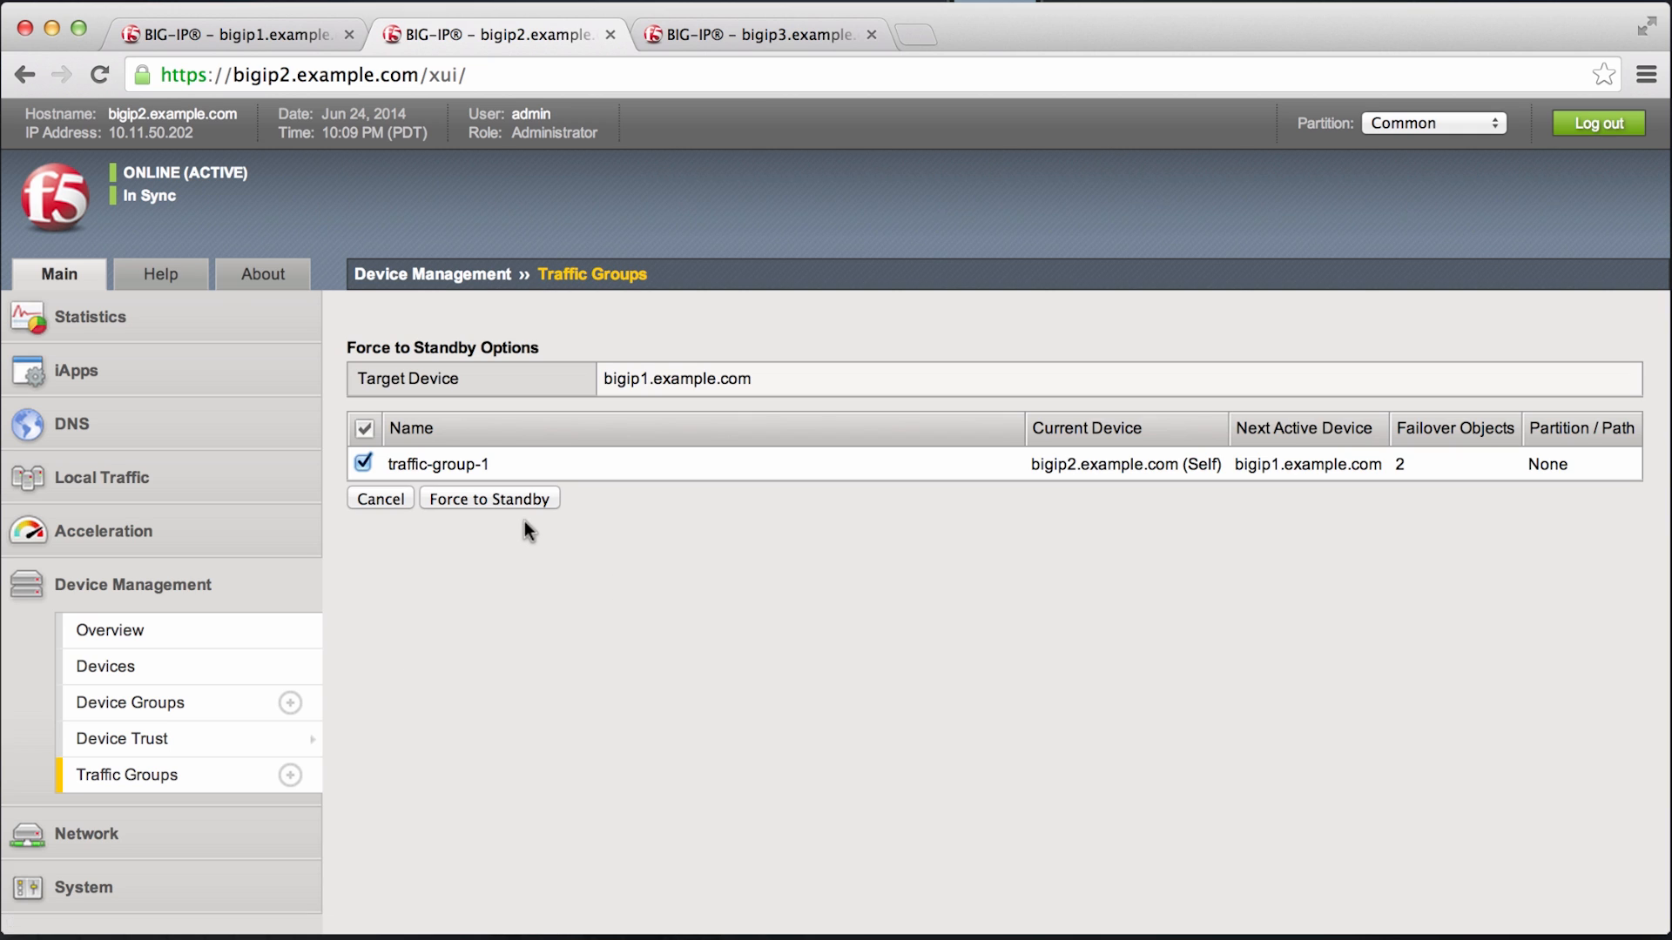
left_click(490, 498)
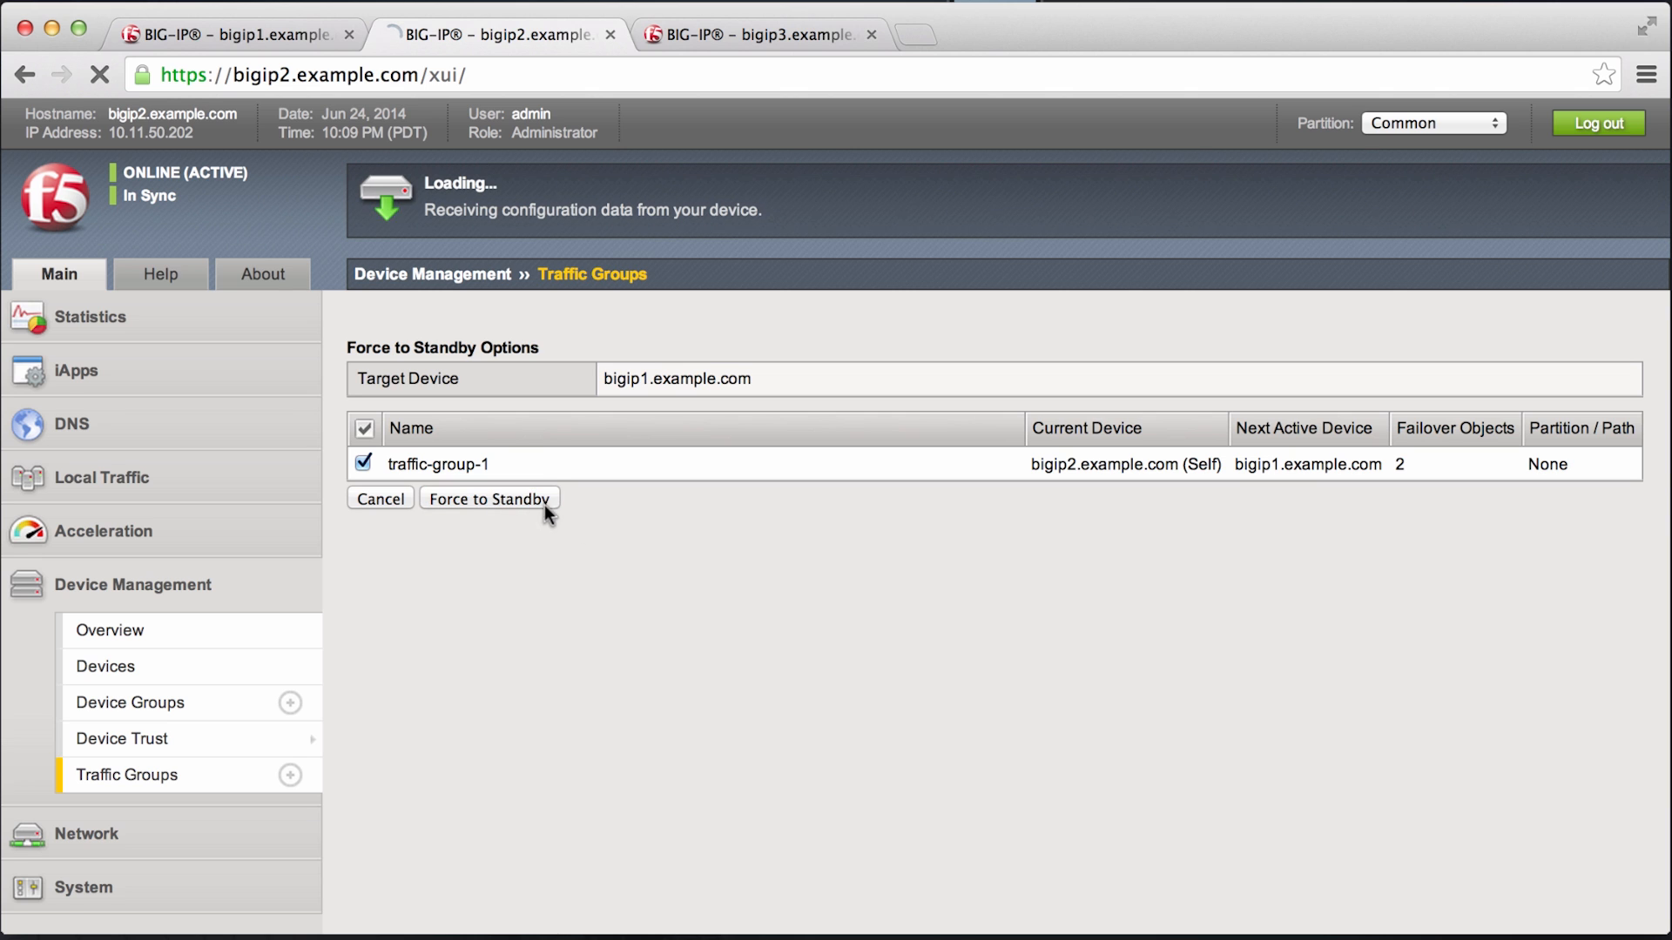
left_click(489, 498)
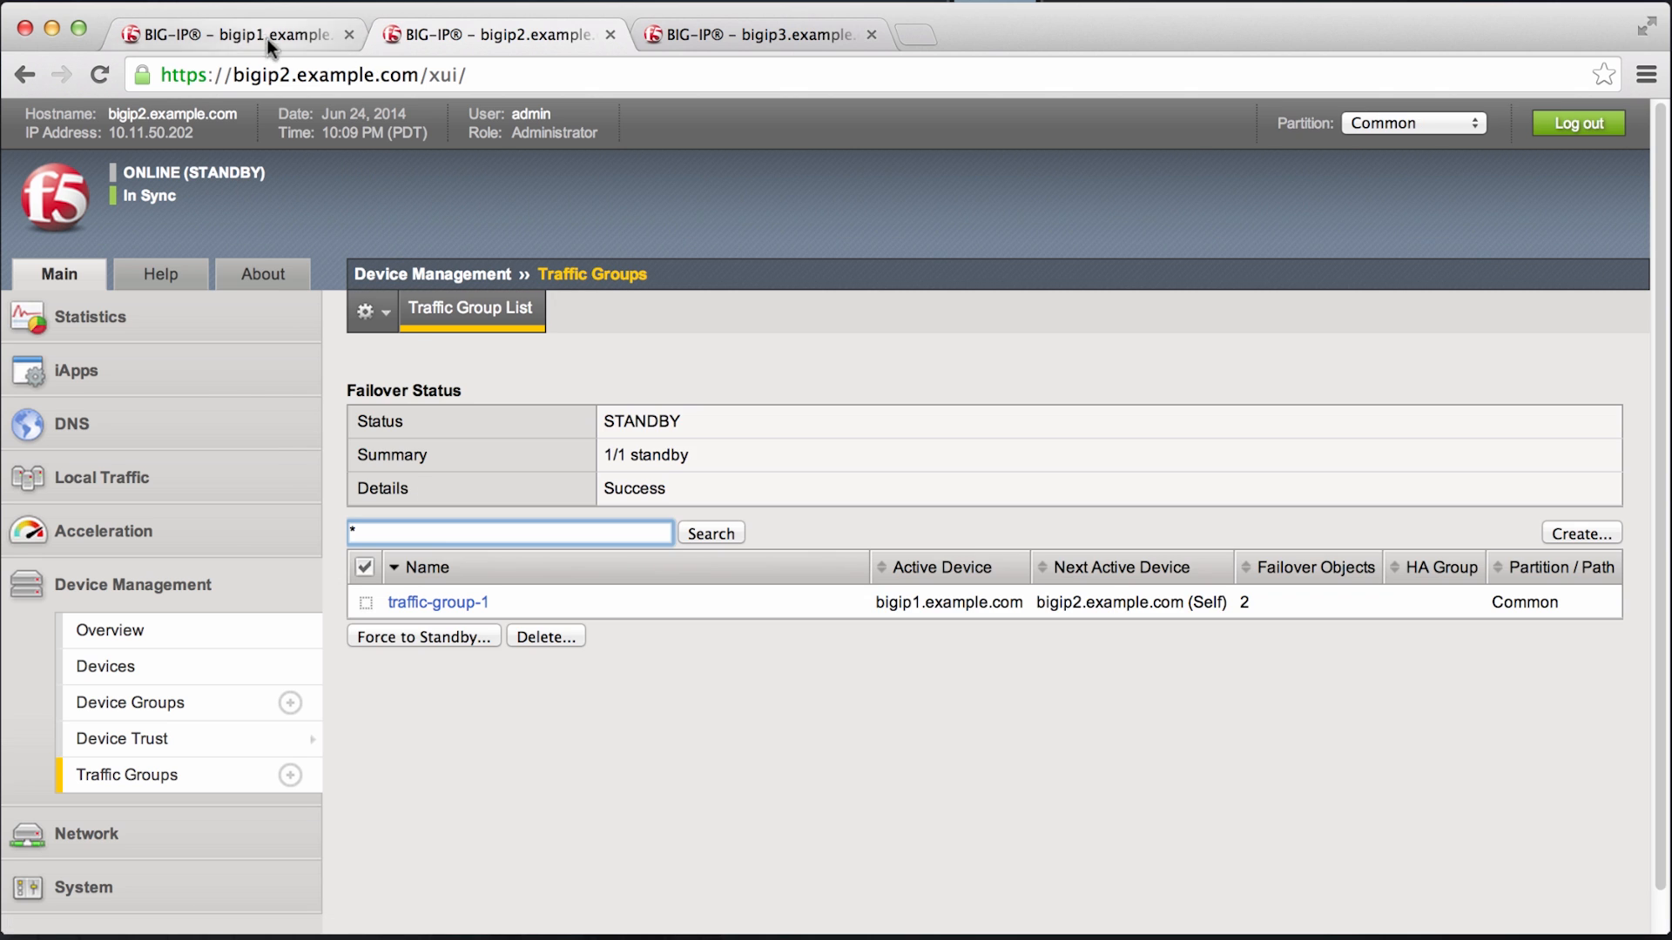
left_click(244, 31)
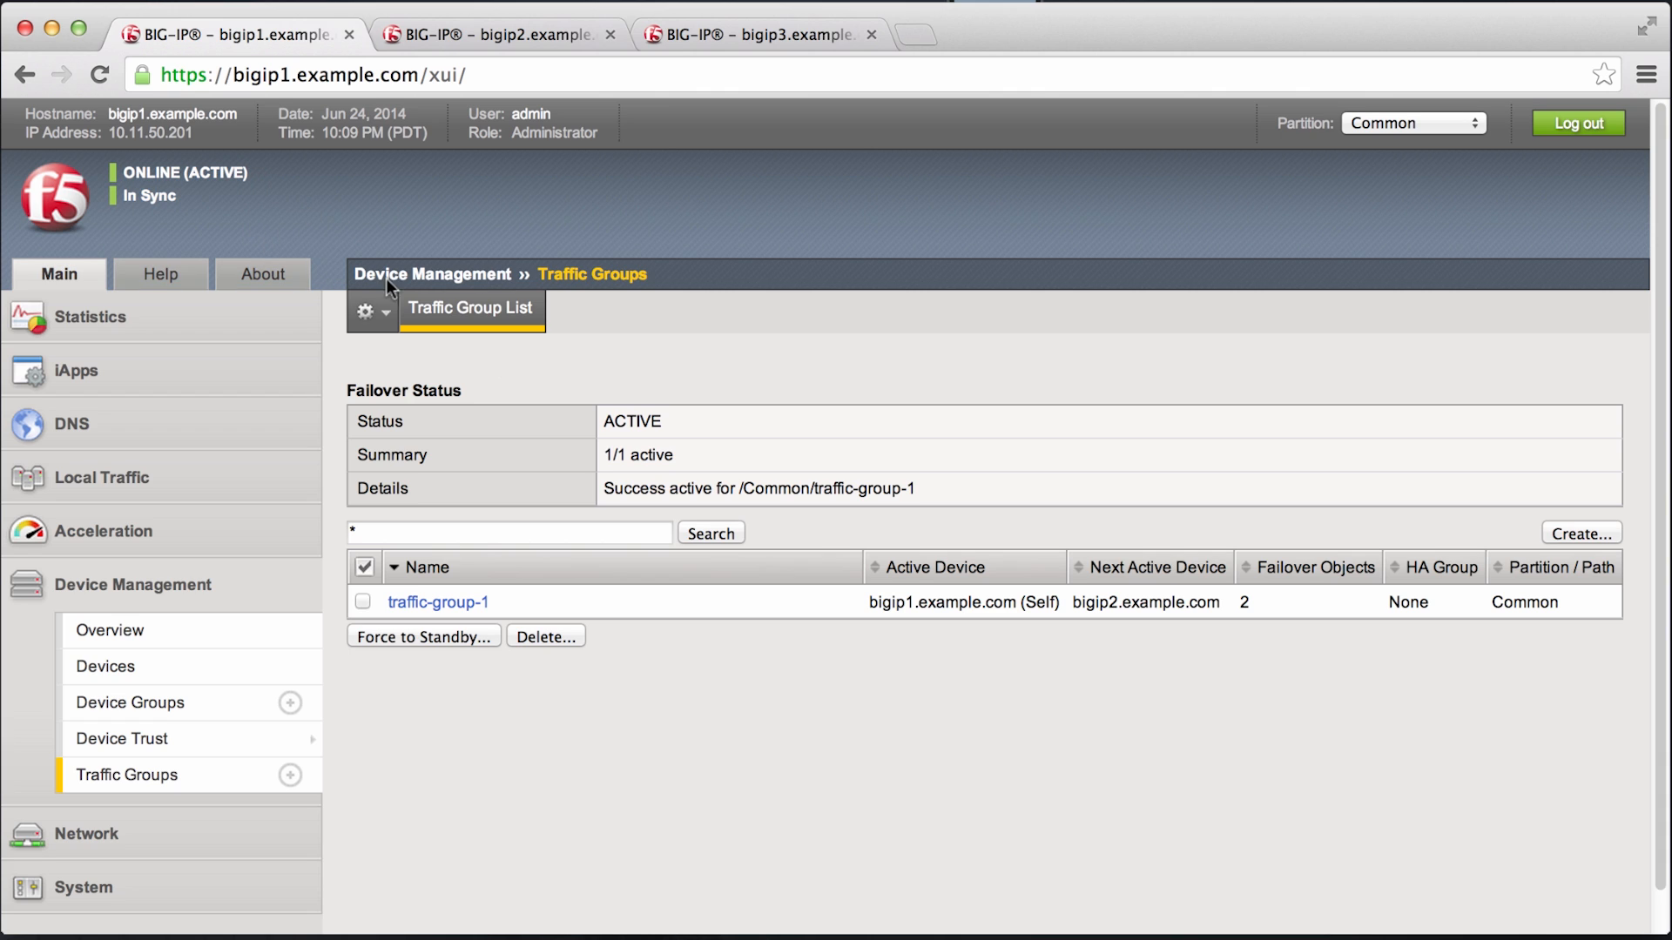
mouse_move(686, 764)
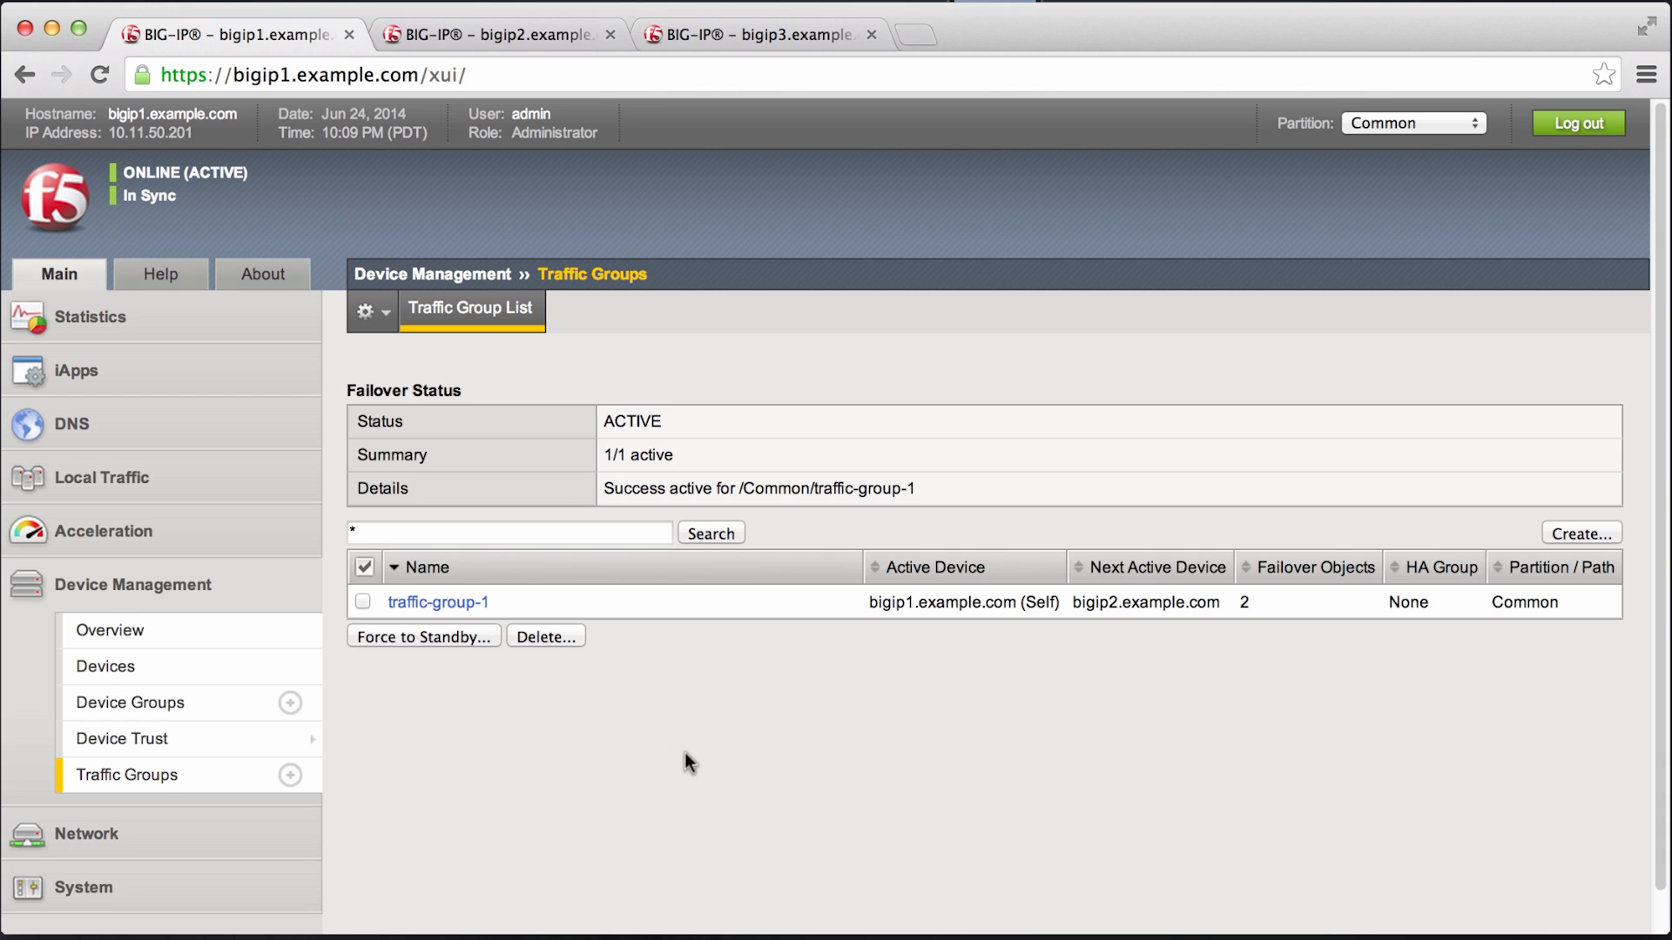
mouse_move(717, 758)
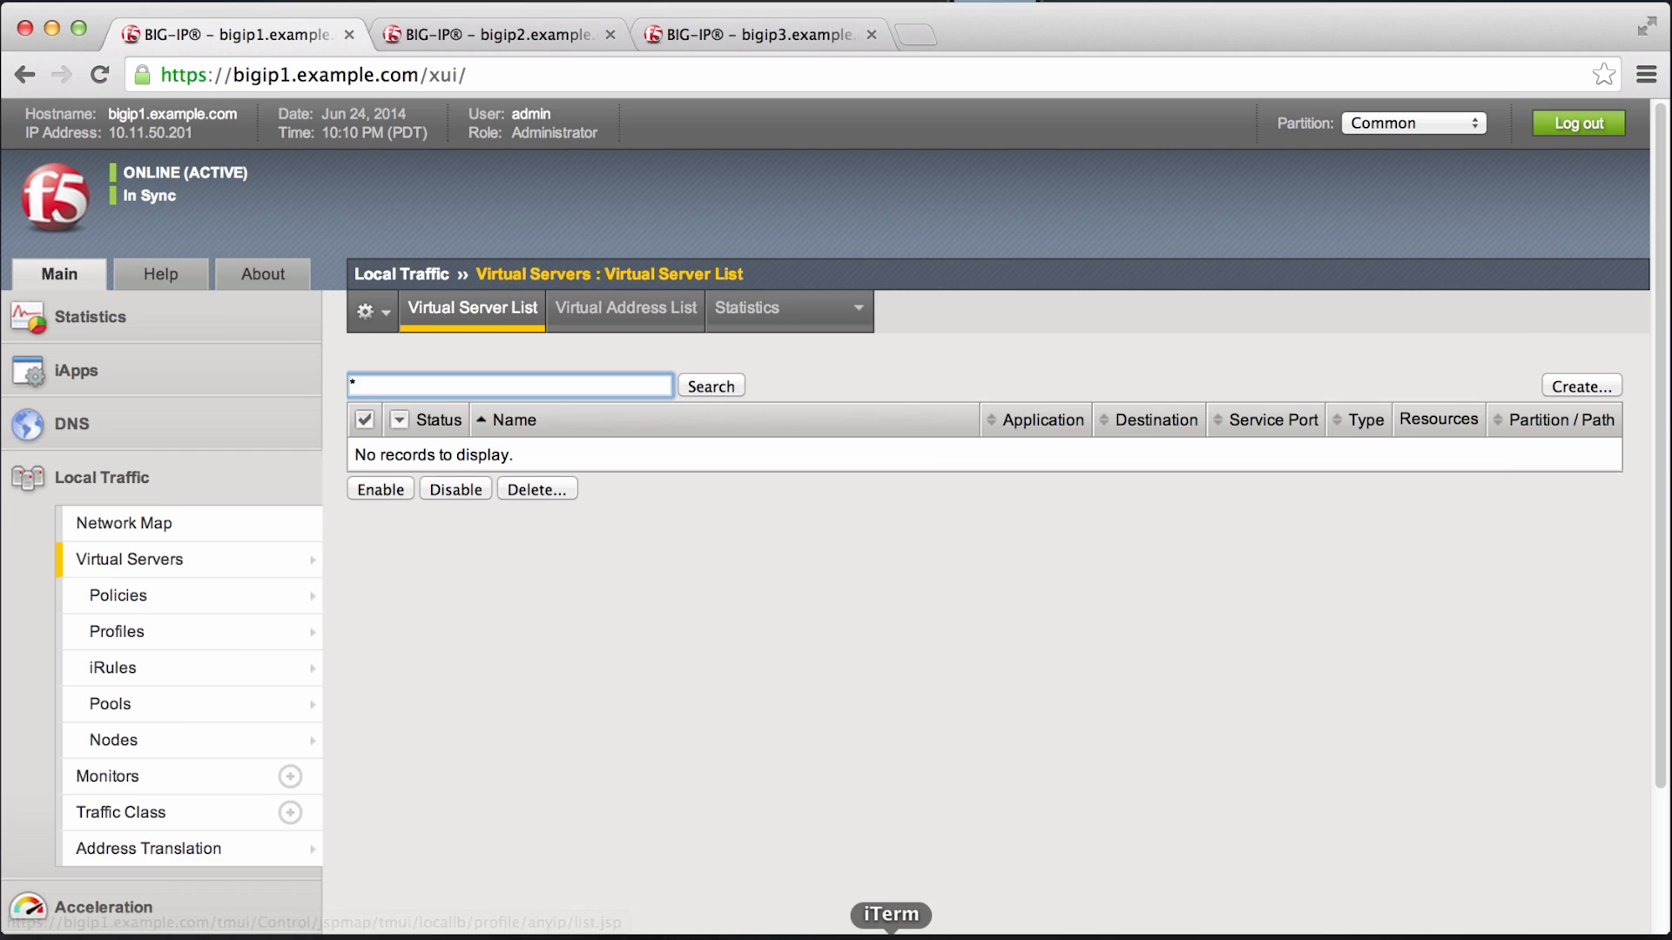
mouse_move(111, 669)
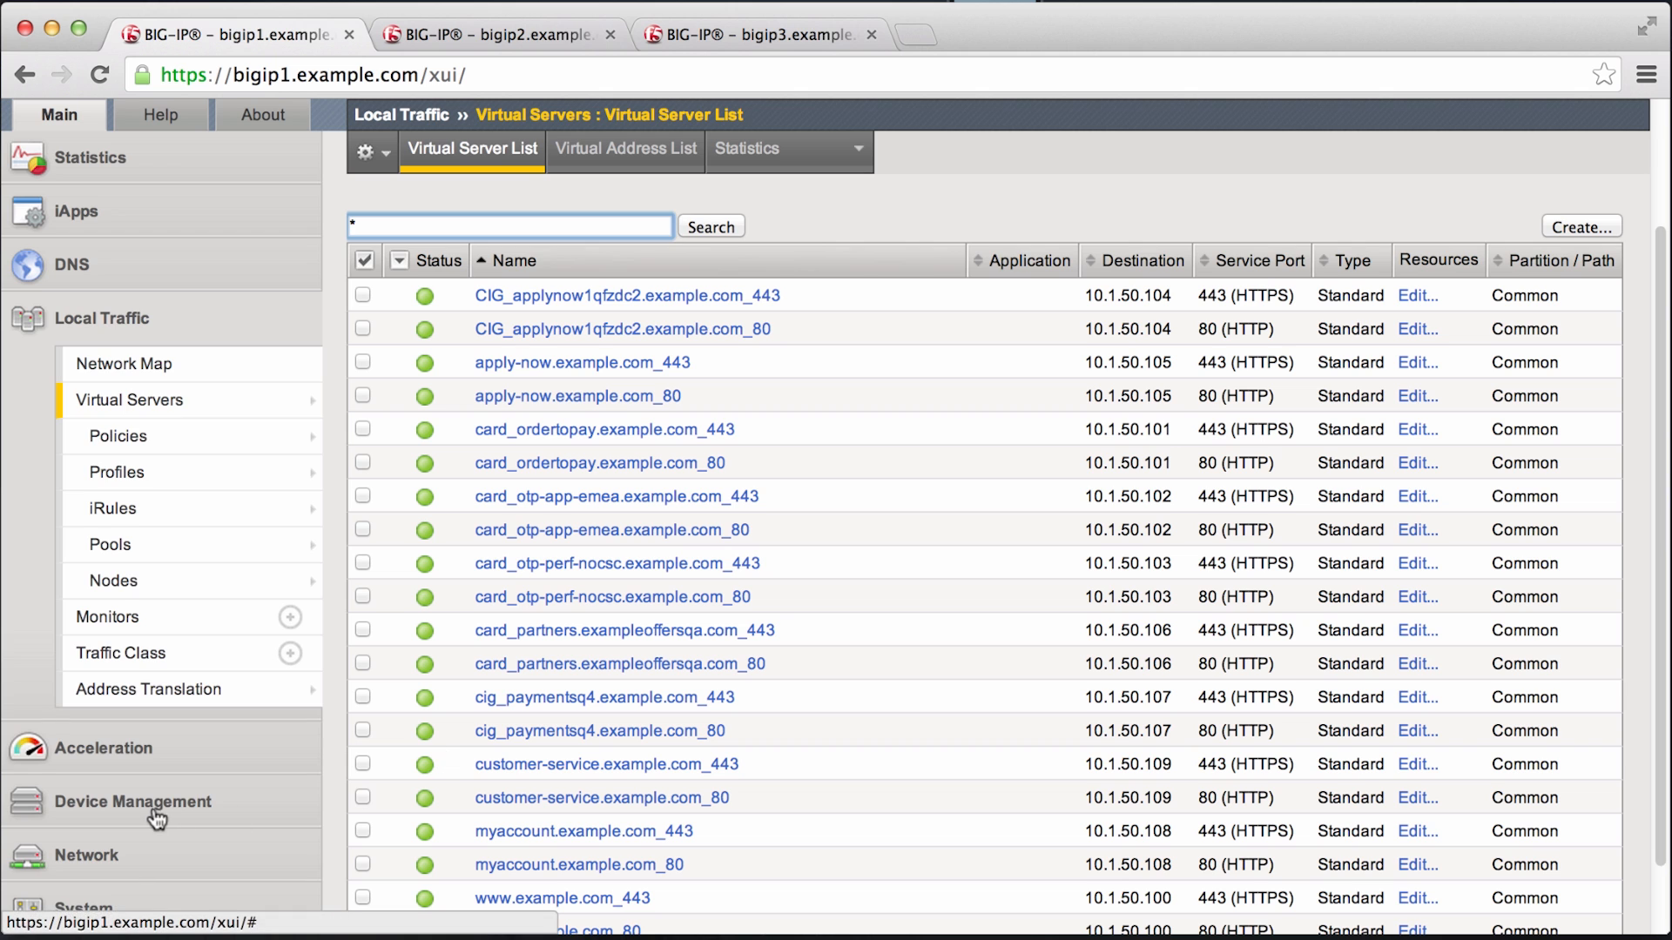
Step: Start a new traffic group from the traffic group list
left_click(133, 801)
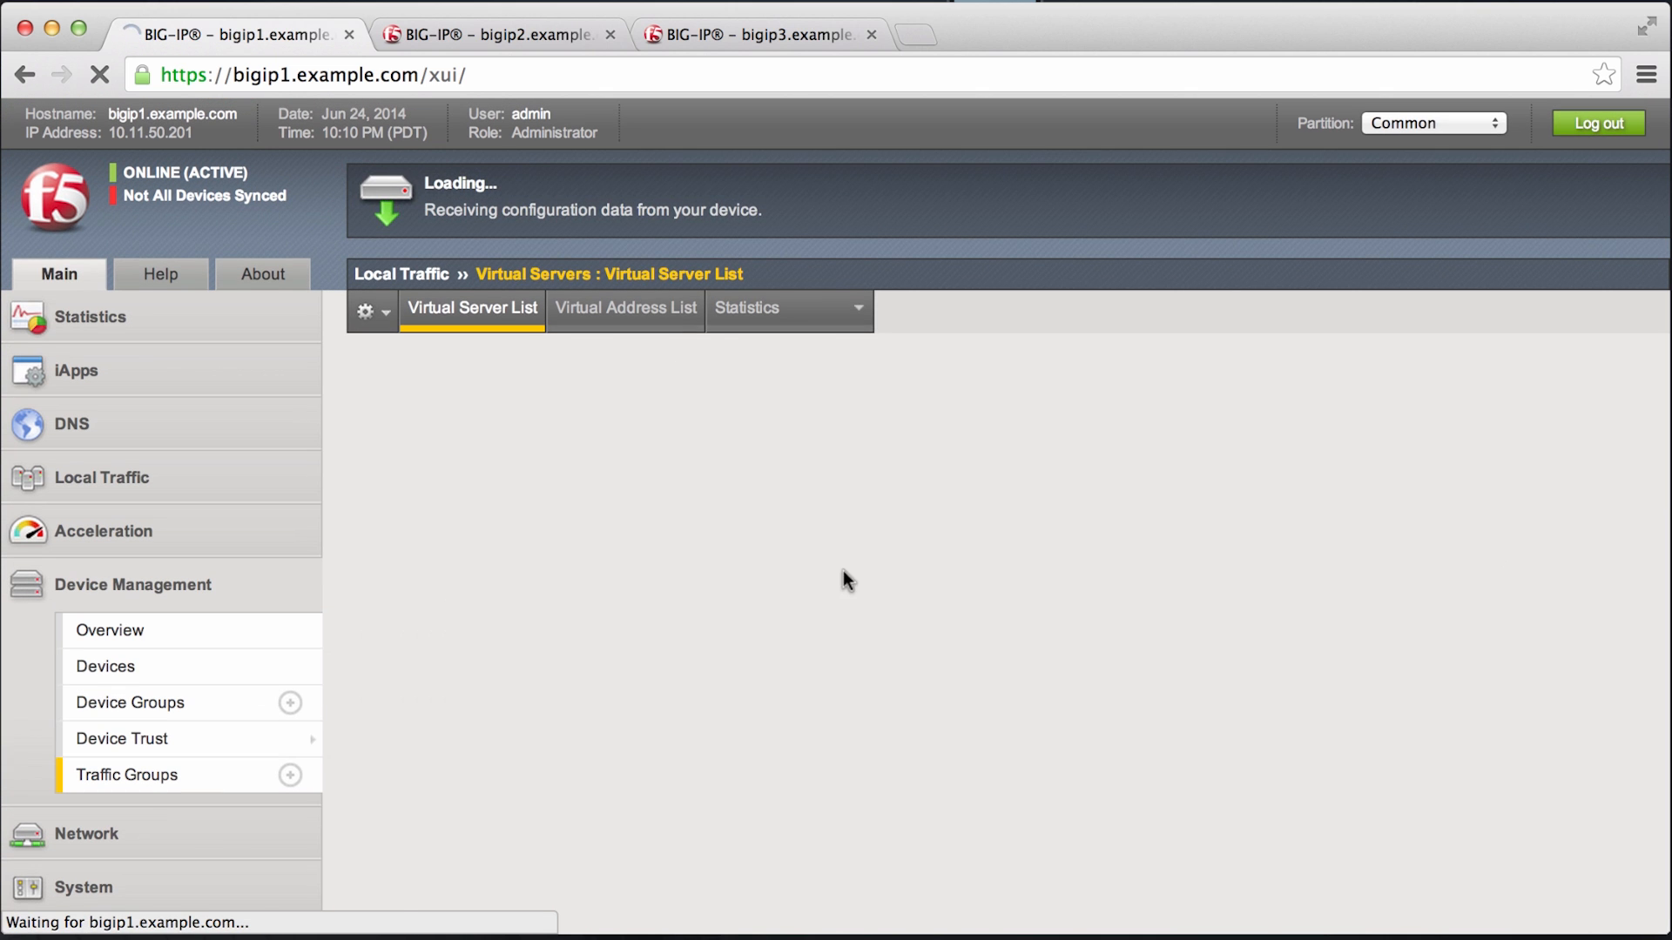
left_click(125, 775)
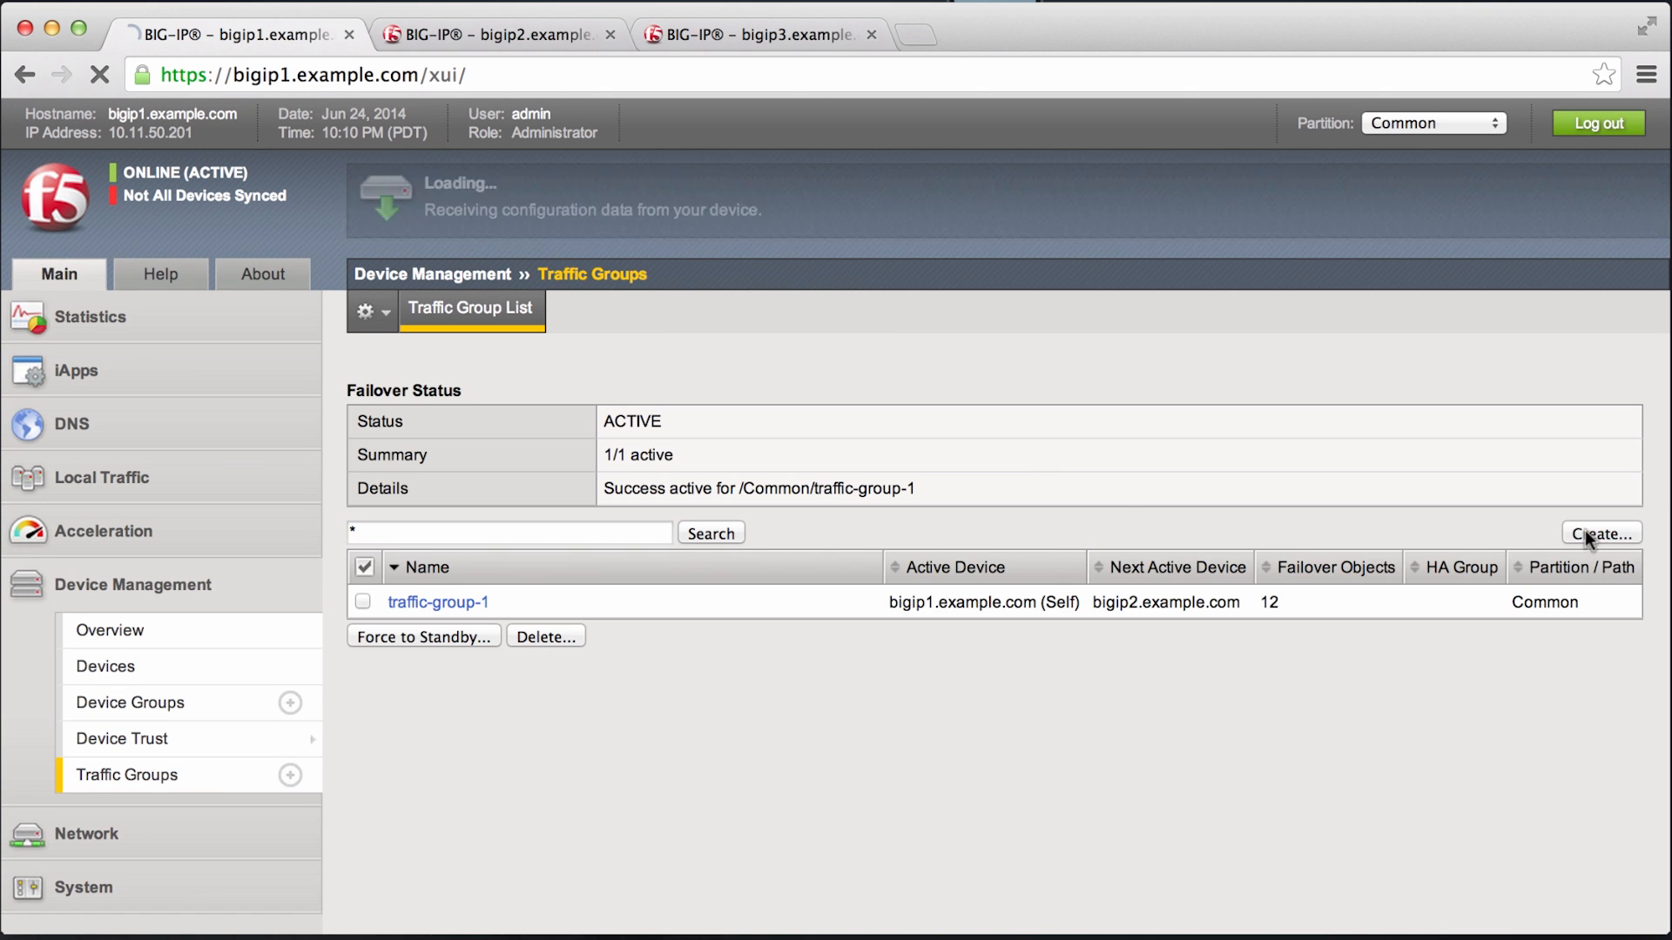
left_click(1588, 533)
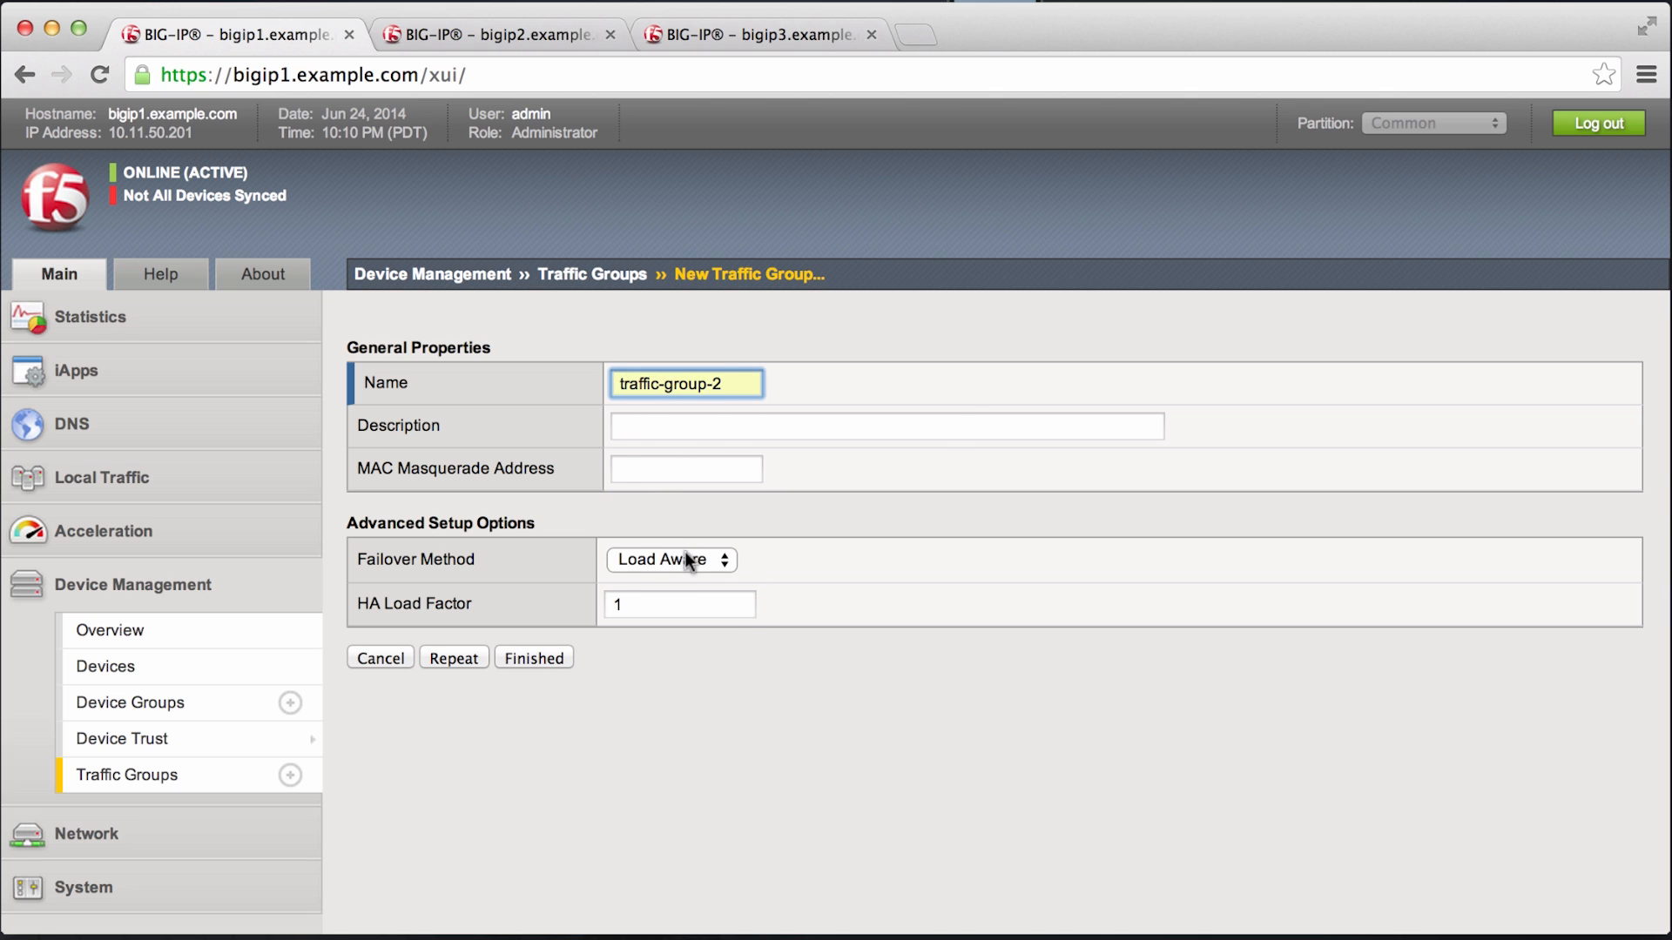
Step: Create traffic-group-2 with HA Order failover across bigip1 and bigip2
left_click(670, 561)
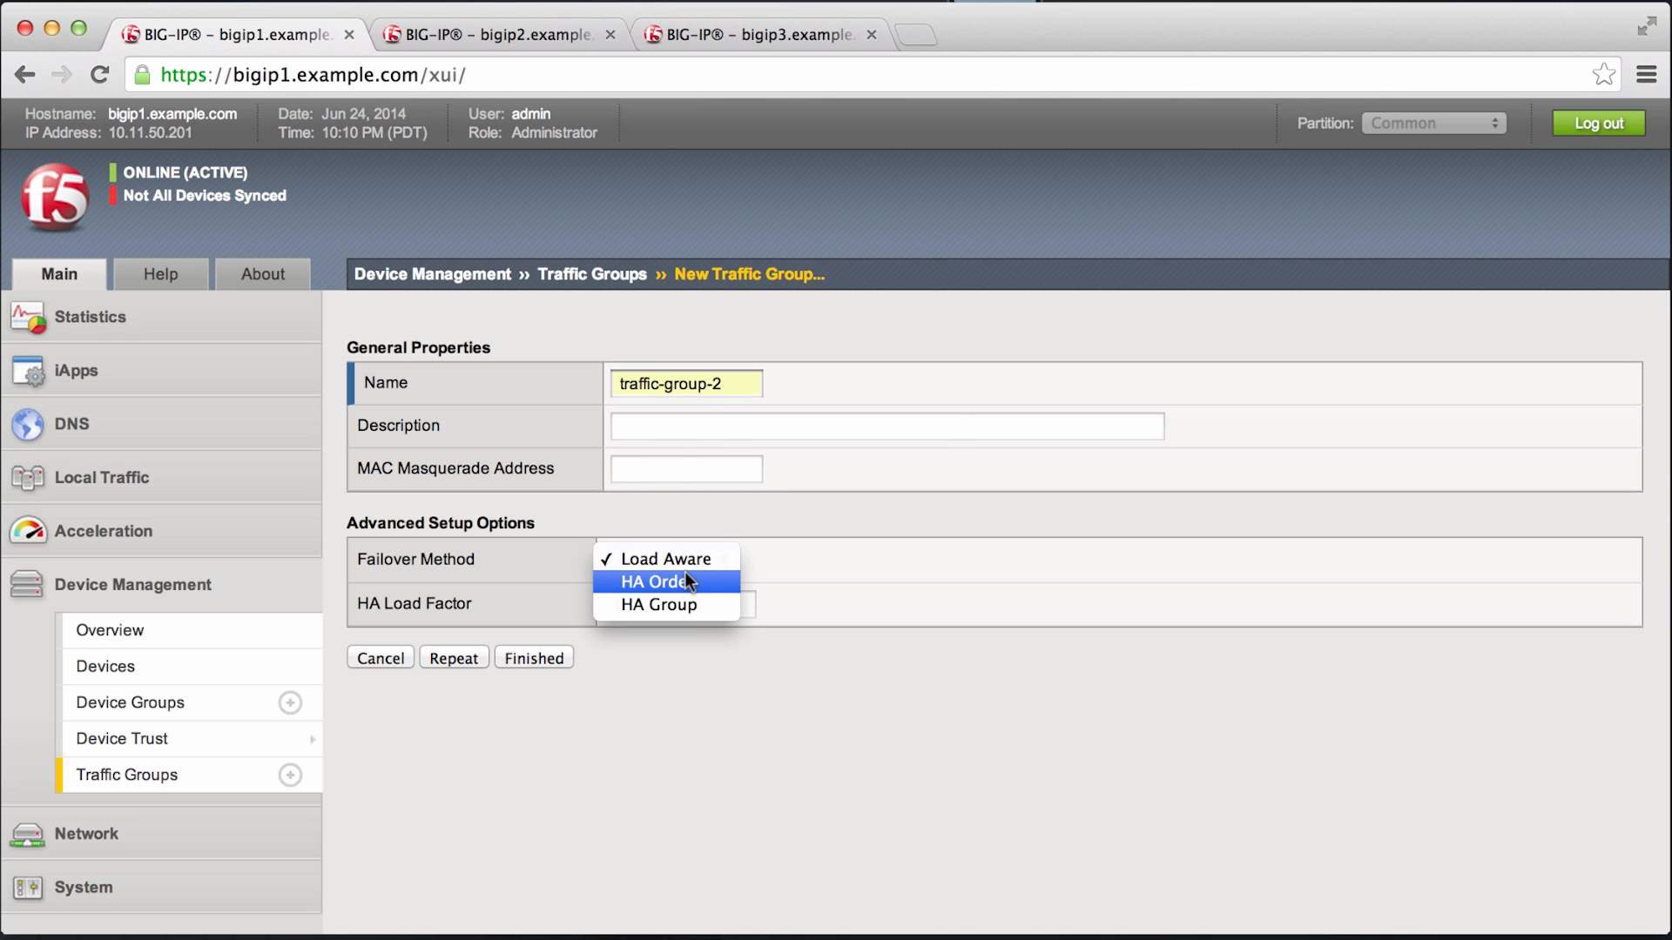
left_click(658, 582)
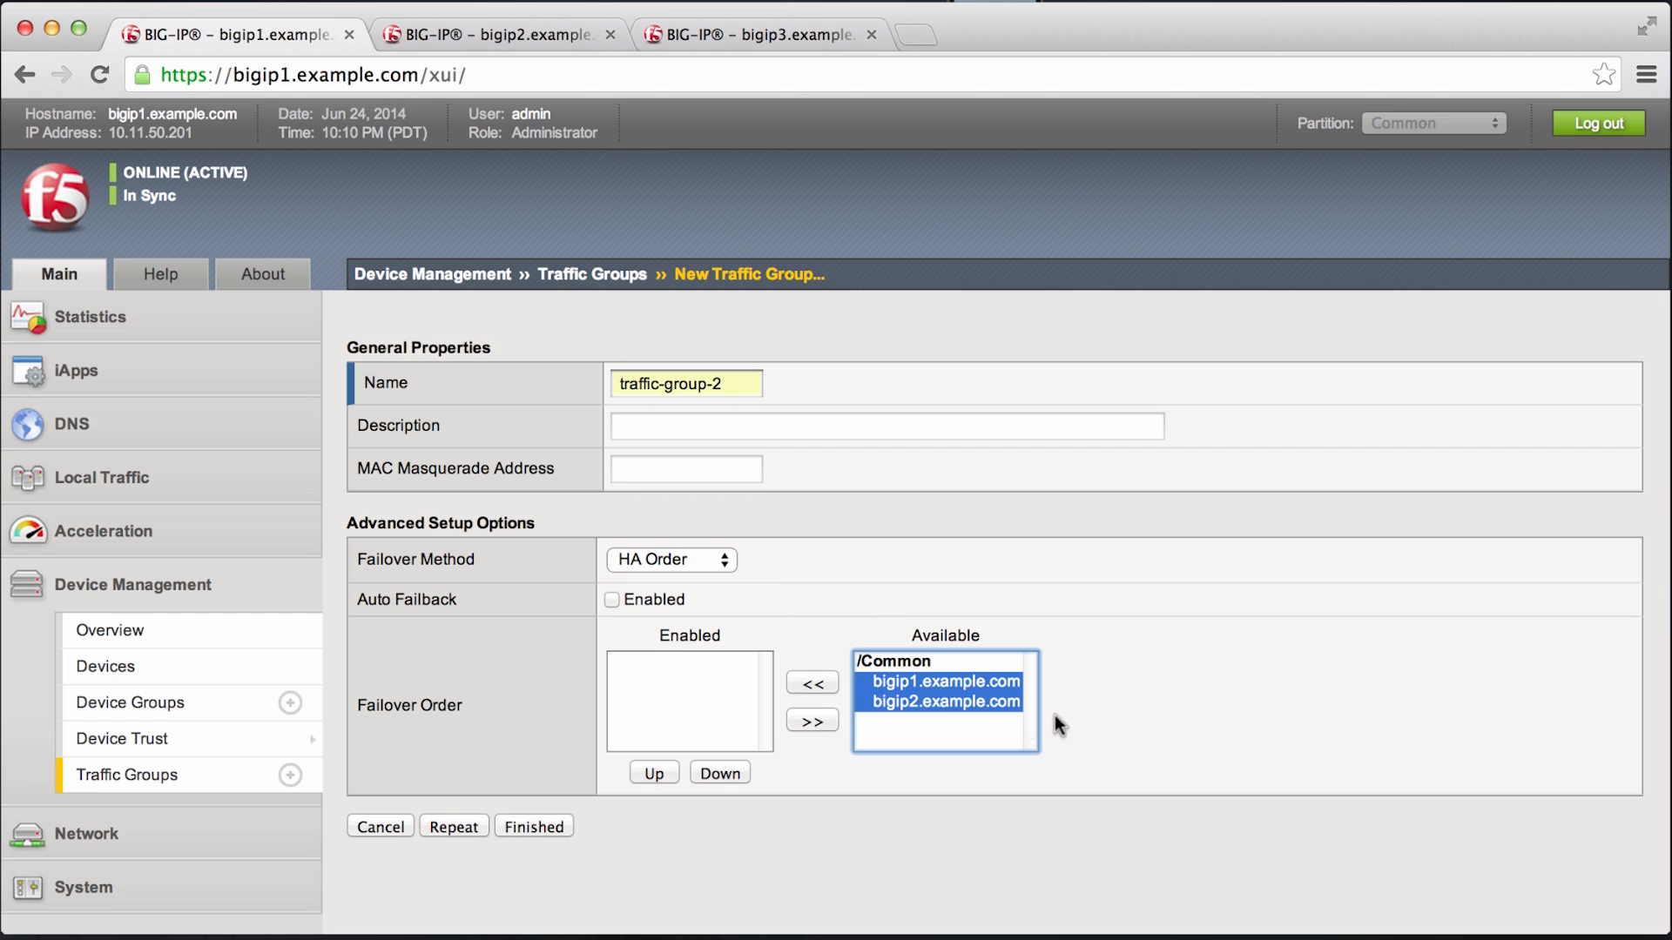
mouse_move(961, 723)
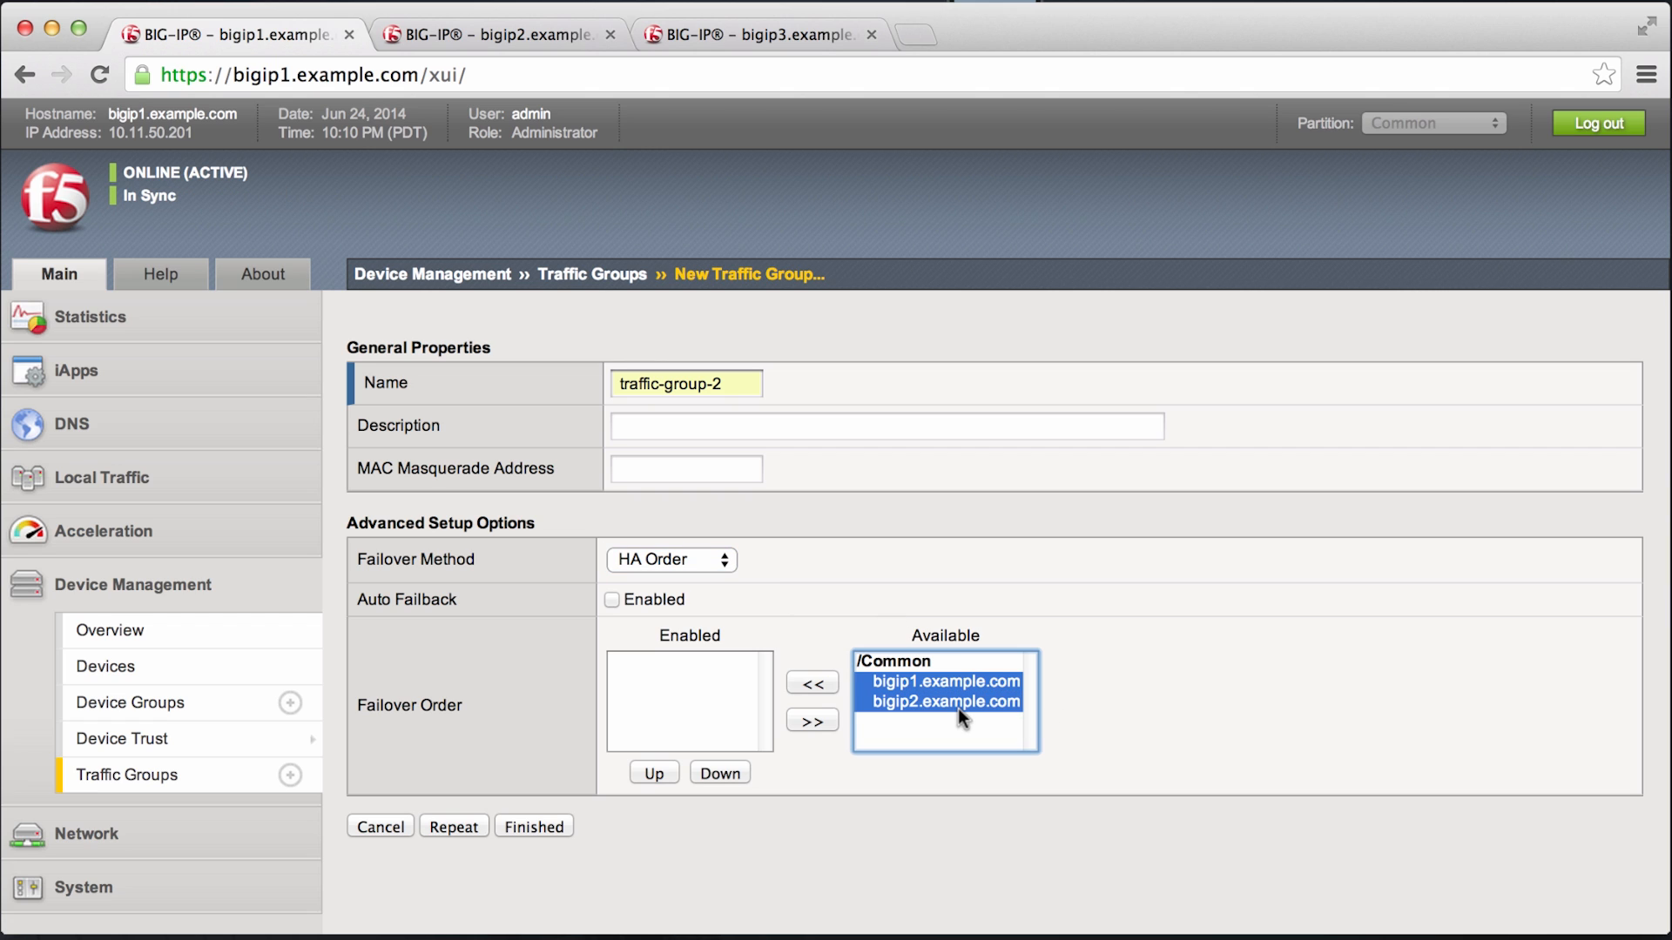
mouse_move(841, 718)
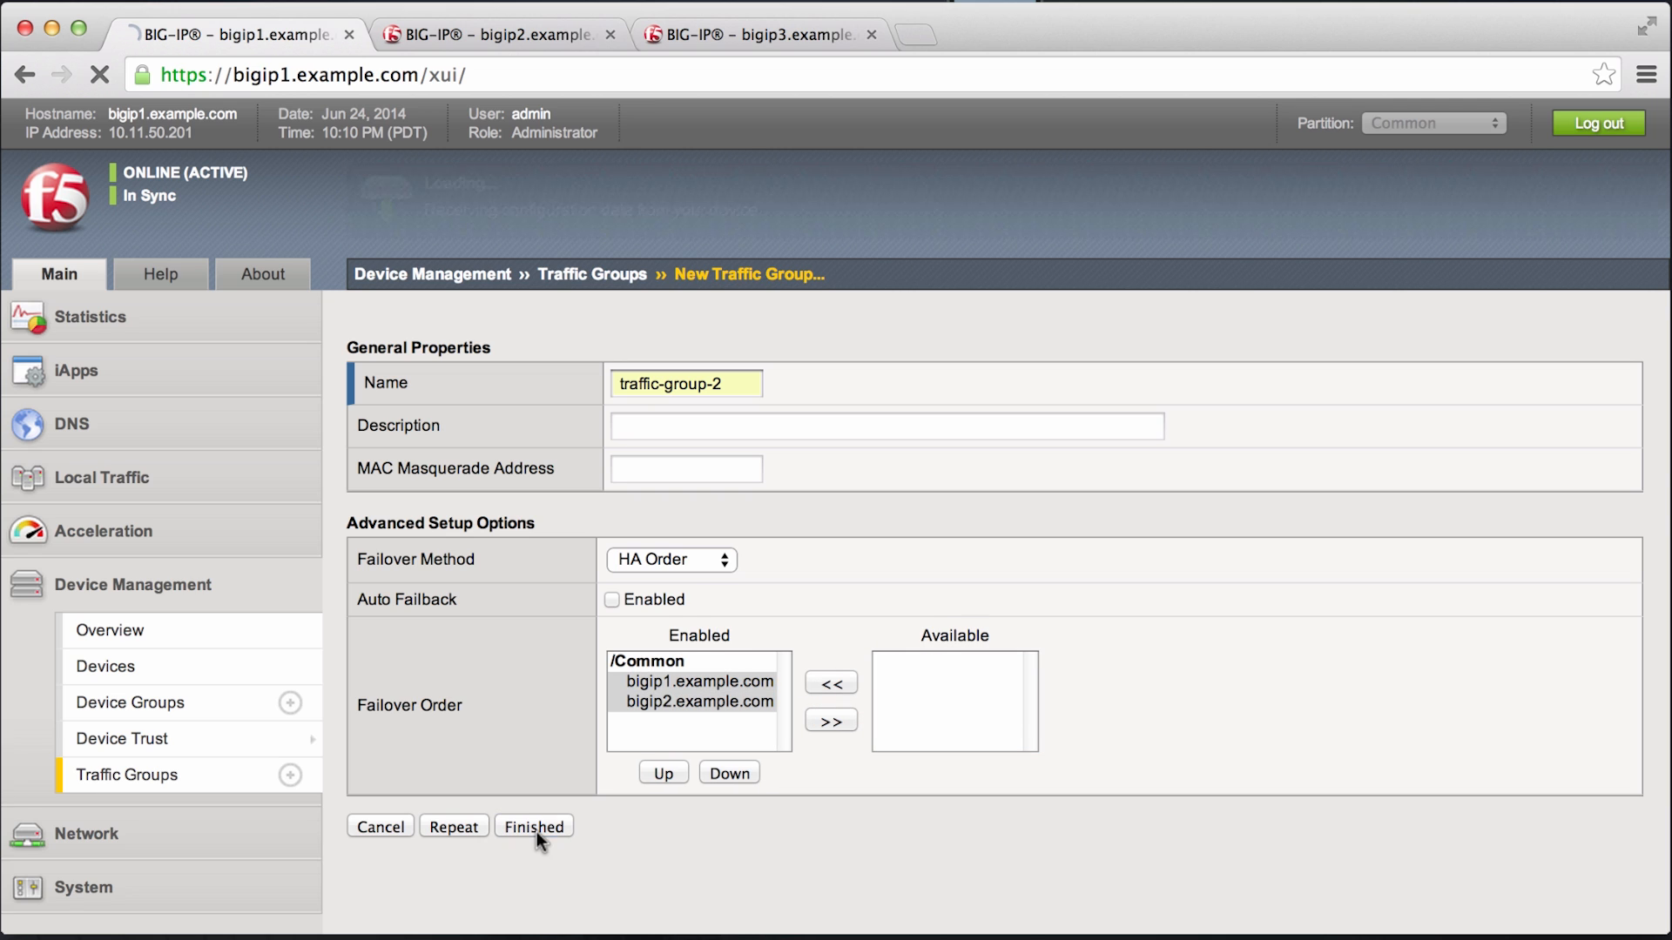
left_click(533, 826)
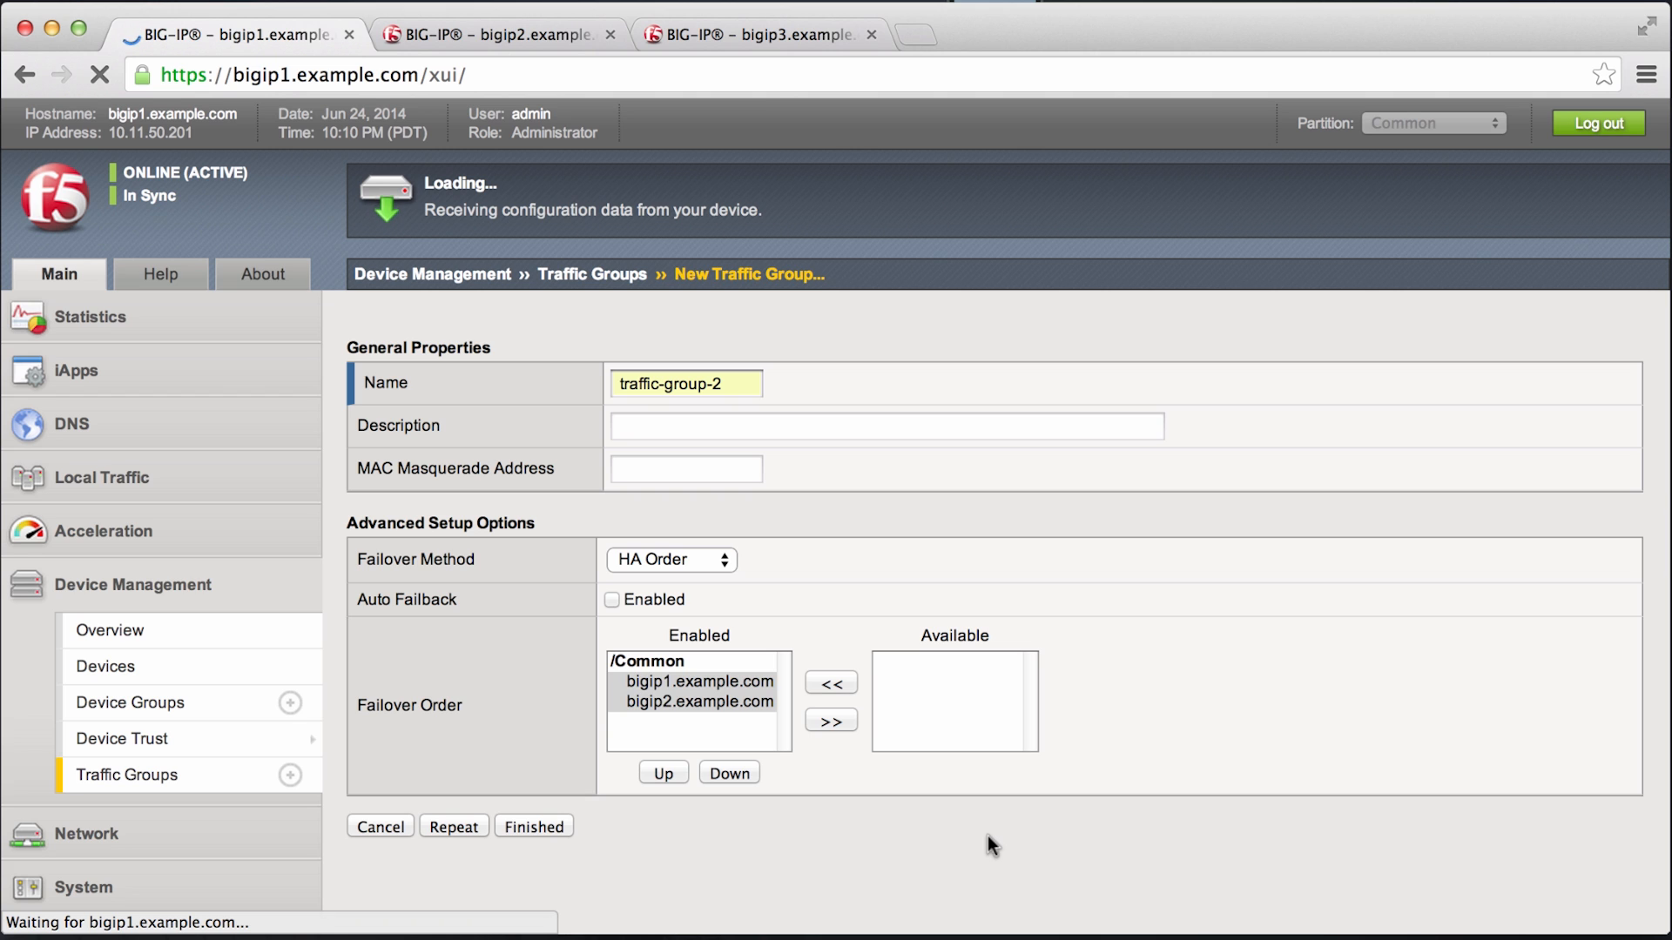
left_click(533, 826)
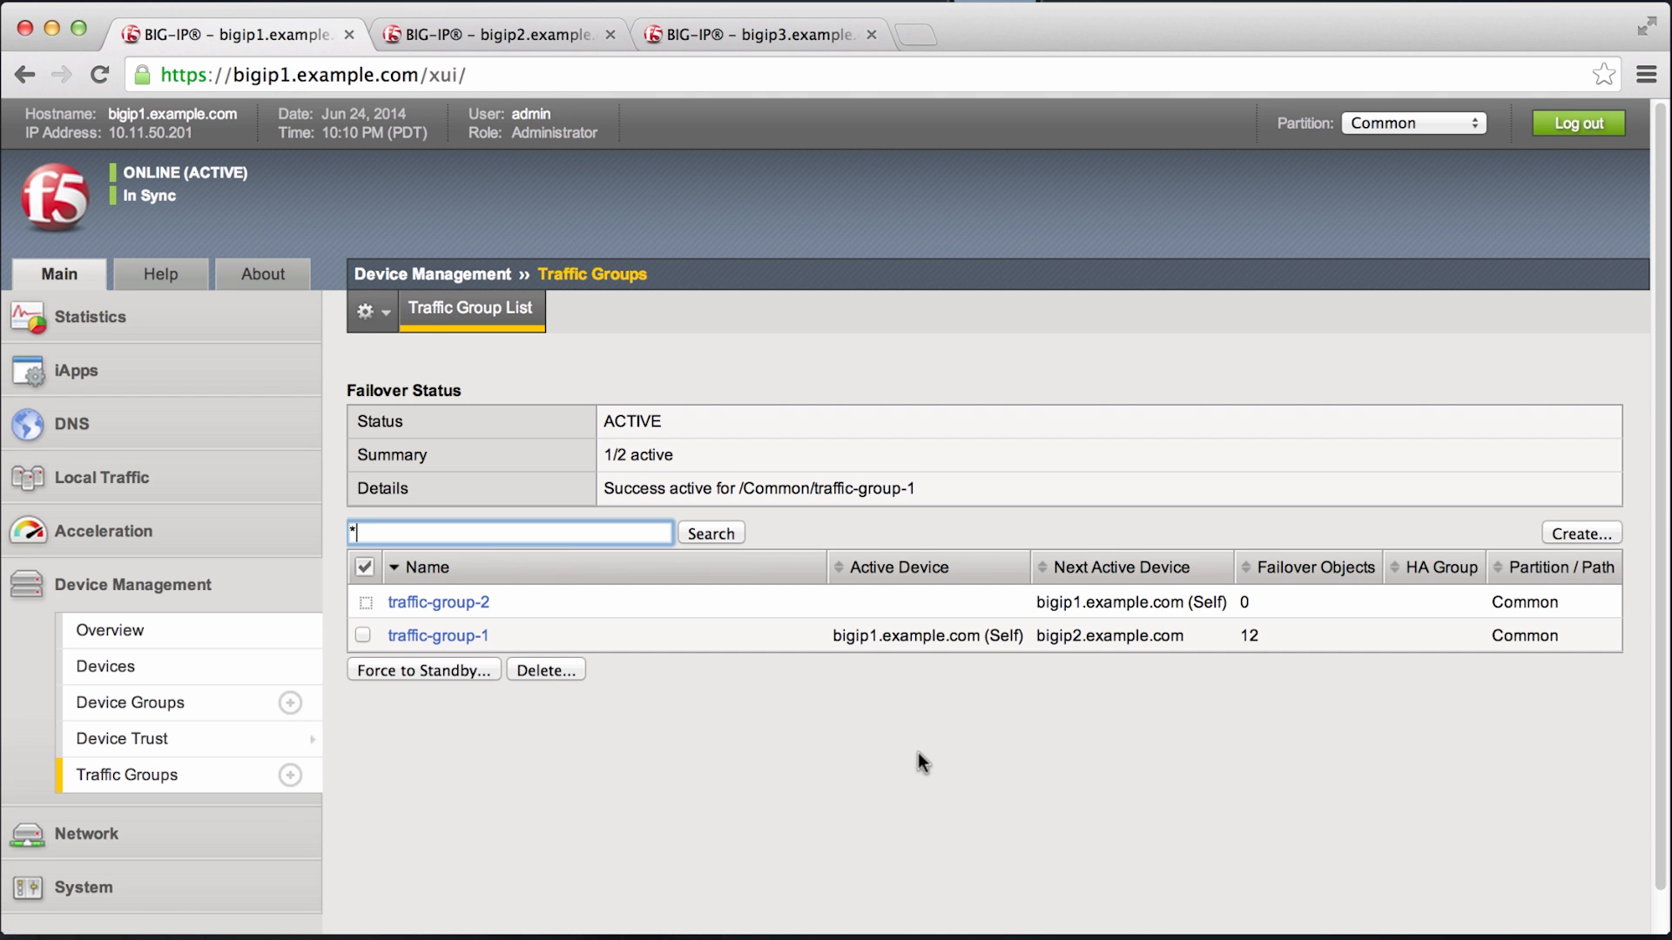
mouse_move(104, 617)
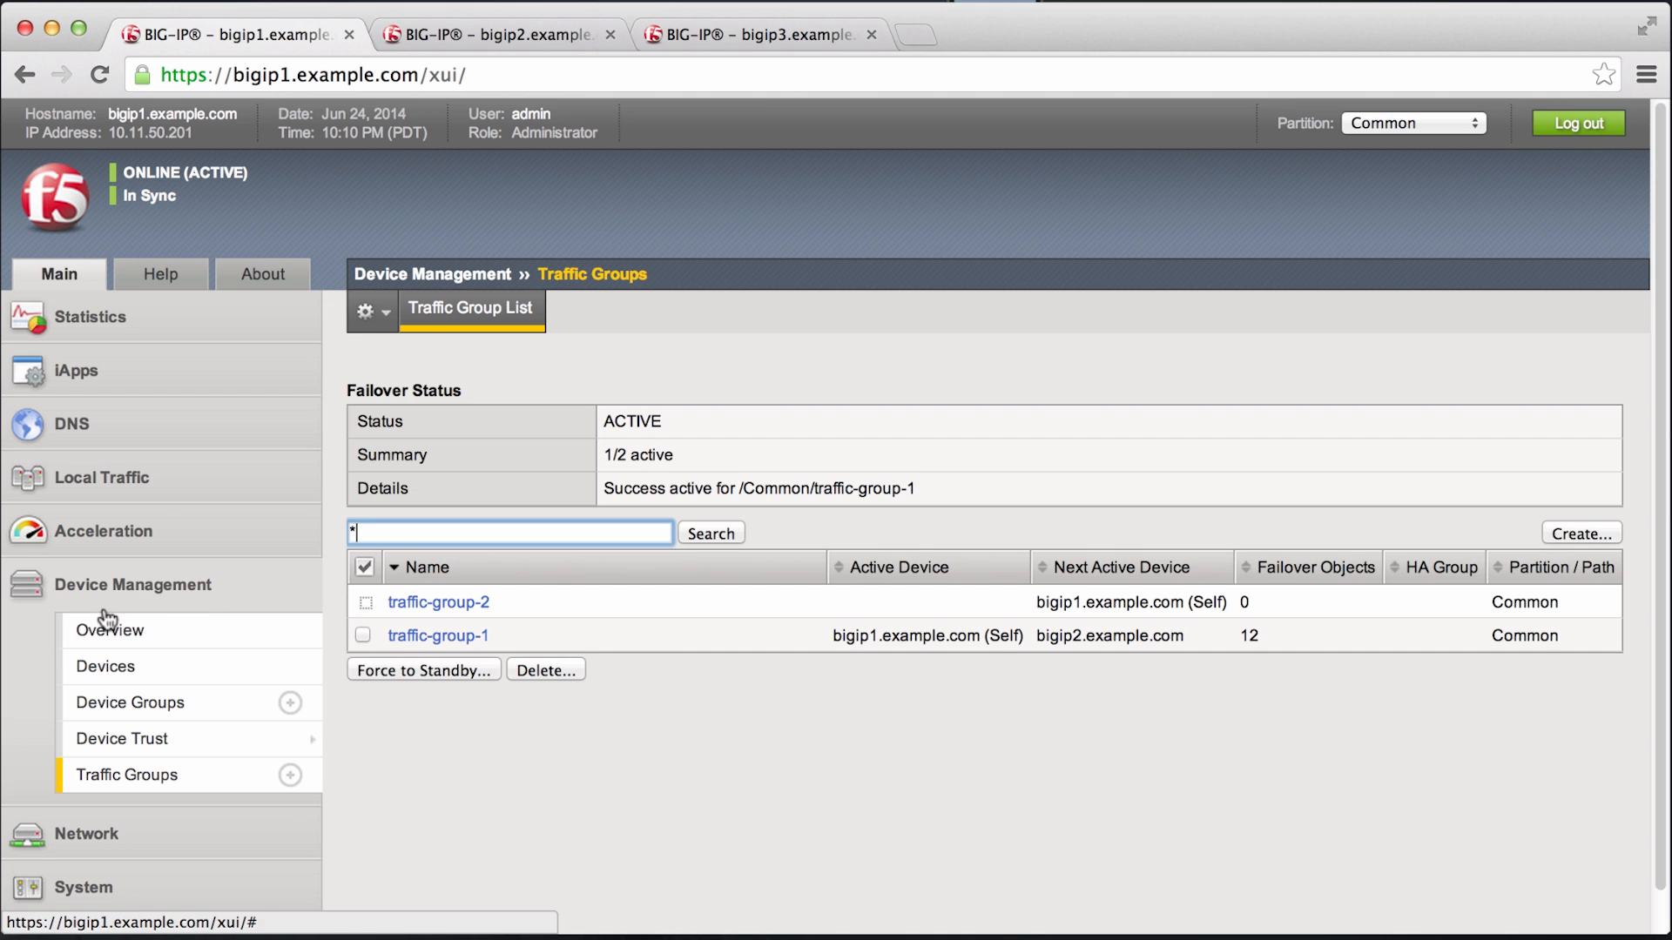
Step: Show the Local Traffic virtual server list
left_click(101, 477)
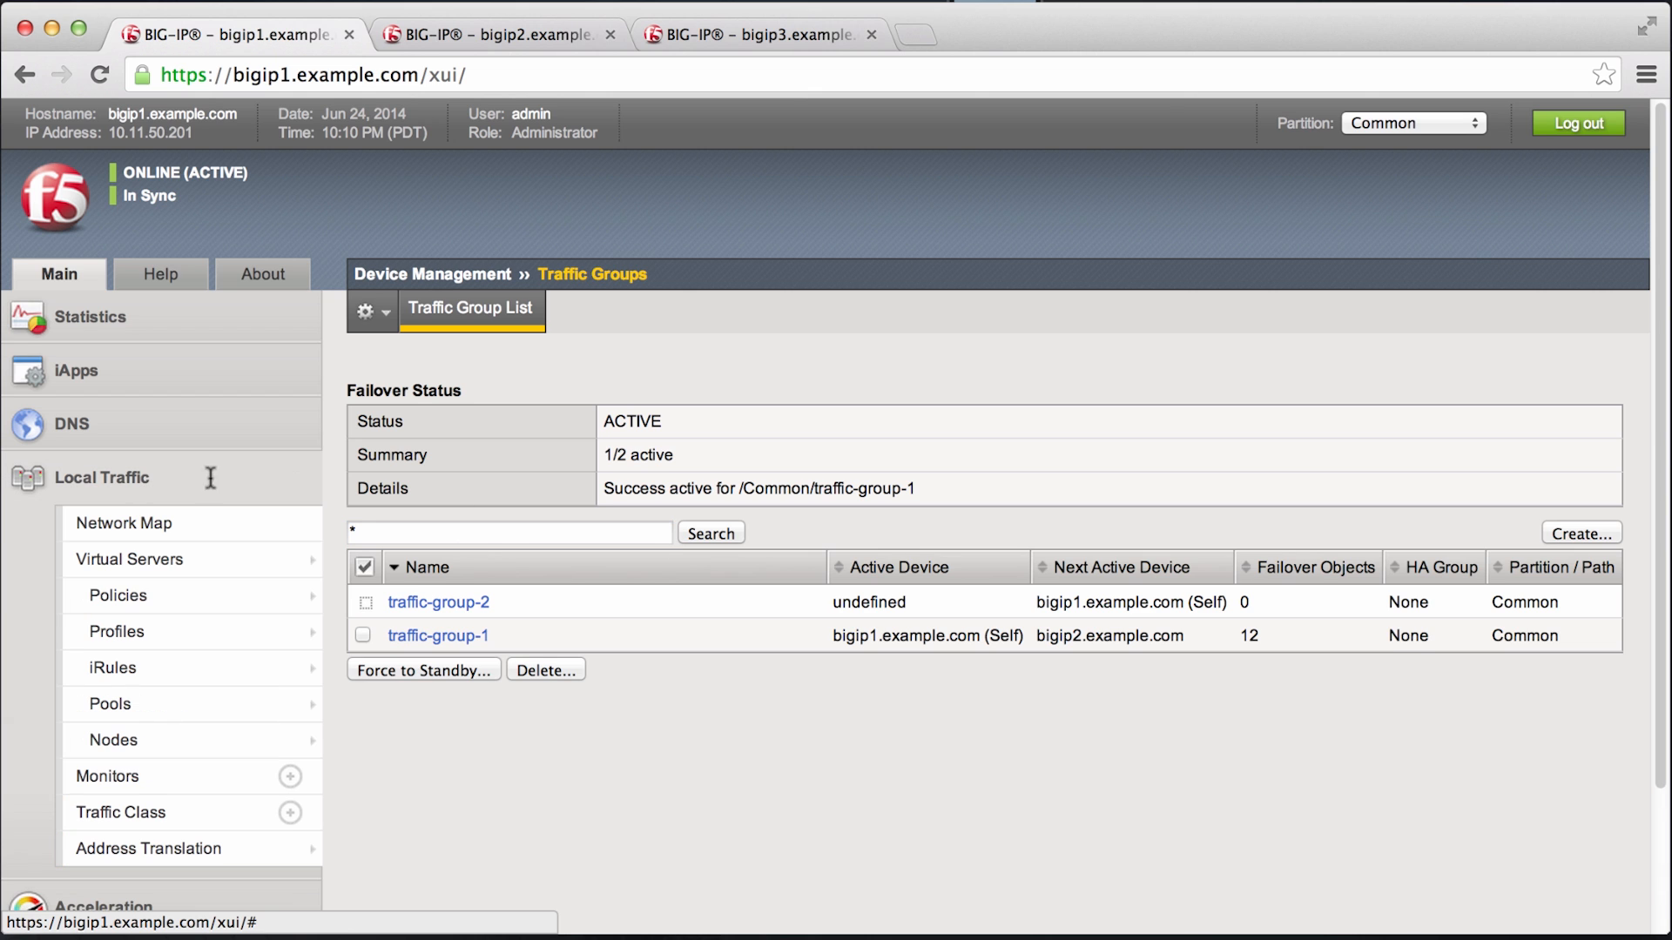
mouse_move(472, 603)
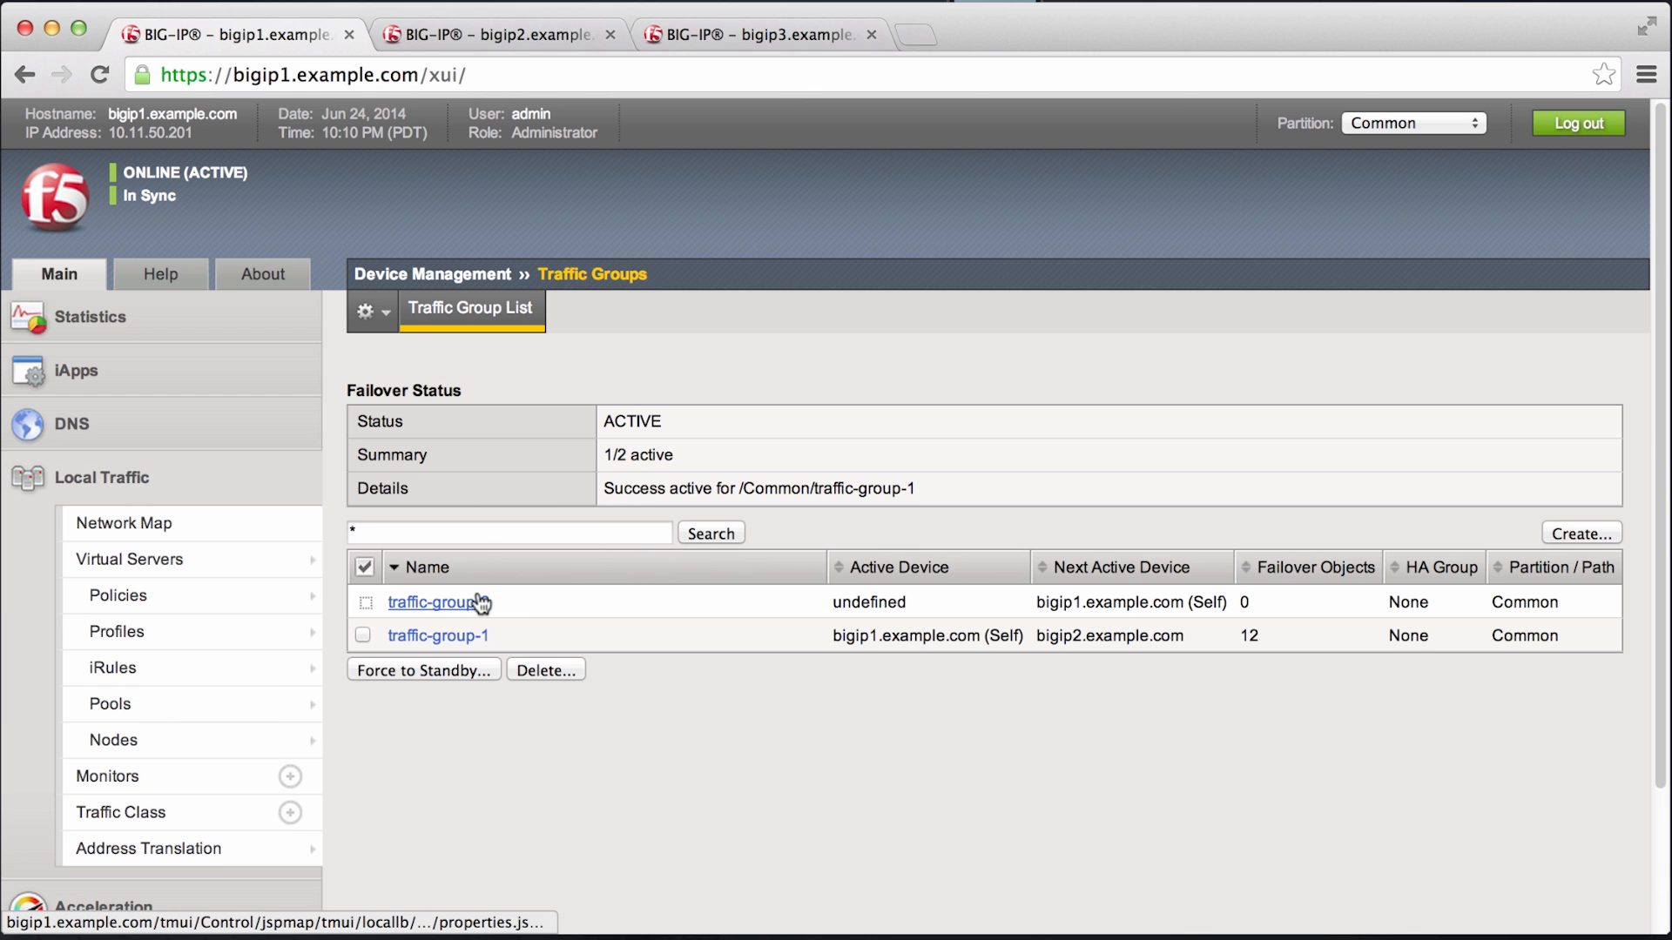
left_click(128, 559)
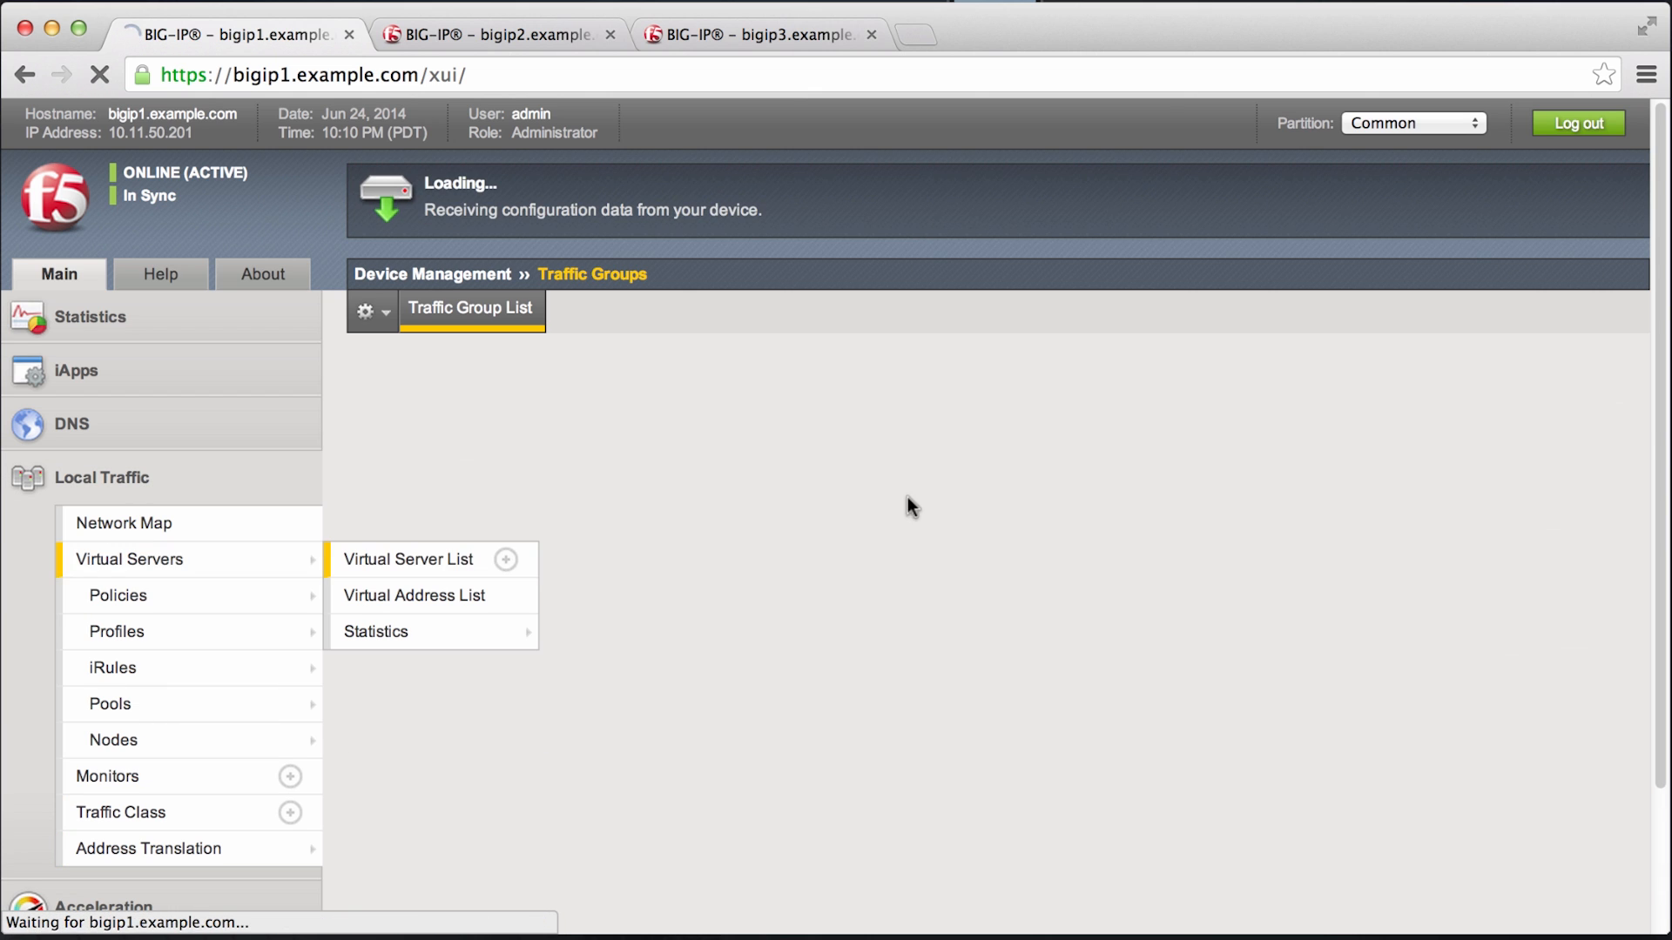
Step: Open the properties of virtual address 10.1.50.100 from the virtual server list
left_click(408, 559)
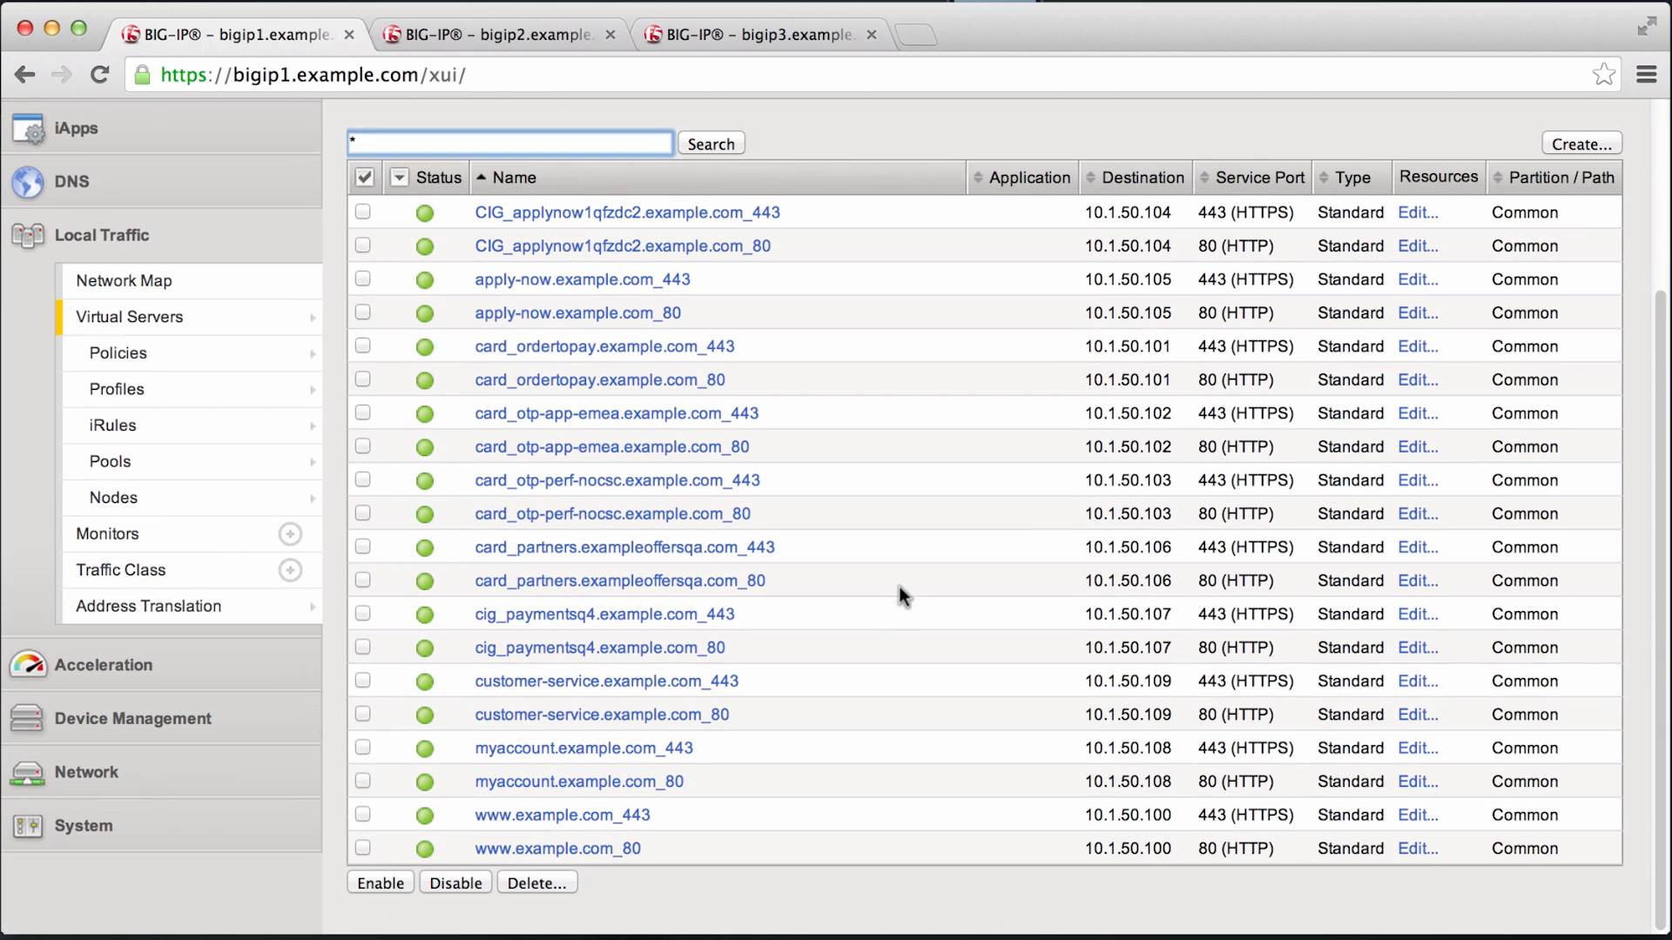
mouse_move(734, 836)
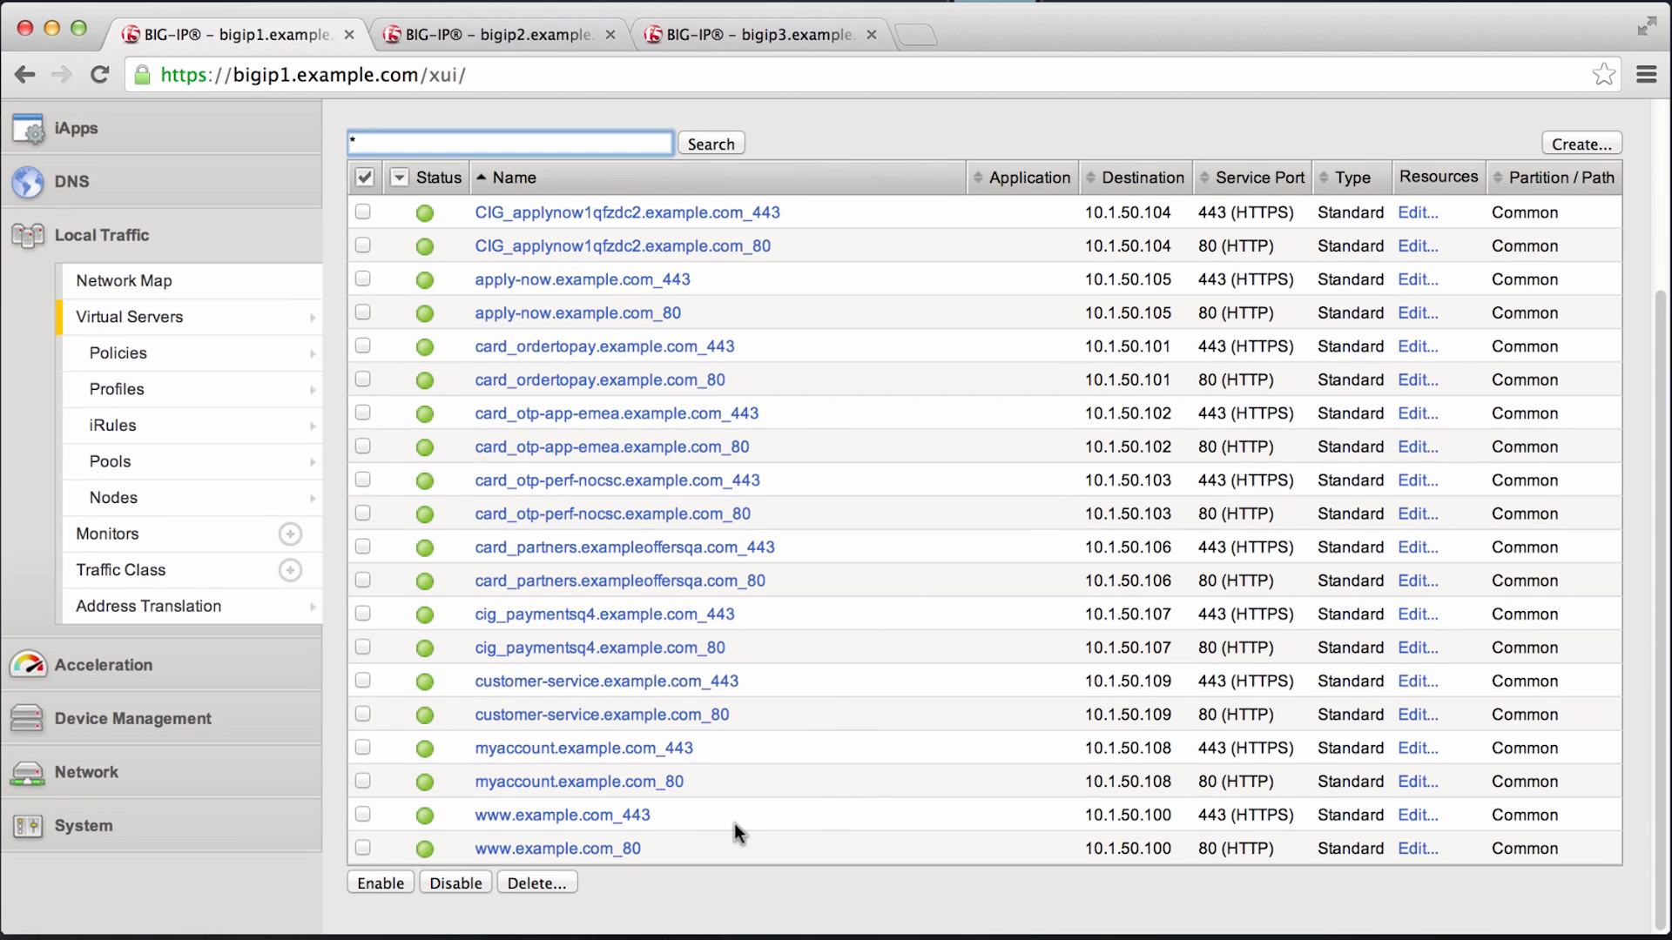
mouse_move(1177, 857)
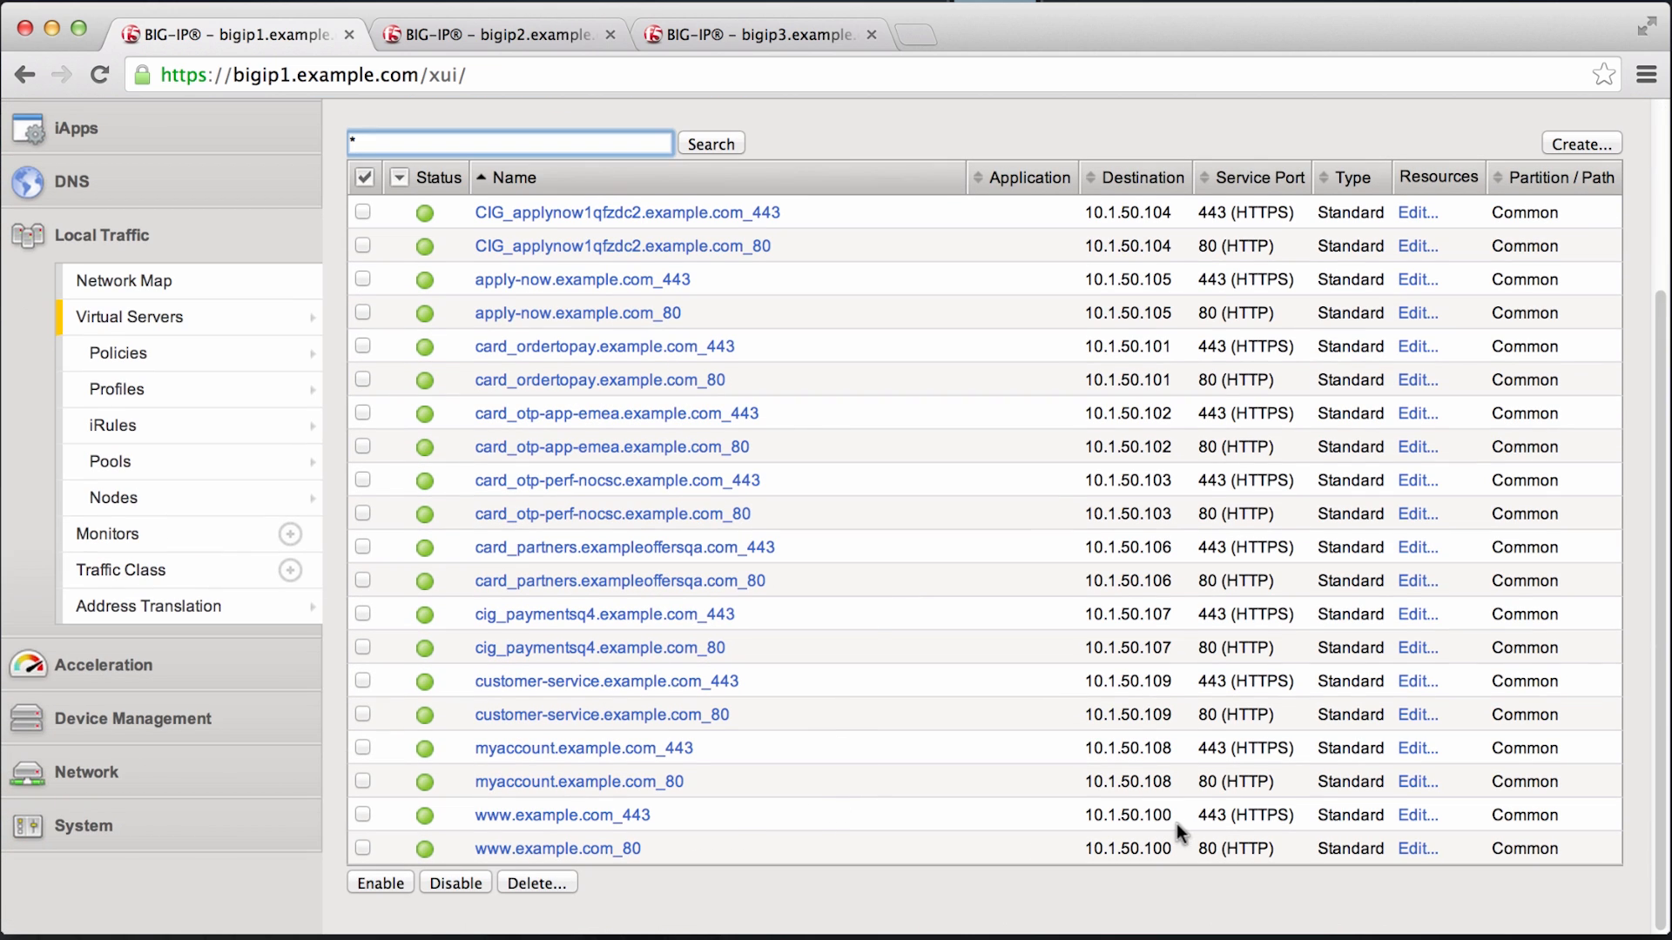
mouse_move(1188, 818)
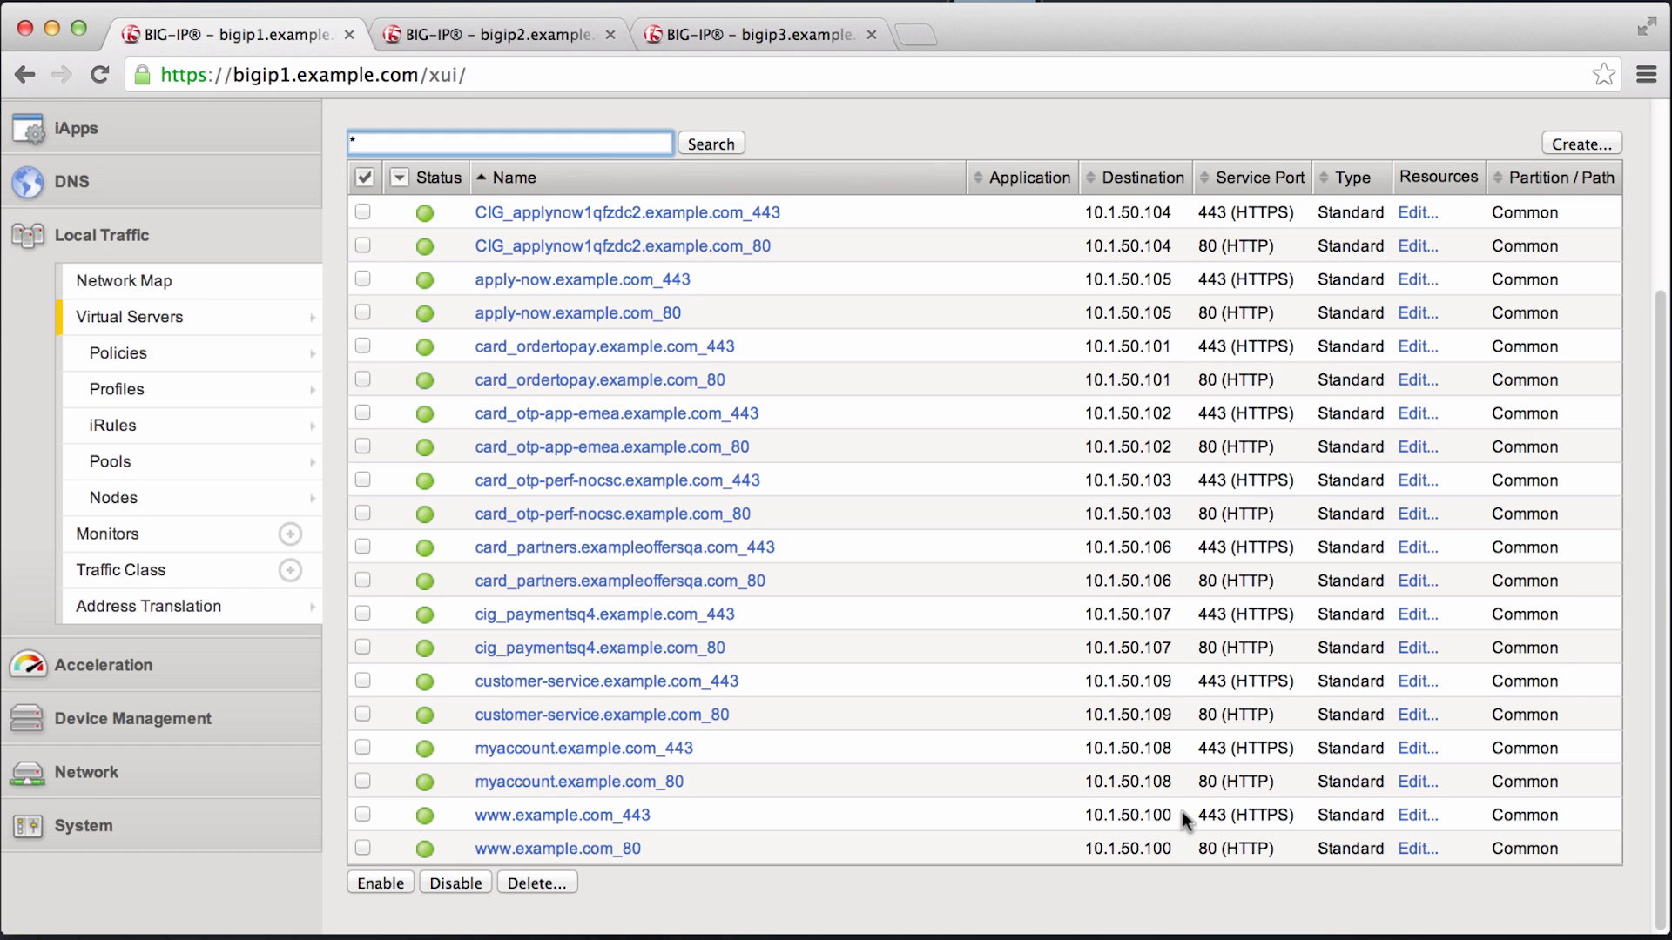
double_click(1125, 814)
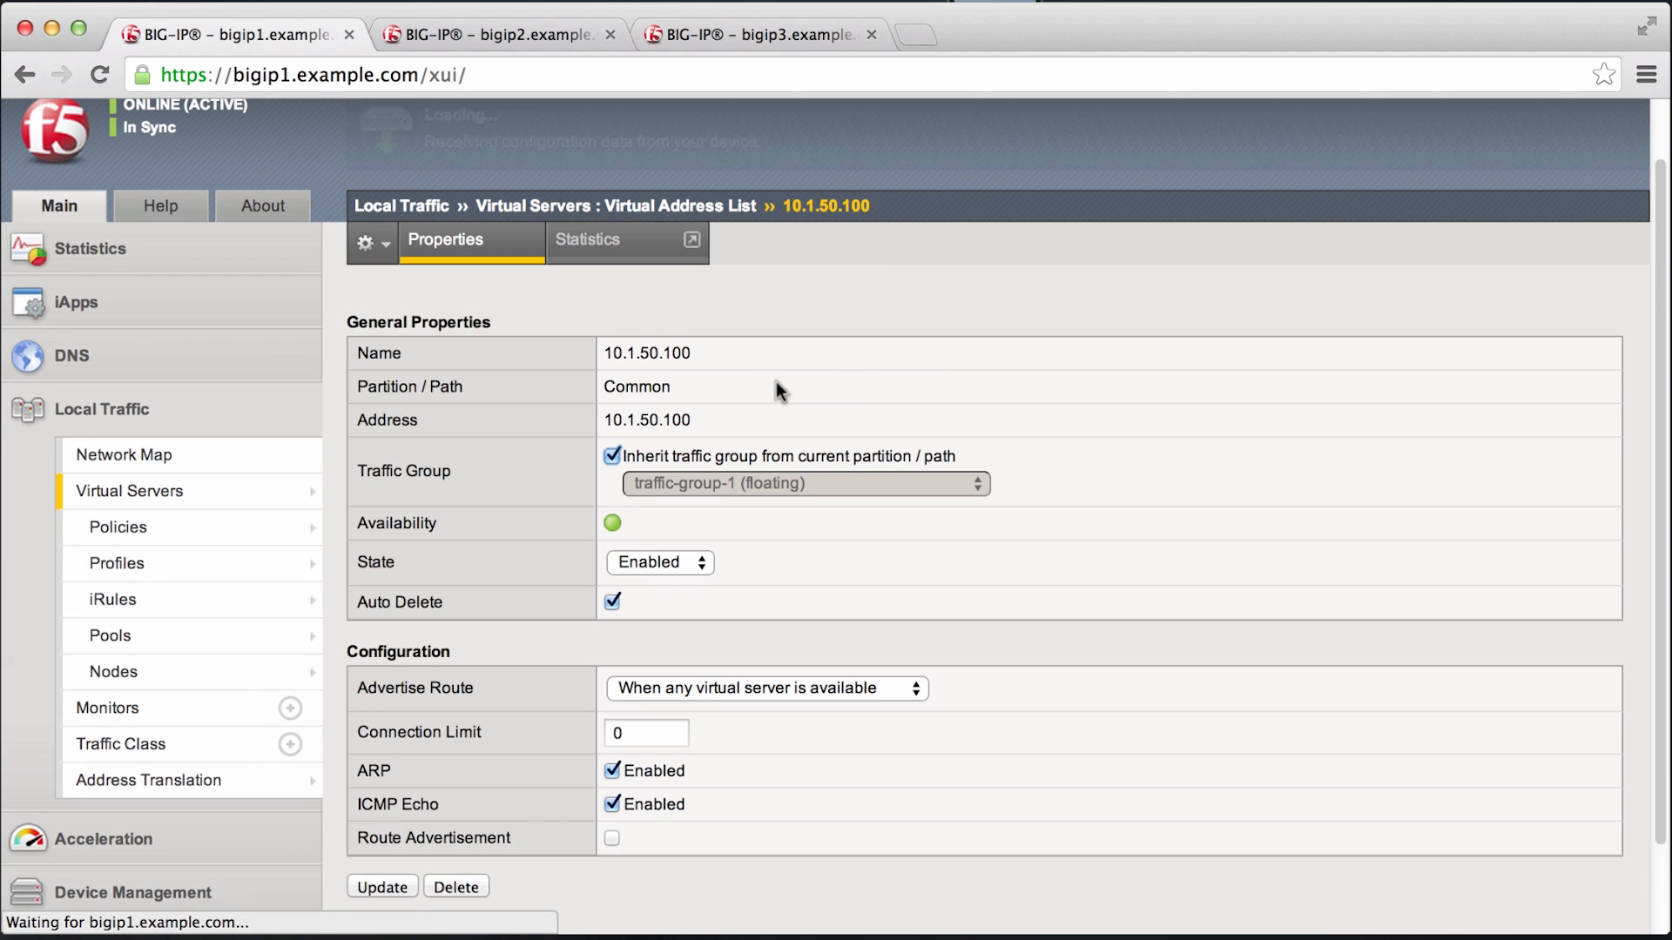
Step: Assign virtual address 10.1.50.100 to traffic-group-2 (floating) instead of inheriting, and update
left_click(610, 456)
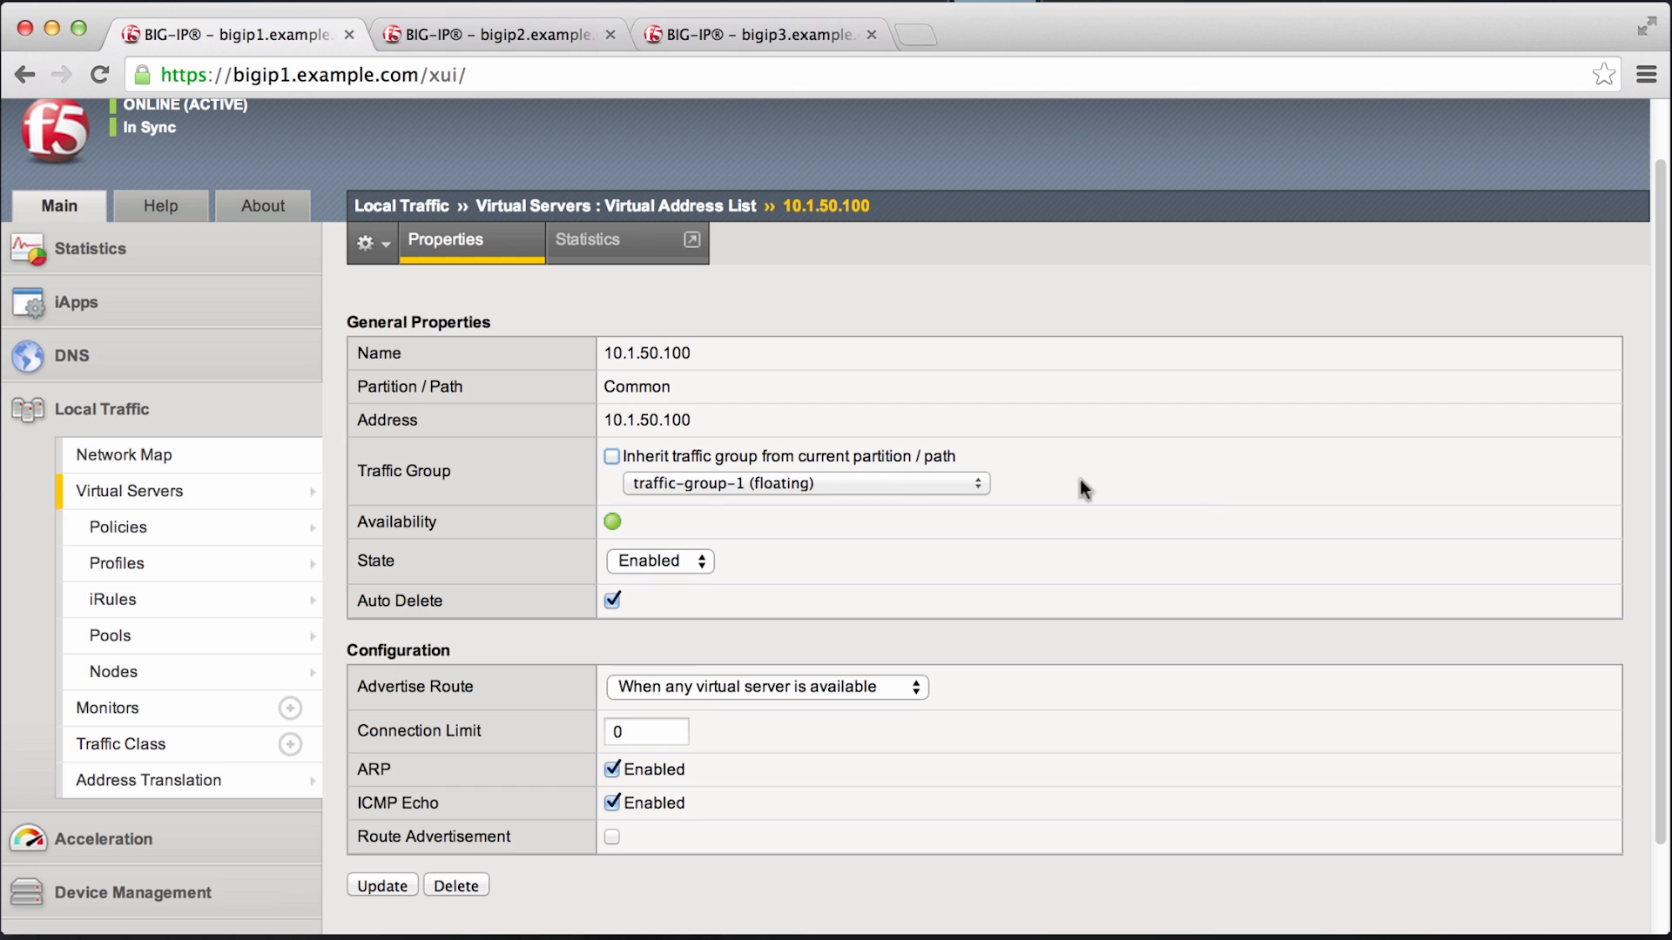
left_click(805, 484)
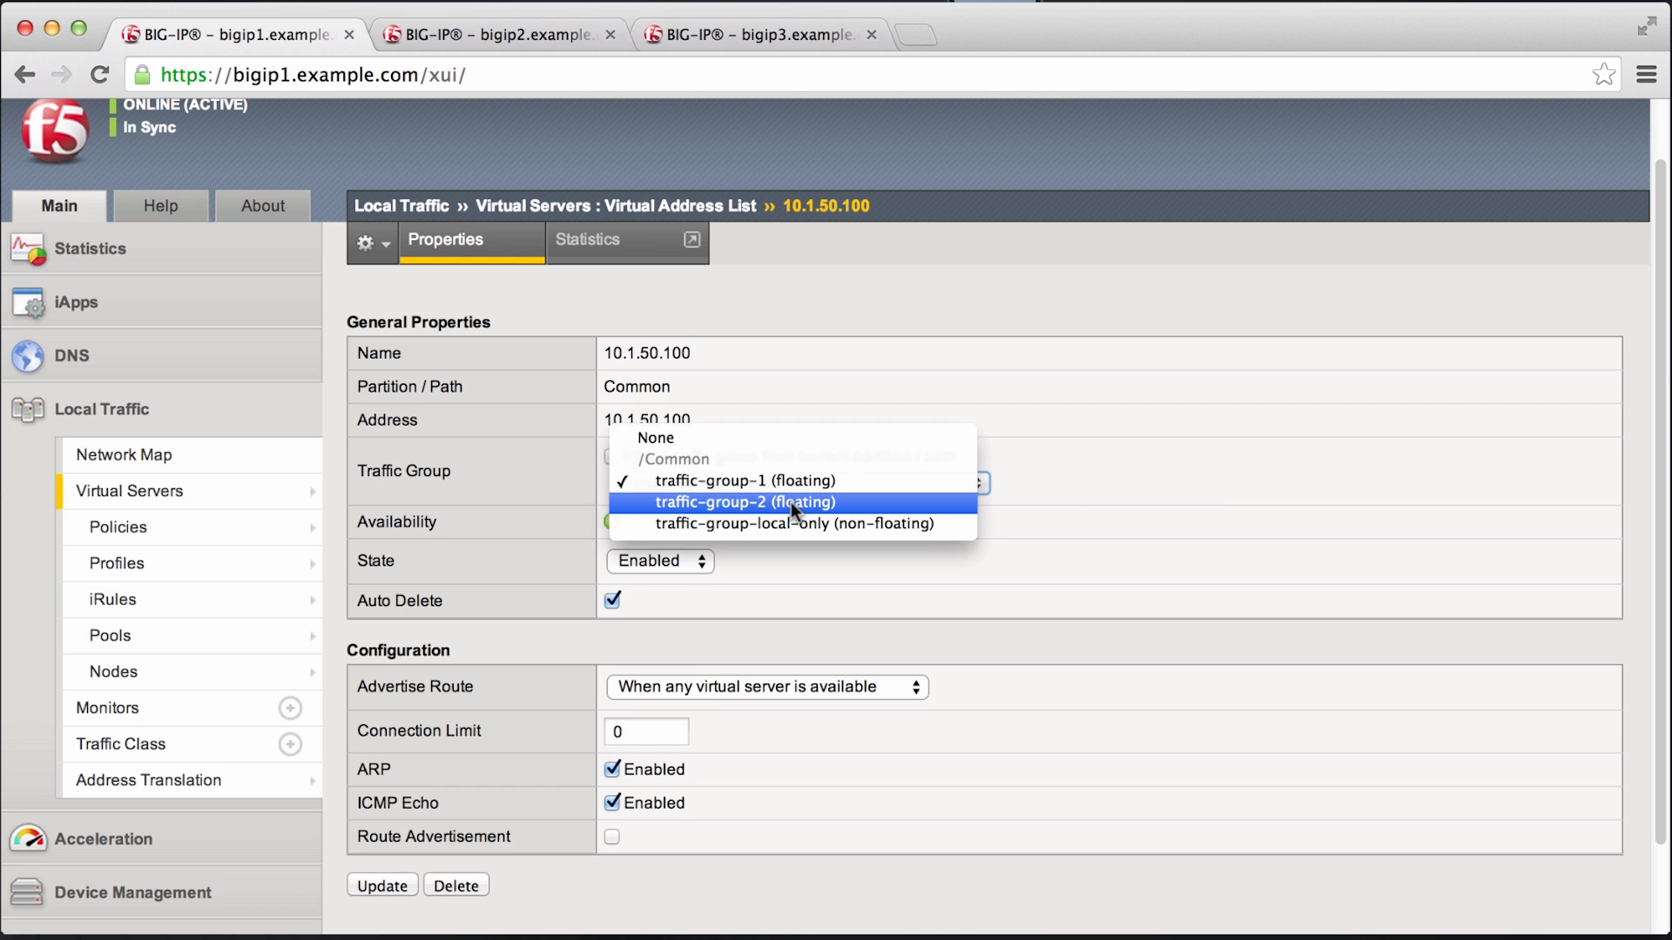
left_click(741, 502)
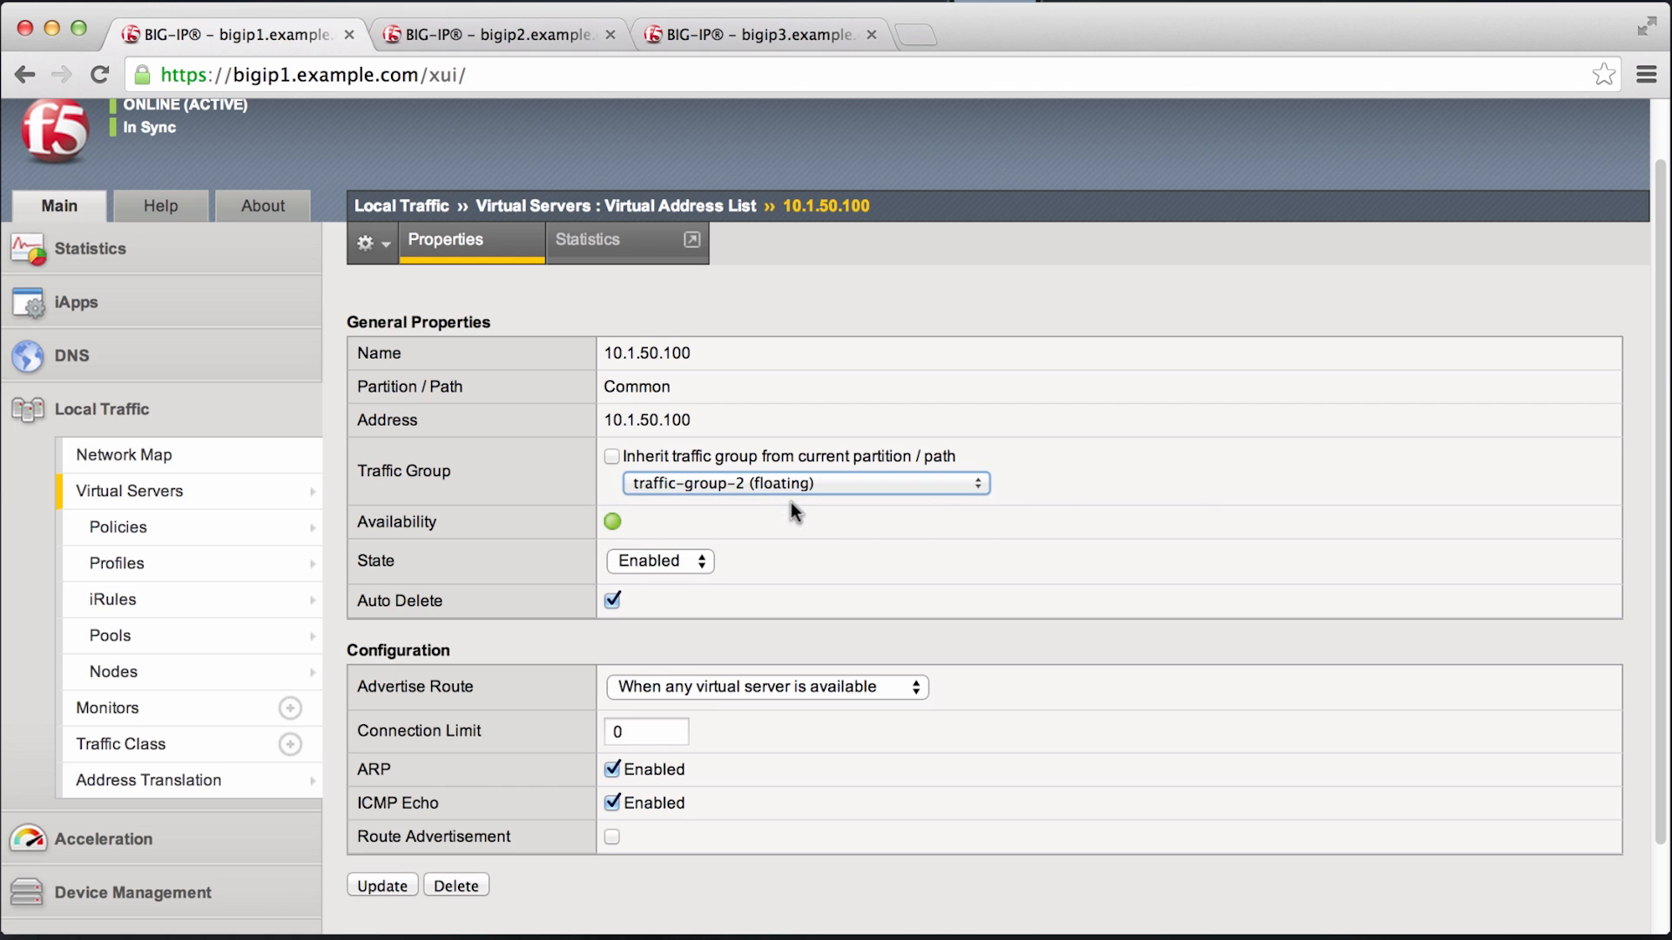
left_click(382, 884)
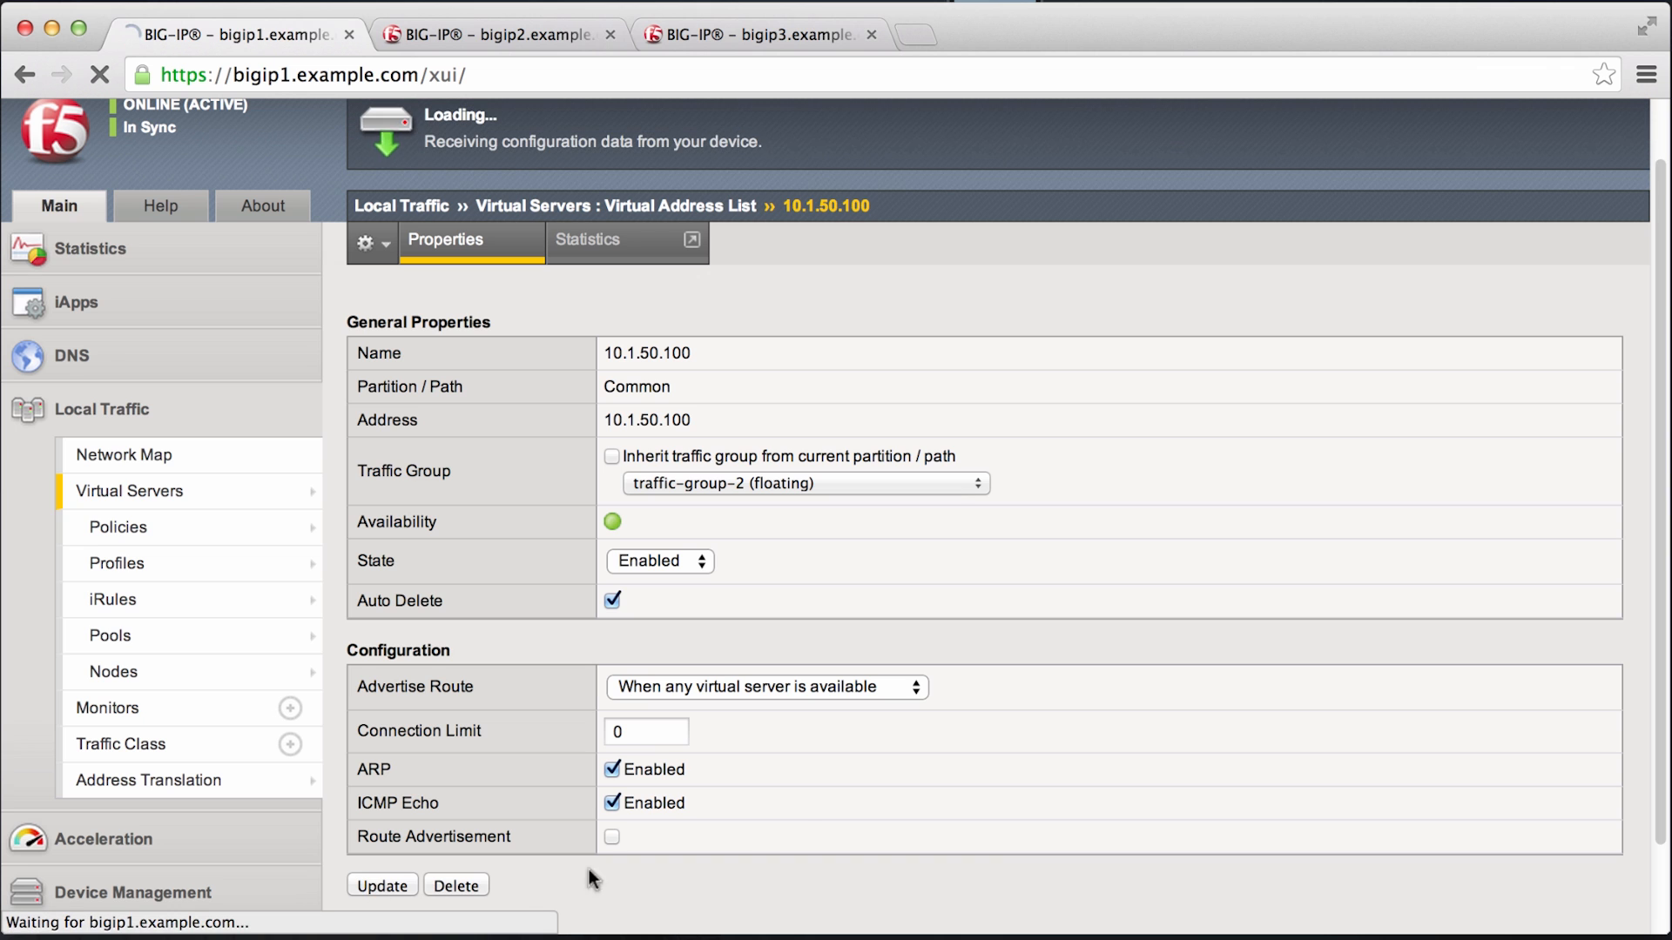
mouse_move(794, 822)
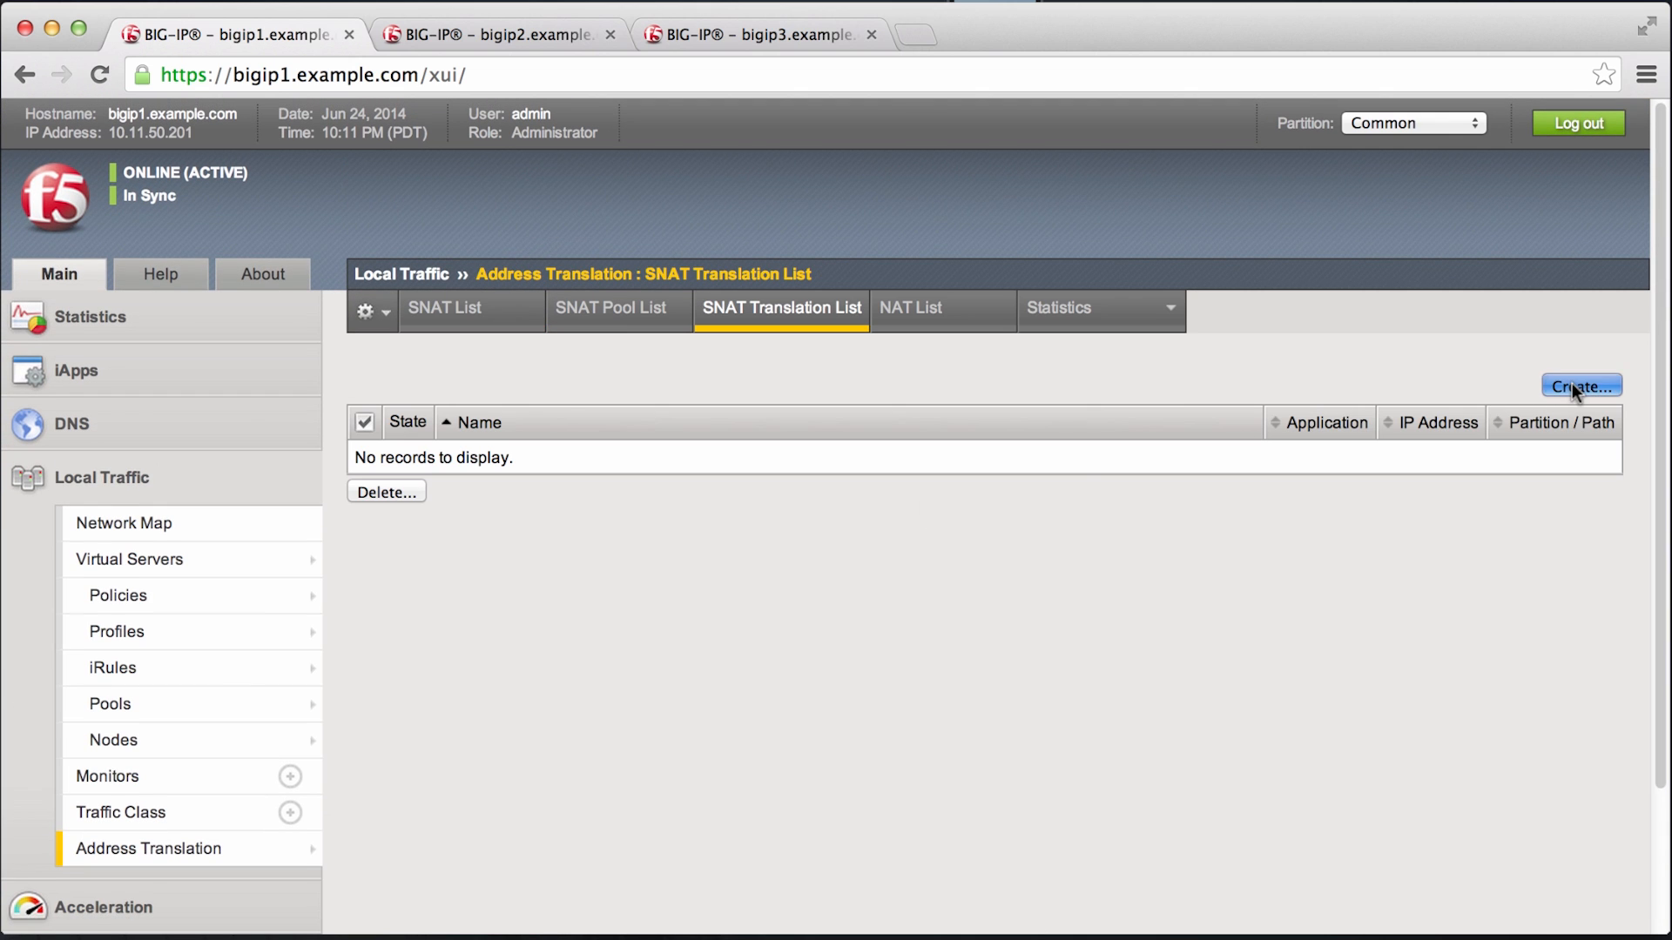
Step: Start a new SNAT translation with traffic group inheritance disabled and the traffic group choices shown
left_click(1577, 384)
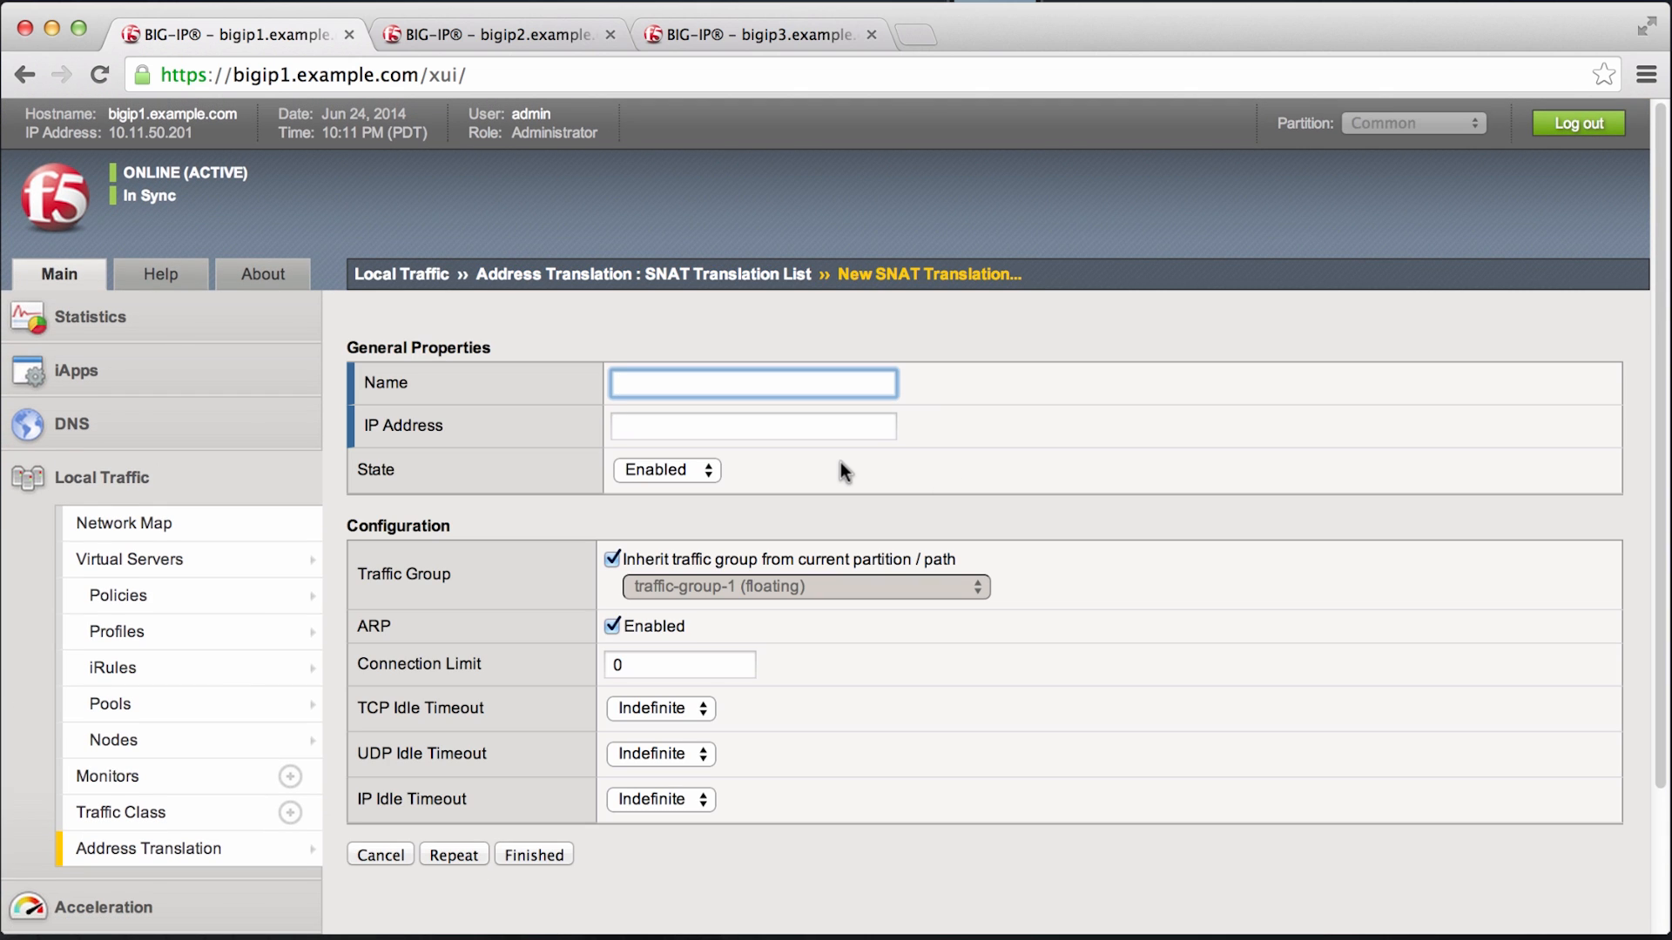
left_click(610, 561)
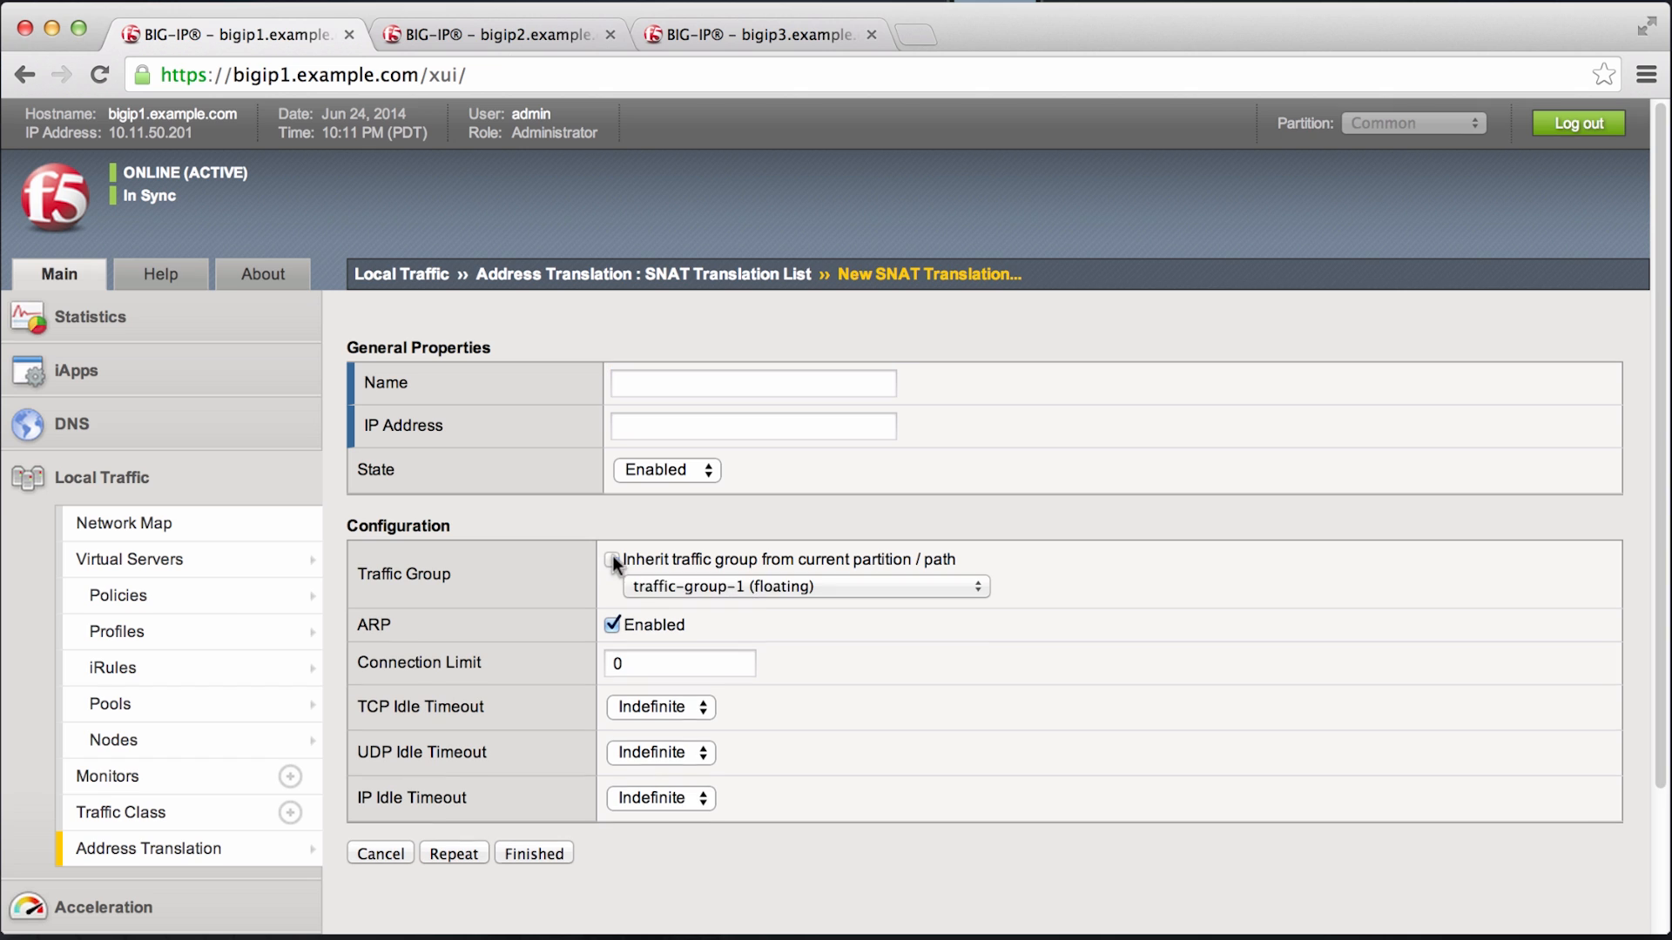
left_click(803, 585)
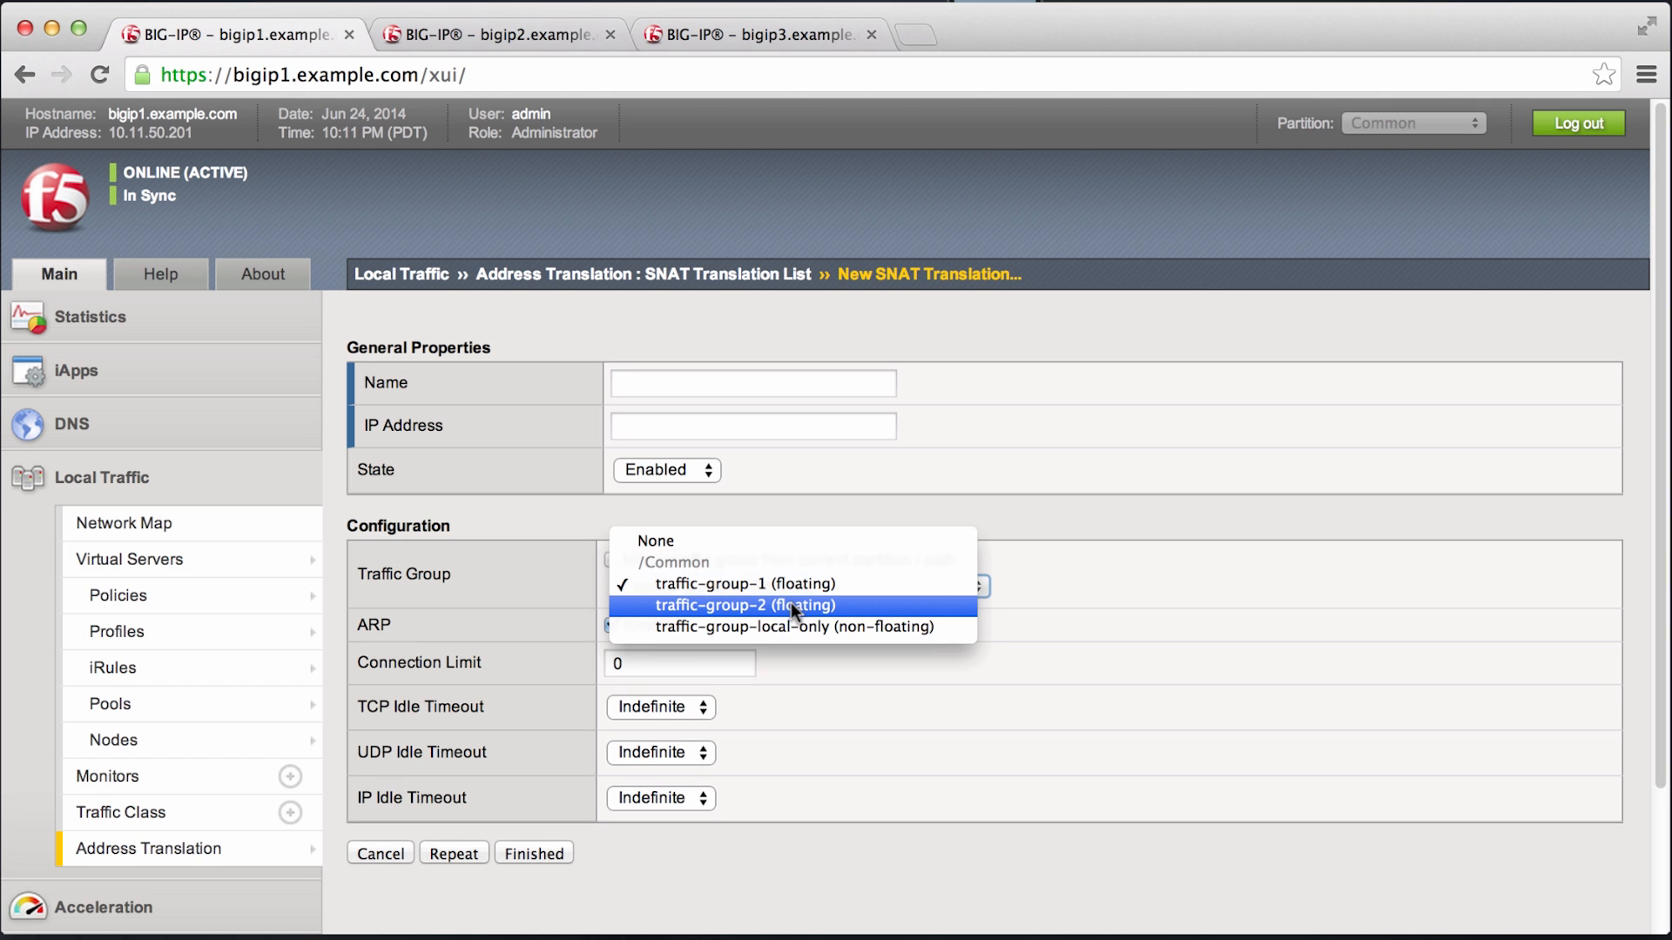
mouse_move(1076, 473)
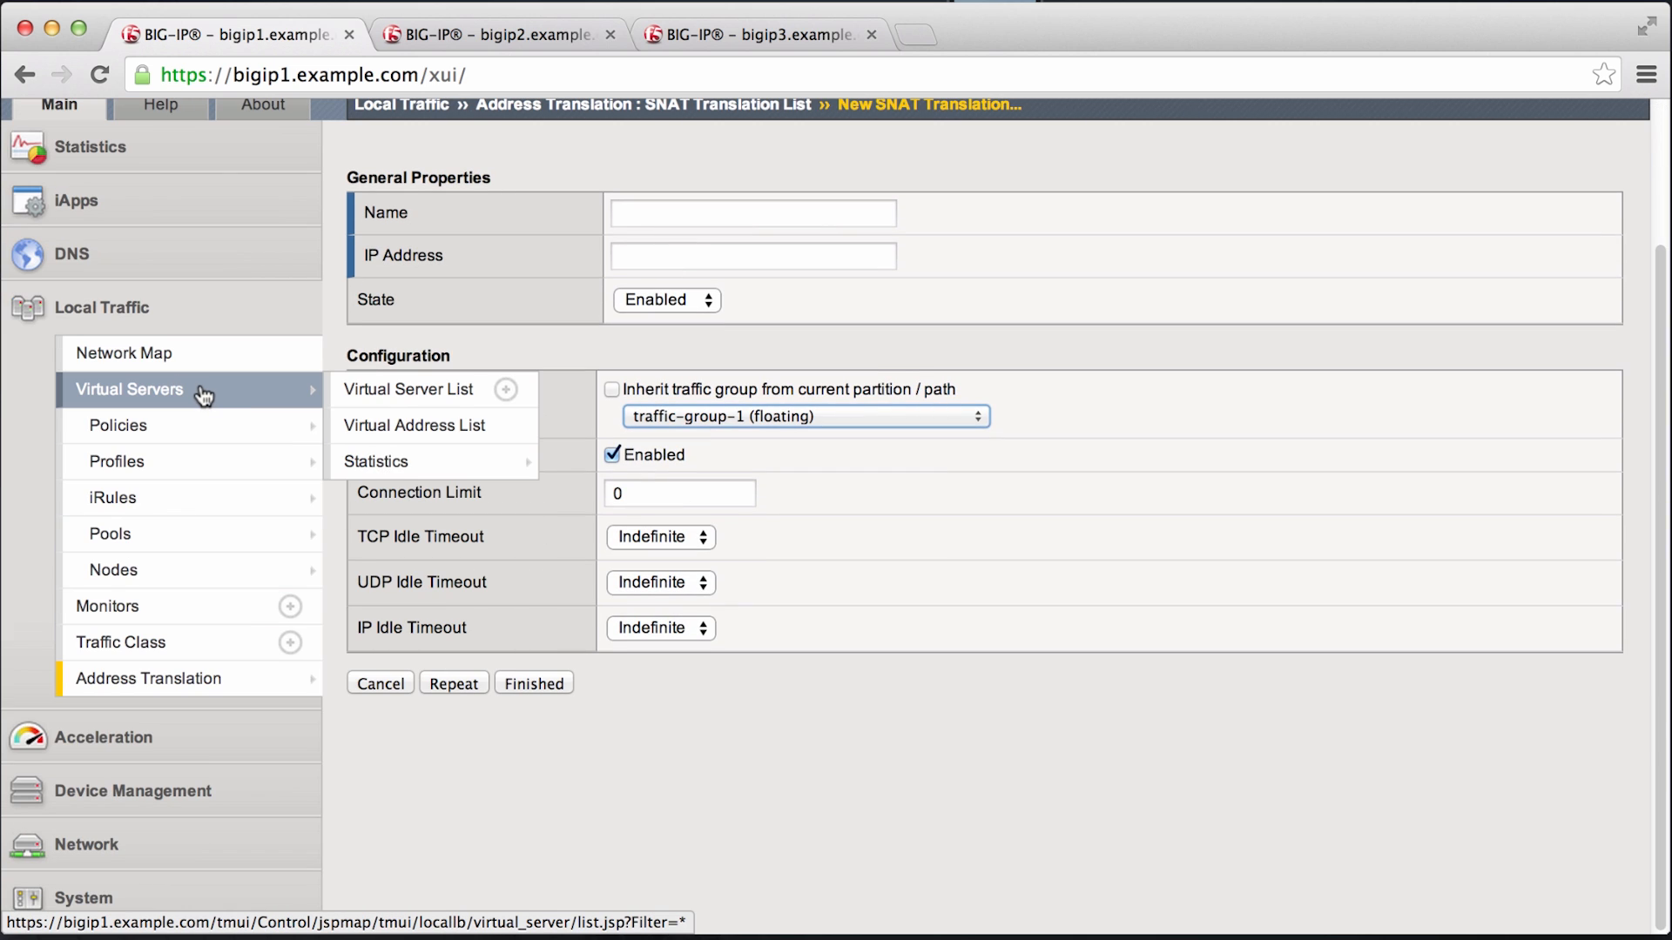
mouse_move(157, 806)
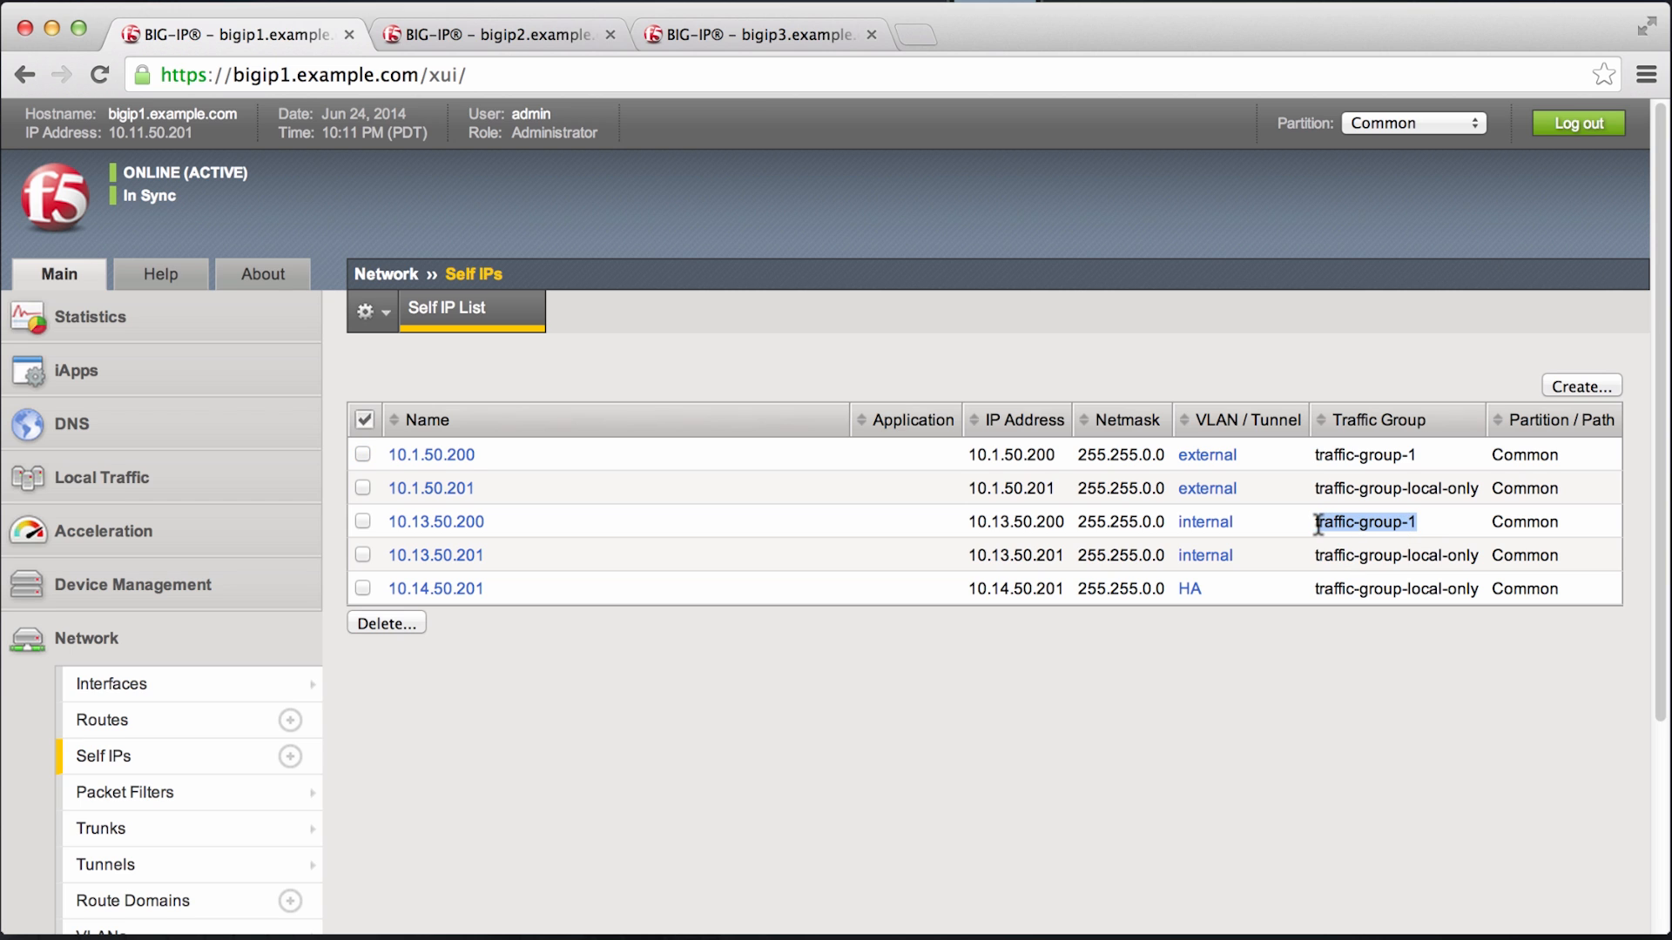
Step: Create floating self IP 10.13.50.199/255.255.0.0 on the internal VLAN in traffic-group-2
left_click(1577, 385)
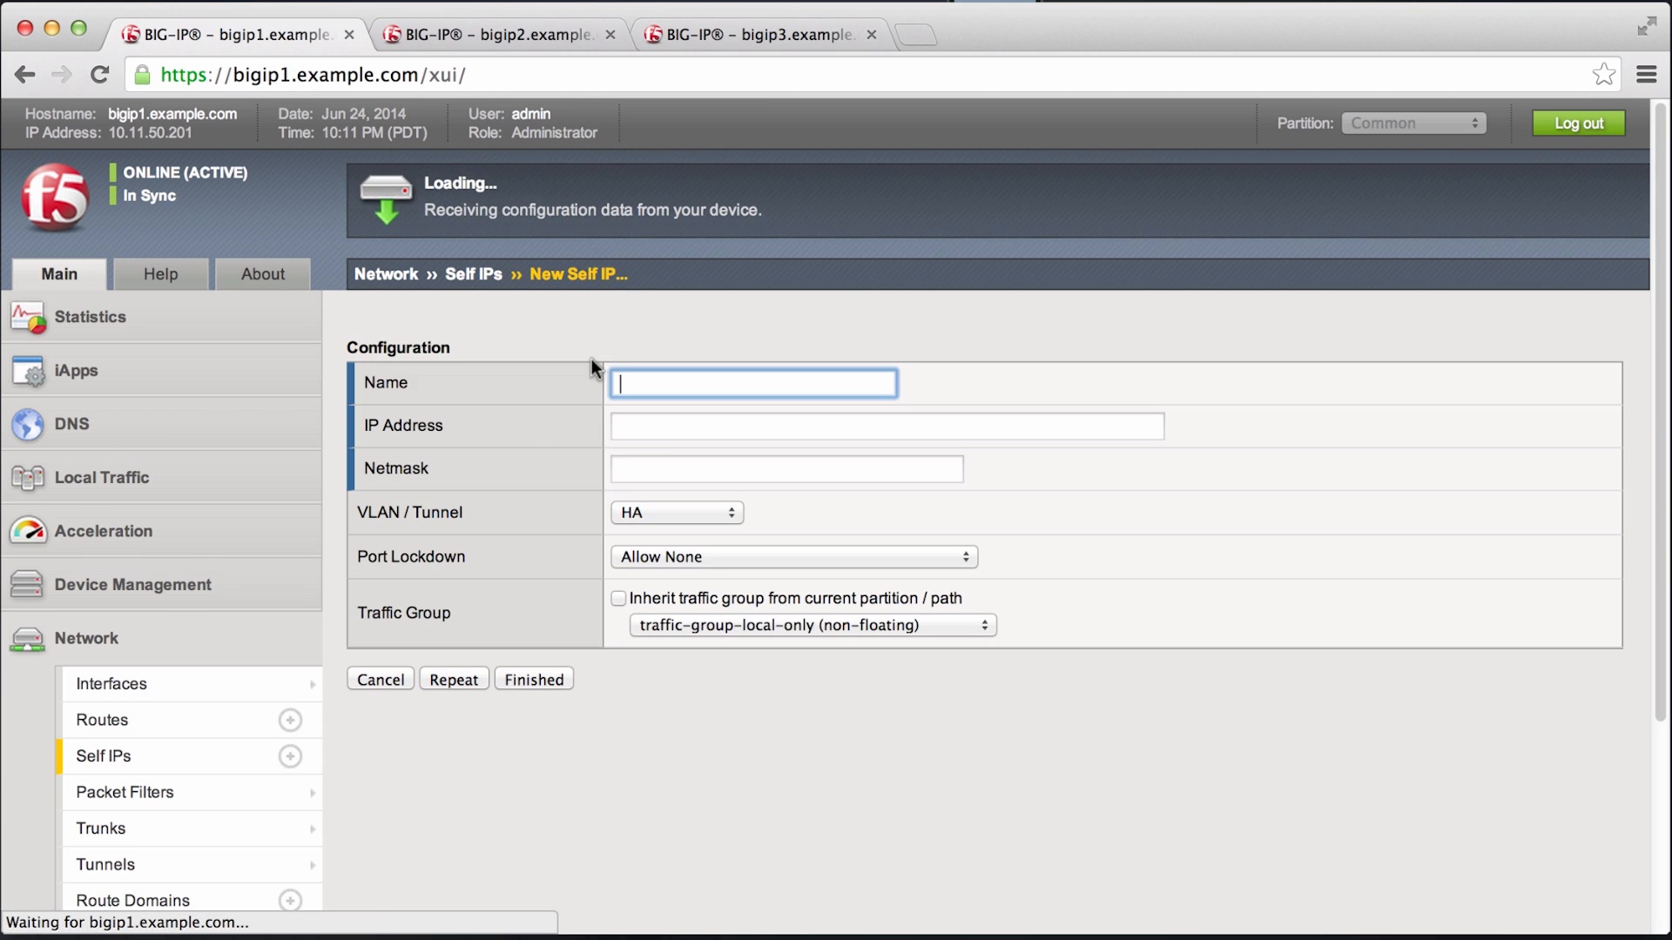
left_click(752, 383)
type("1")
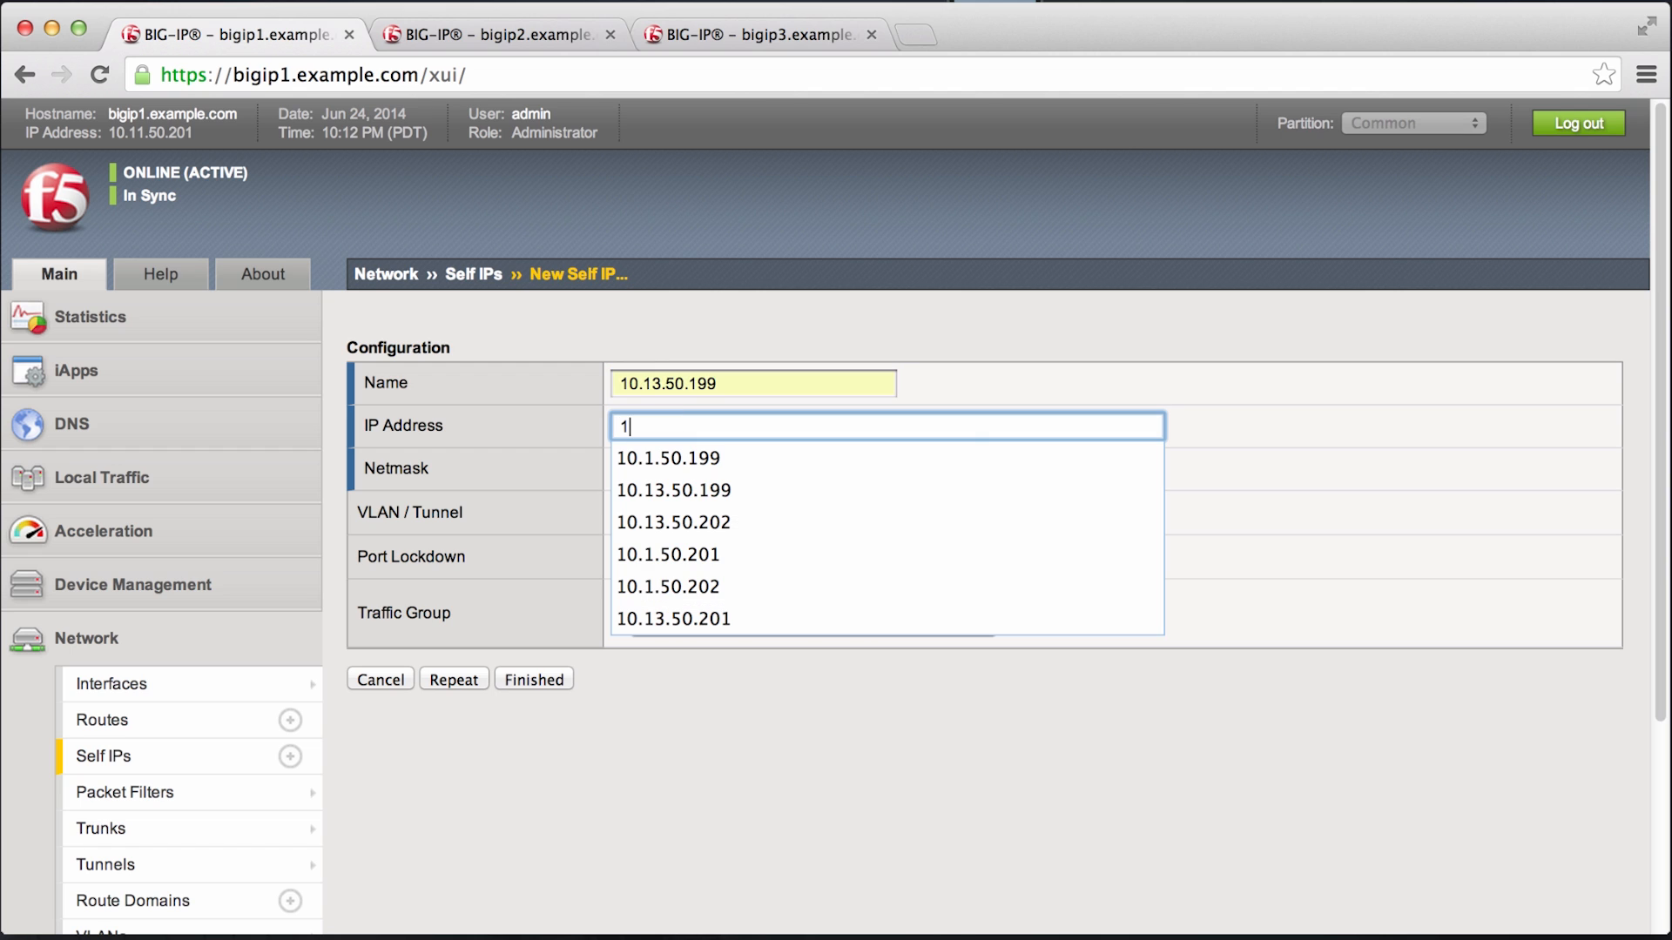
type("0.13.")
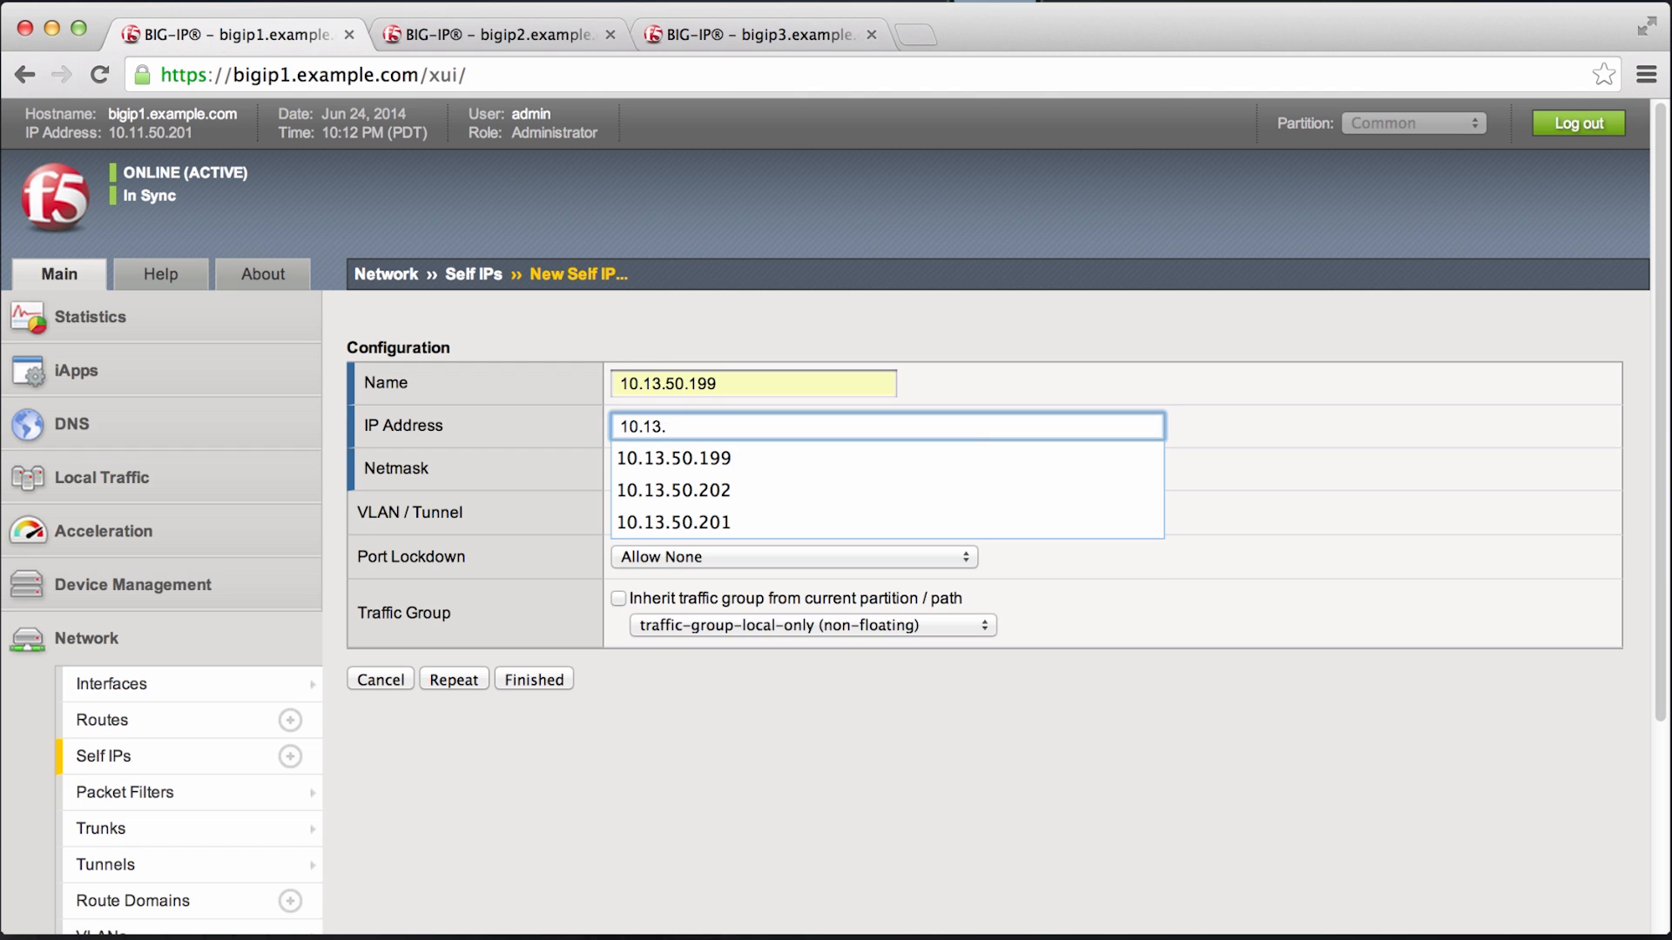
left_click(674, 458)
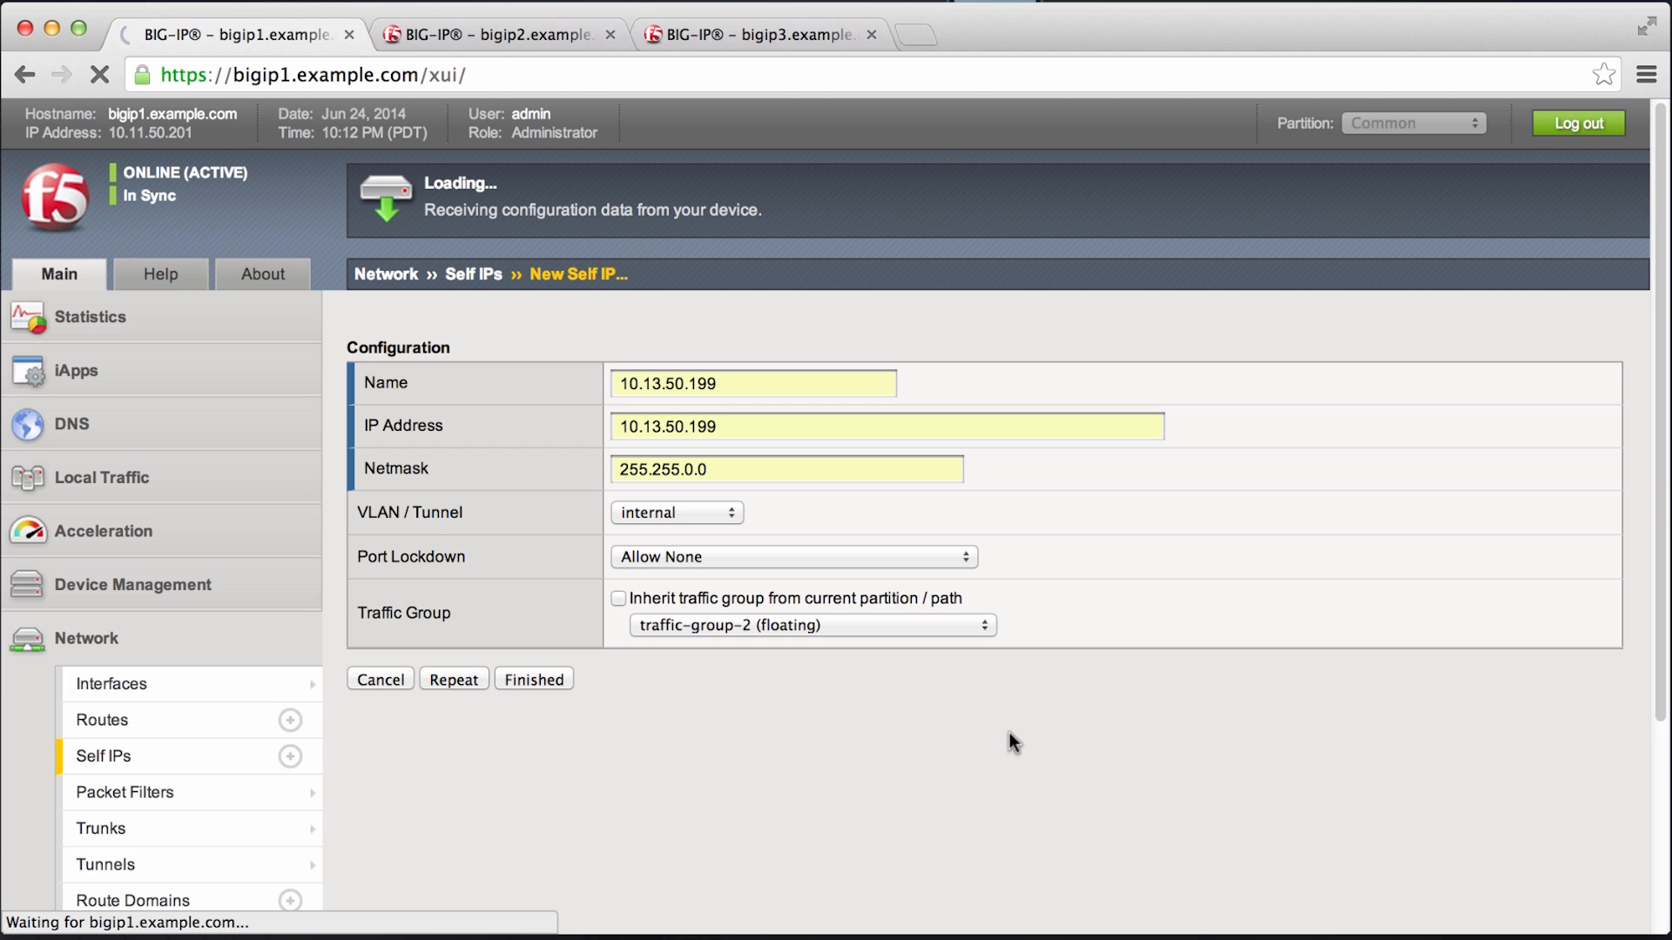
left_click(533, 679)
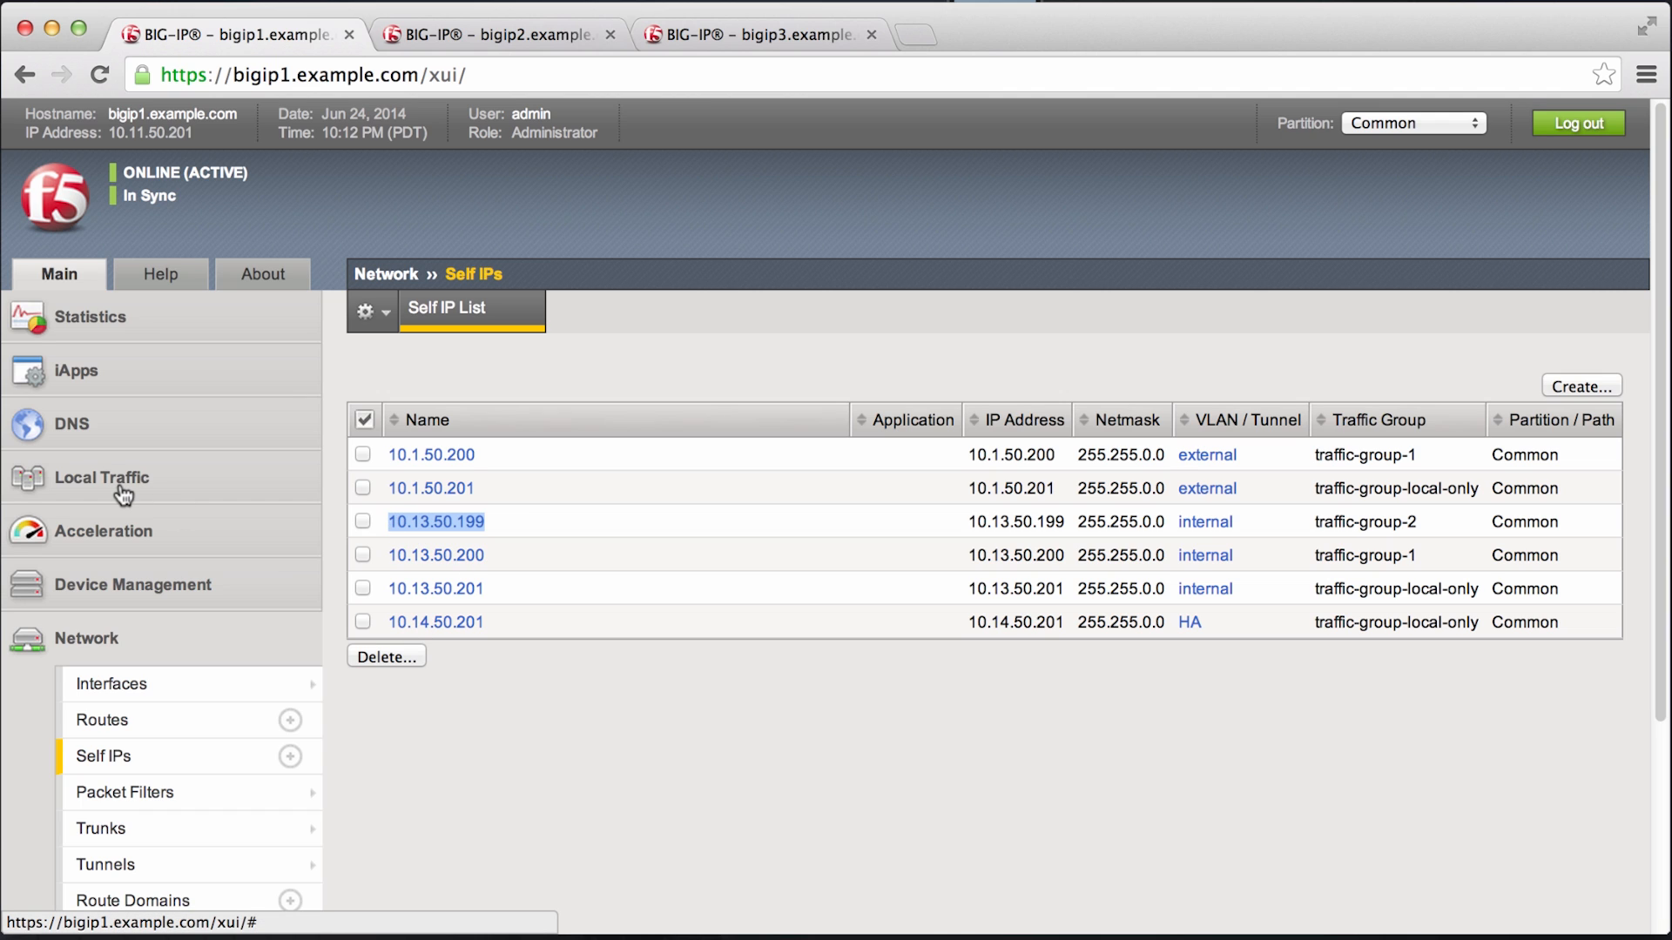
mouse_move(125, 487)
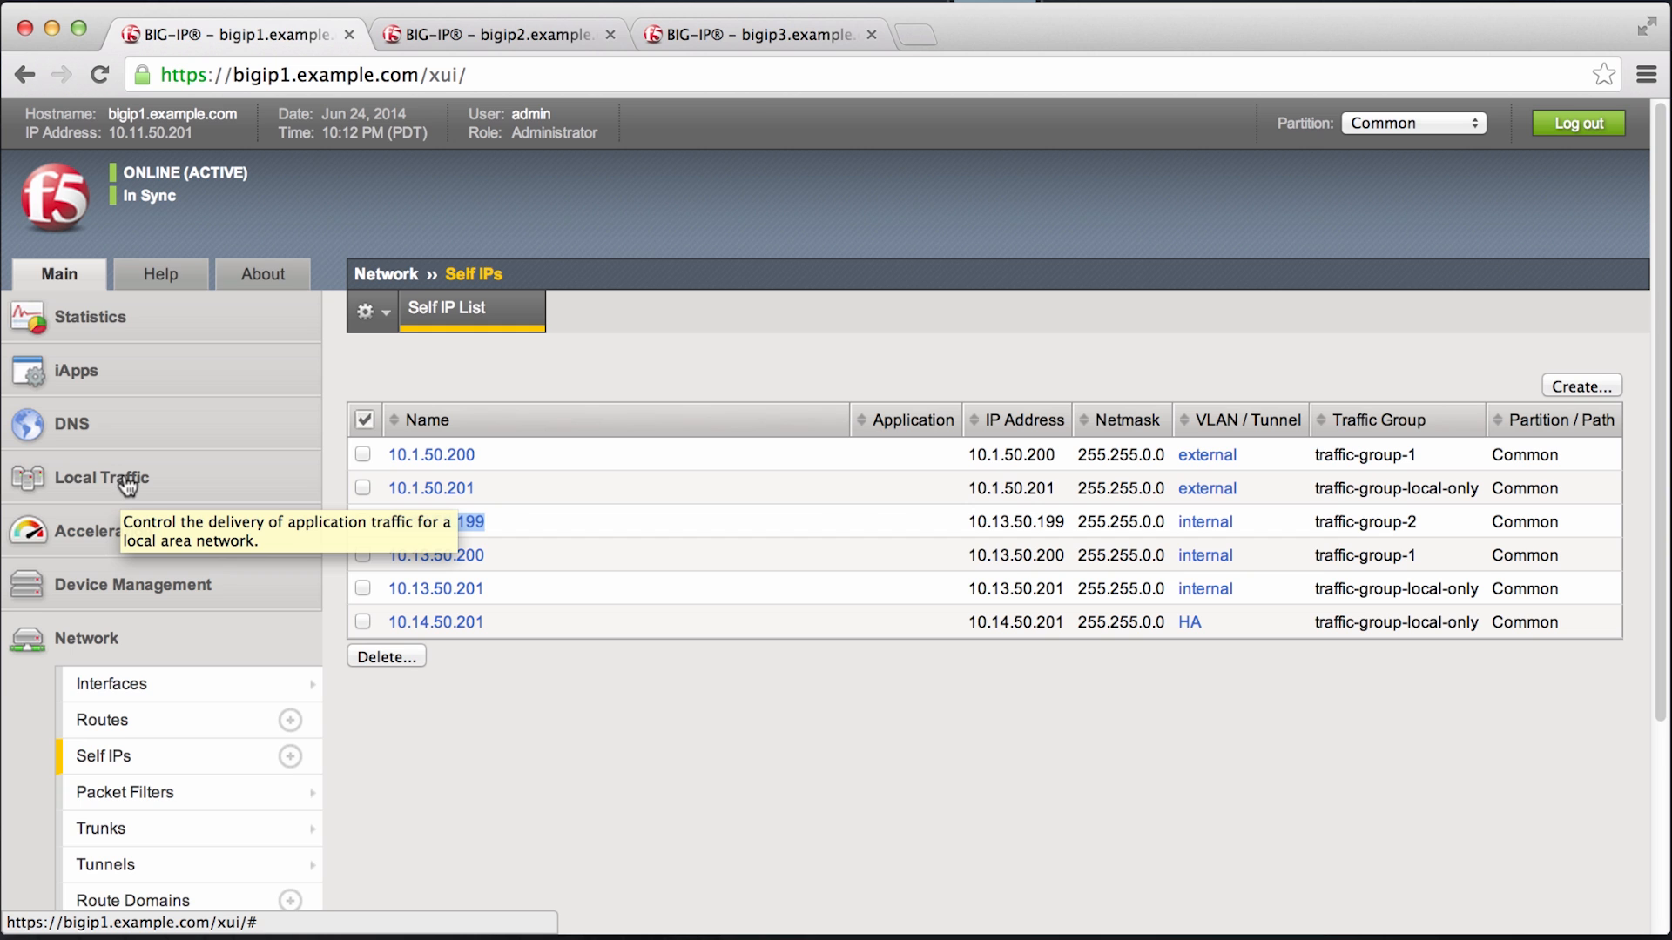
Step: Open traffic-group-2's settings from the traffic group list
left_click(131, 585)
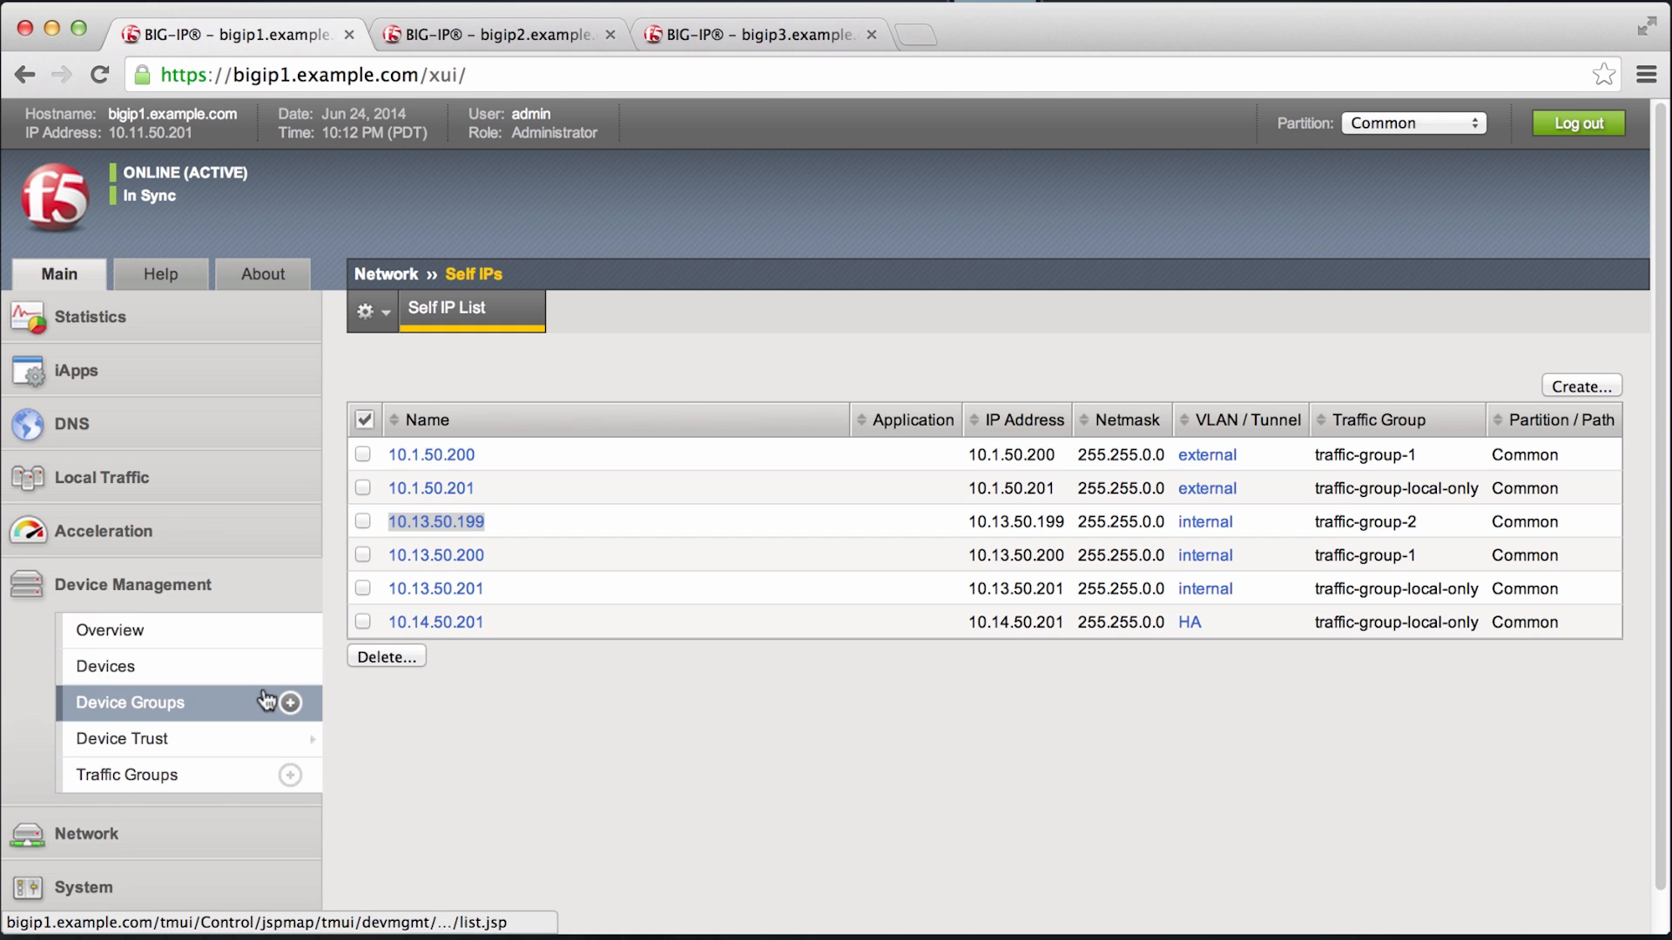
left_click(127, 775)
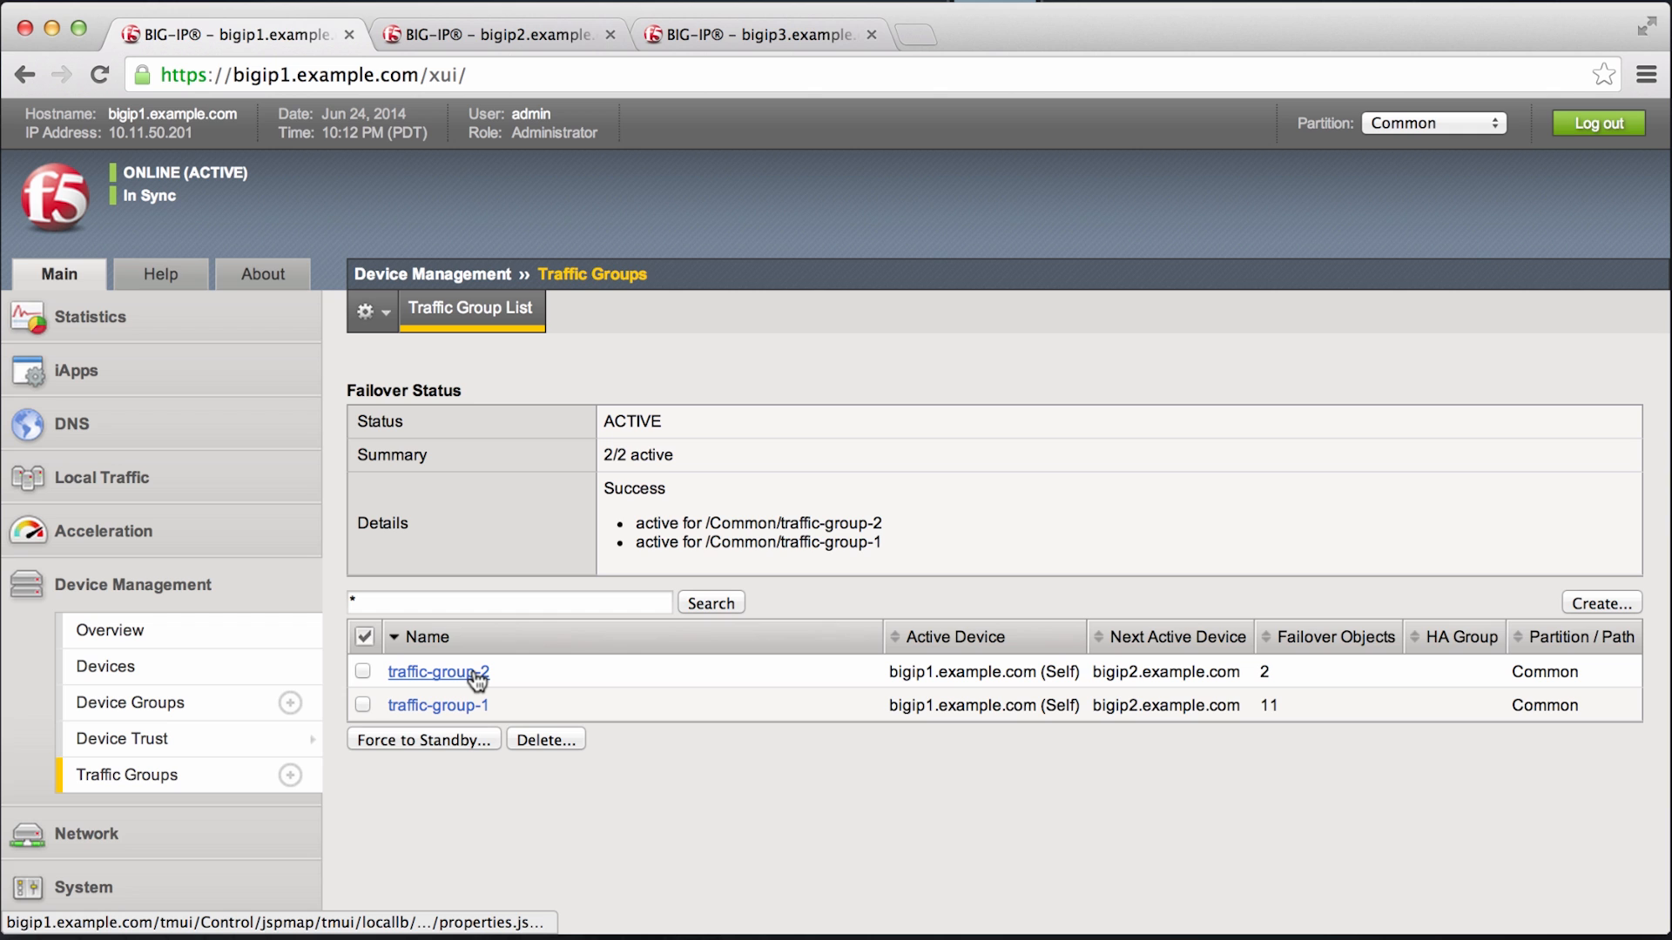
left_click(435, 672)
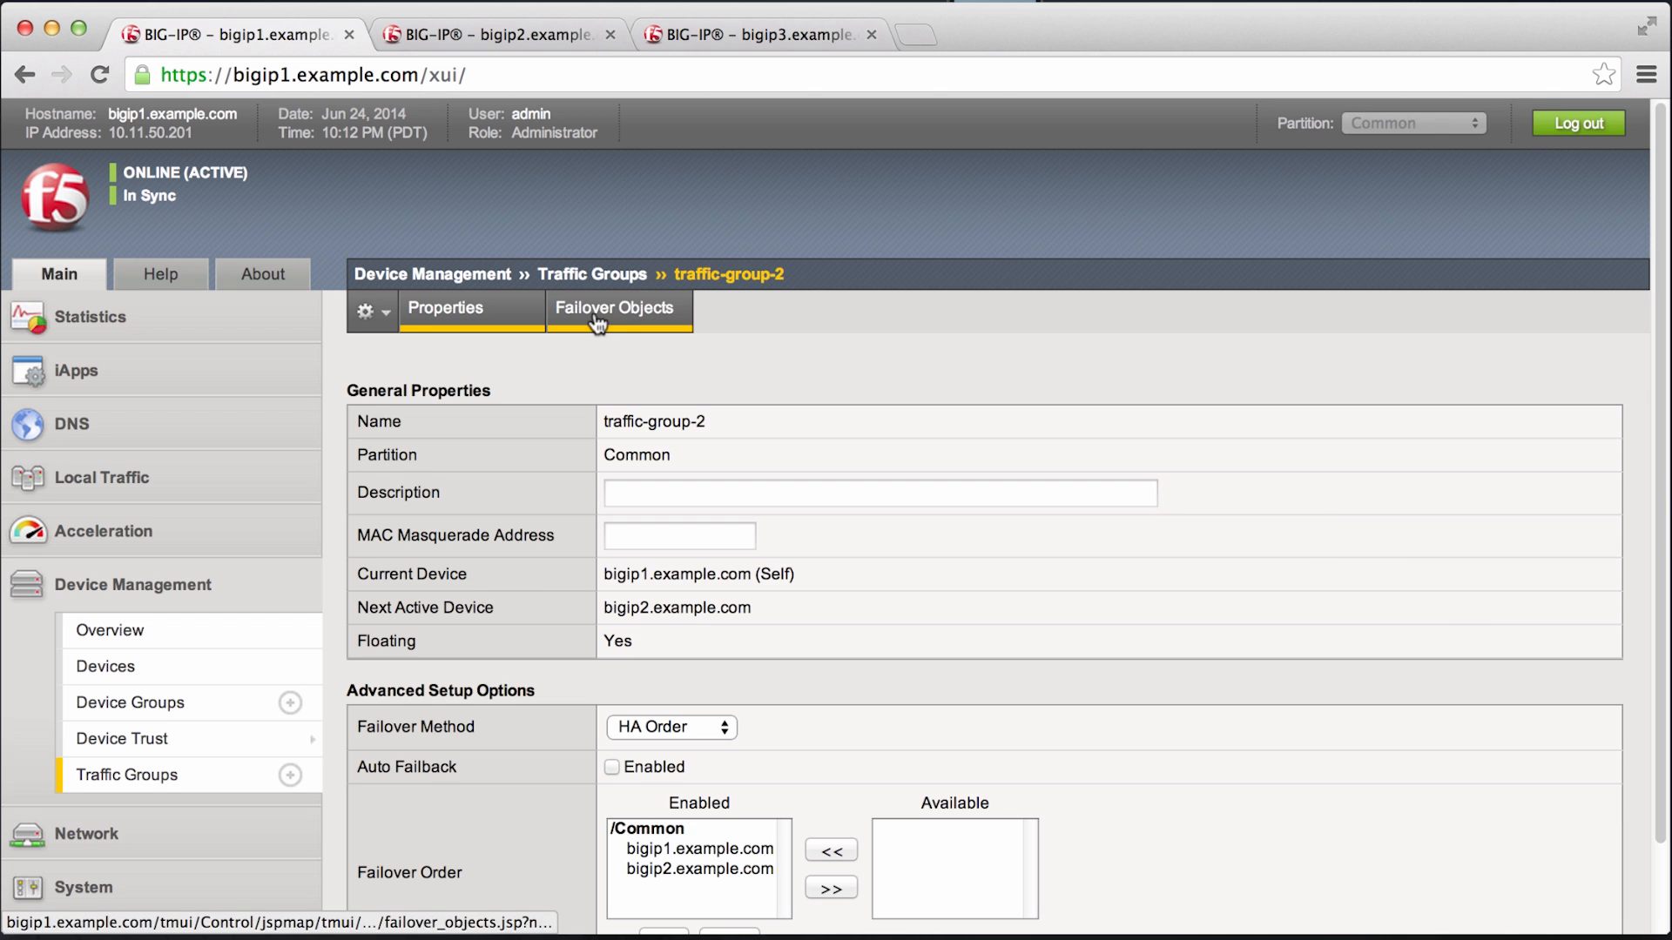
Step: Confirm its failover objects are 10.1.50.100 and self IP 10.13.50.199, then return to the list
left_click(616, 310)
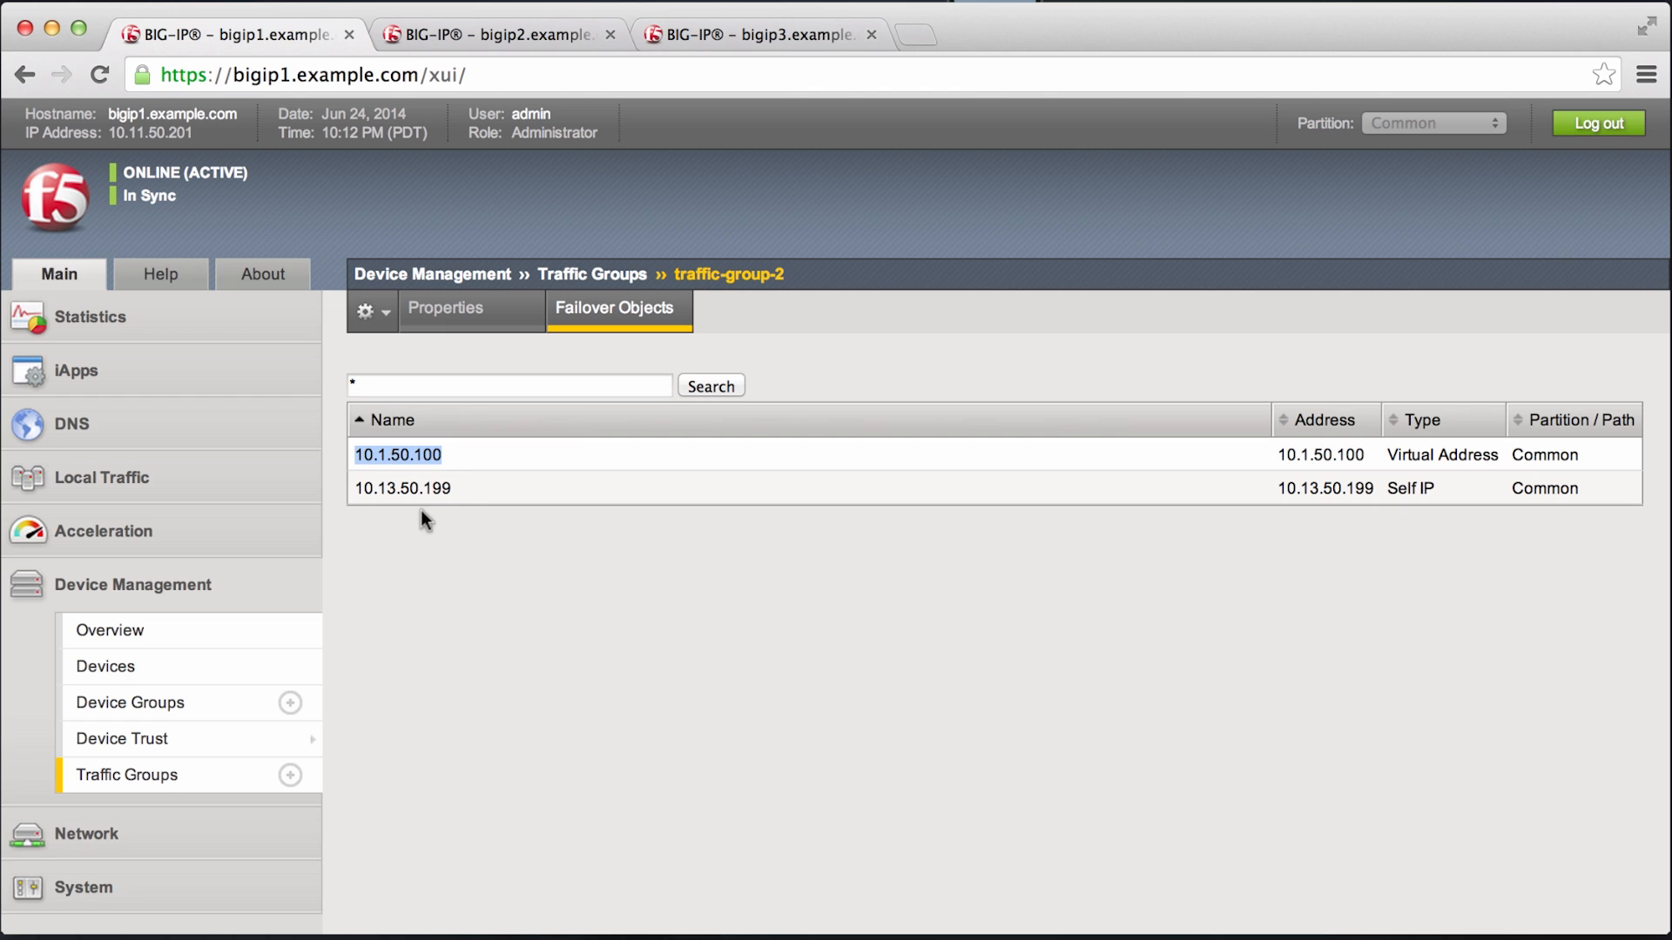
left_click(402, 487)
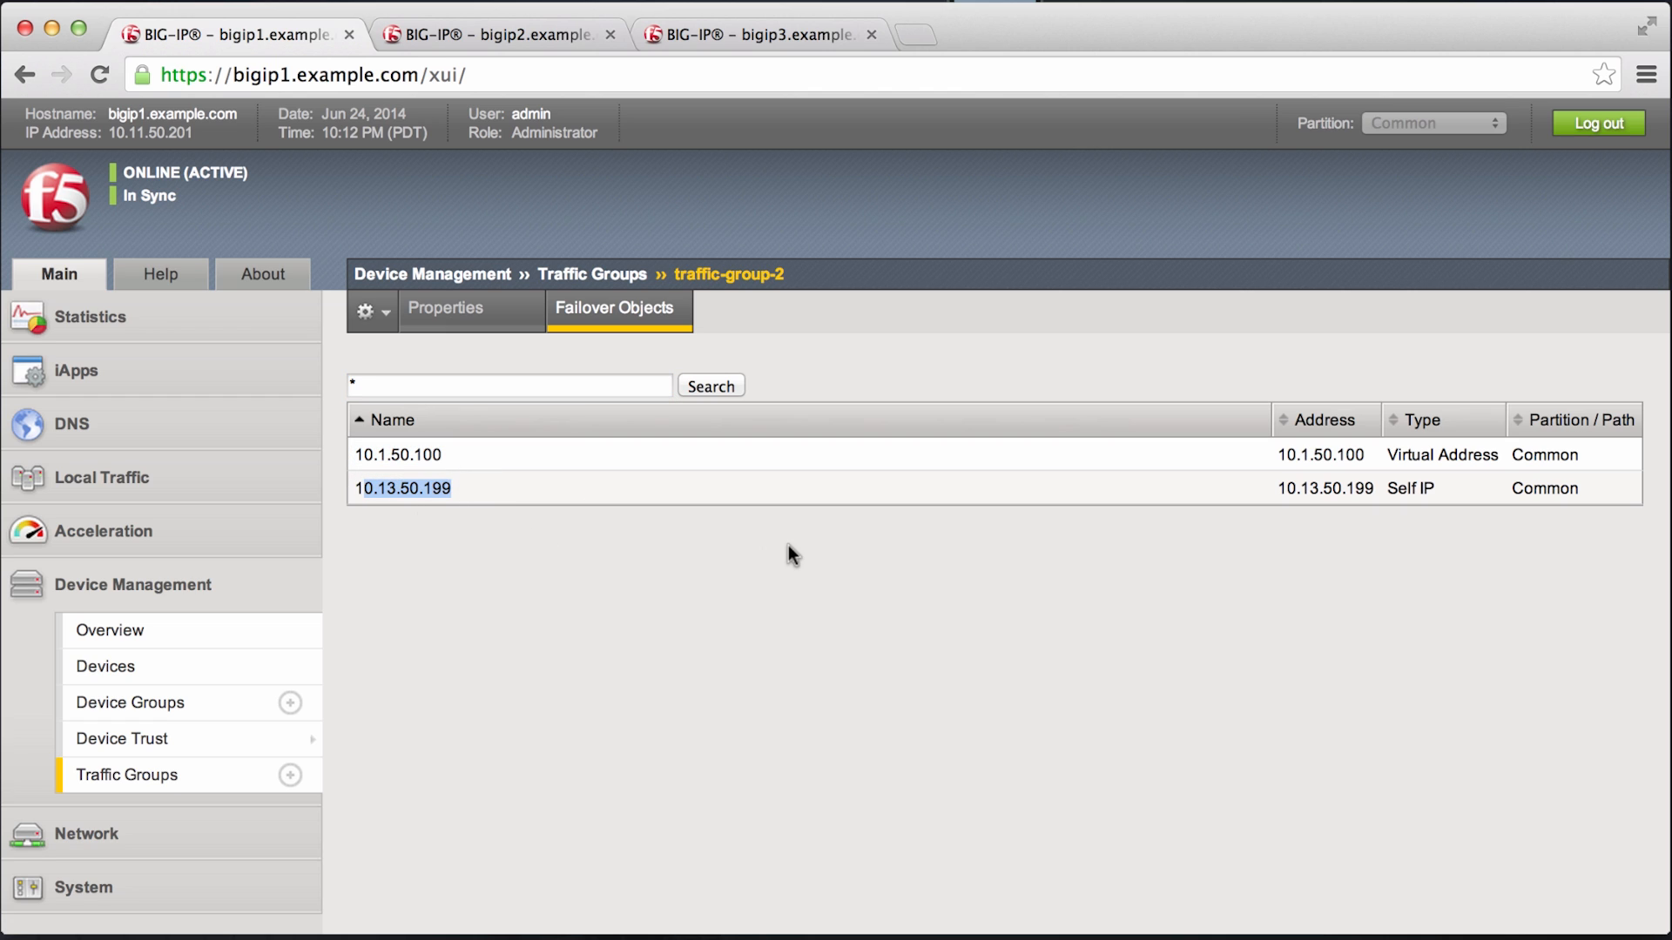
mouse_move(554, 658)
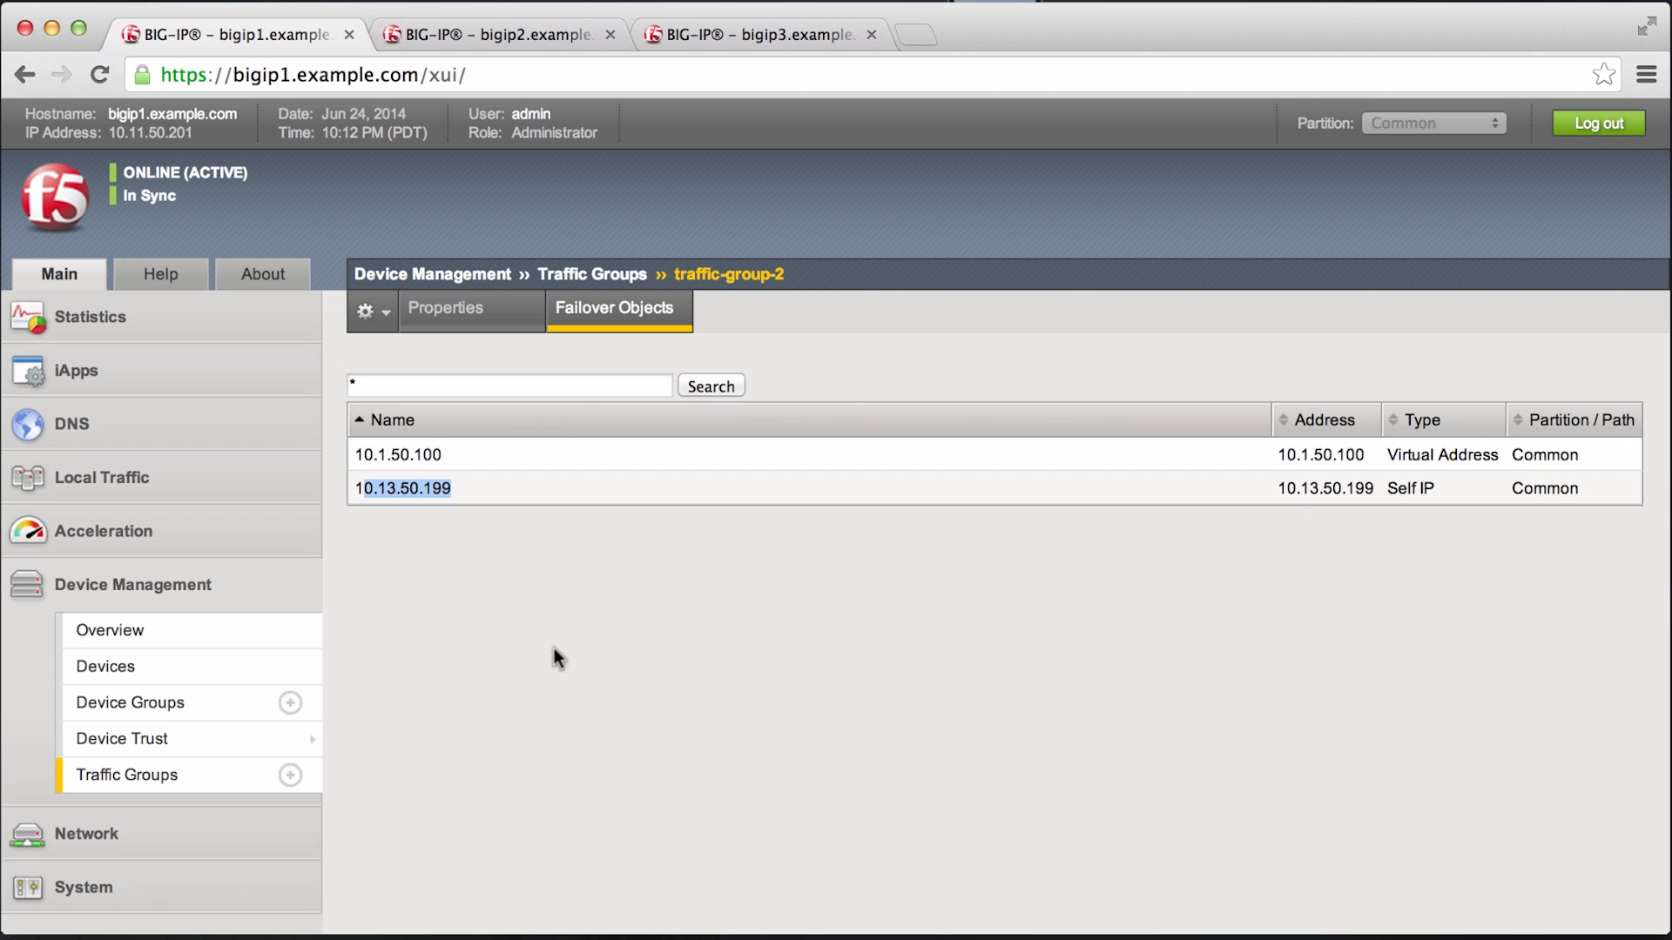
mouse_move(553, 638)
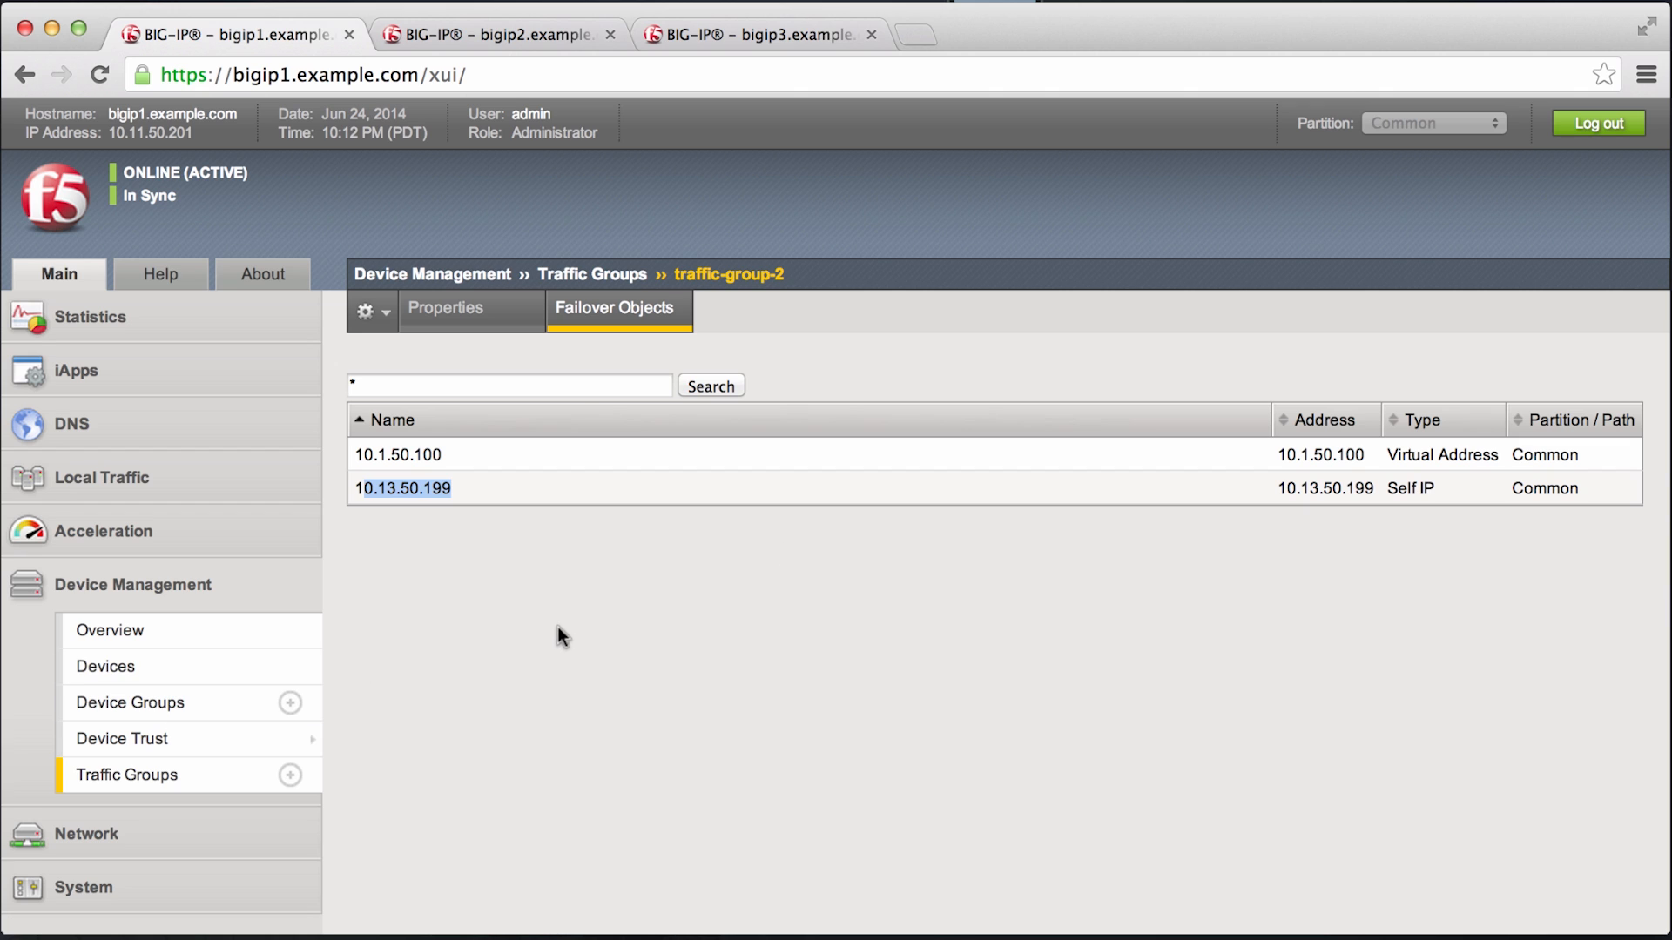
left_click(594, 274)
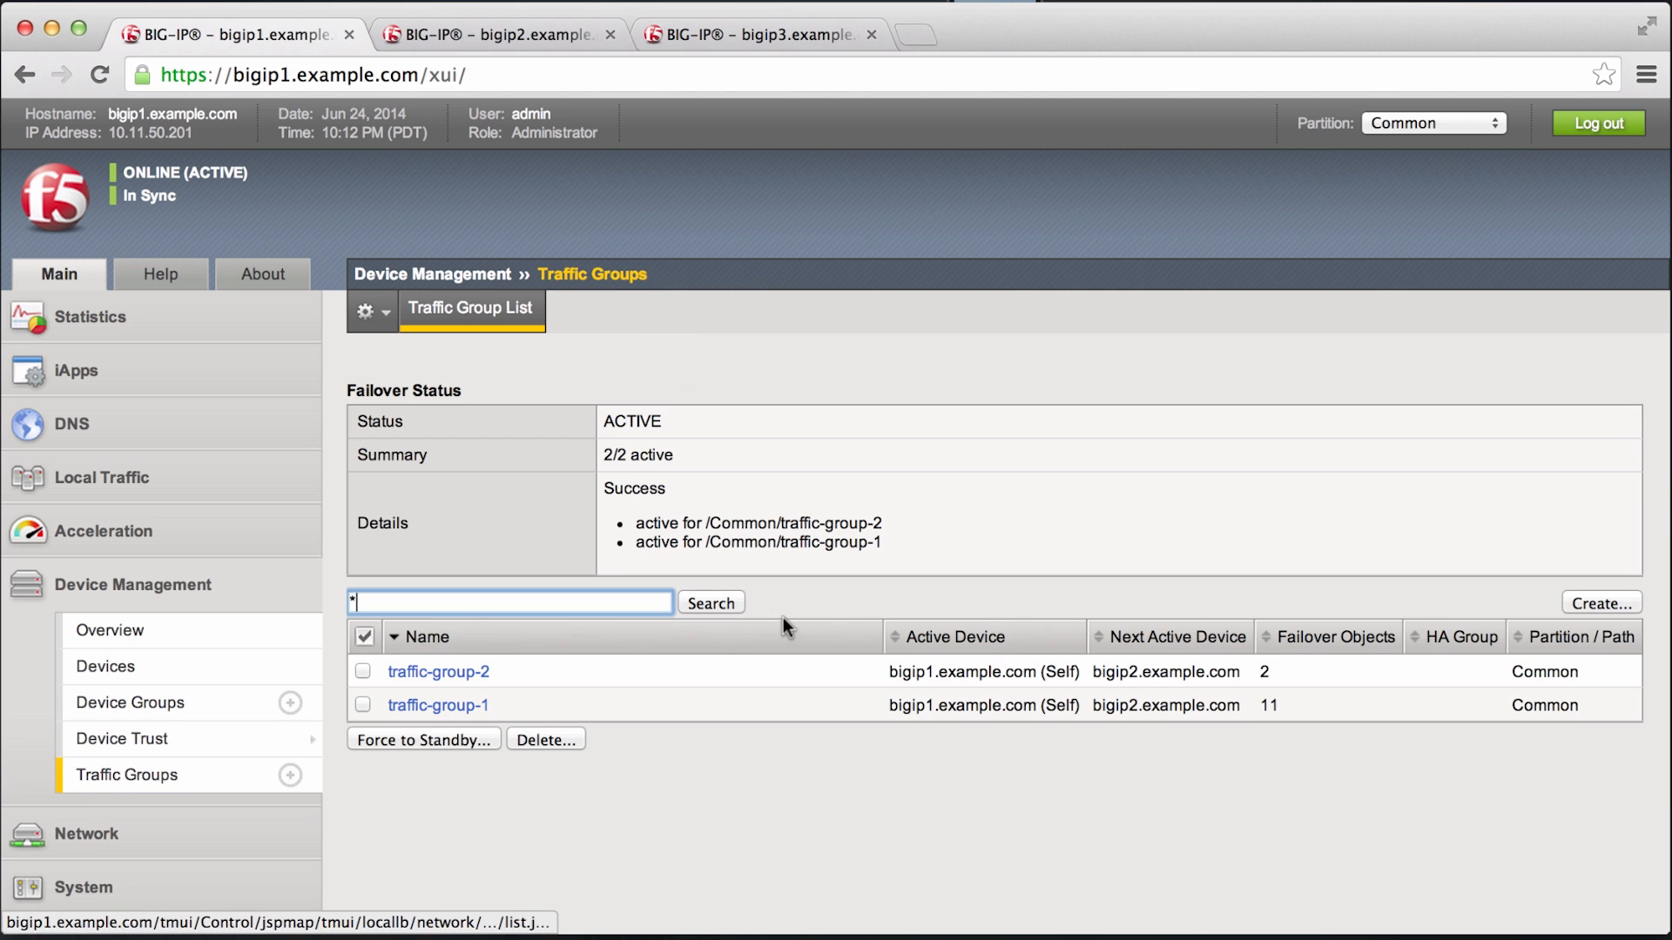
Step: Force traffic-group-2 to standby on bigip1 so bigip2 becomes its active device
left_click(363, 672)
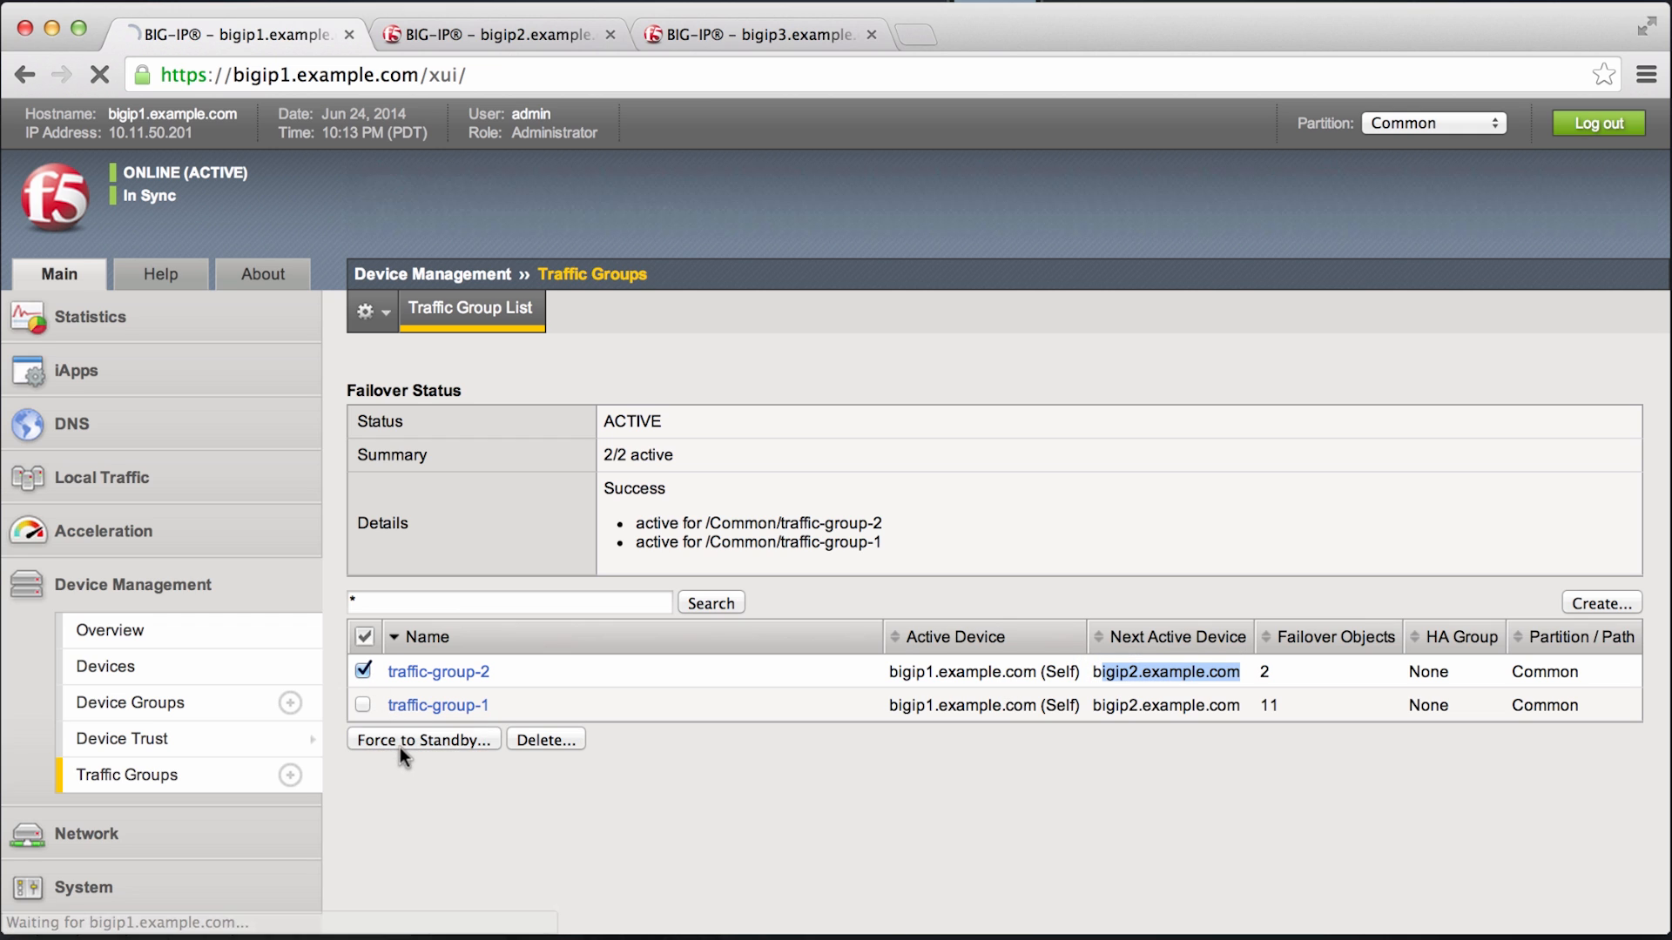
left_click(422, 739)
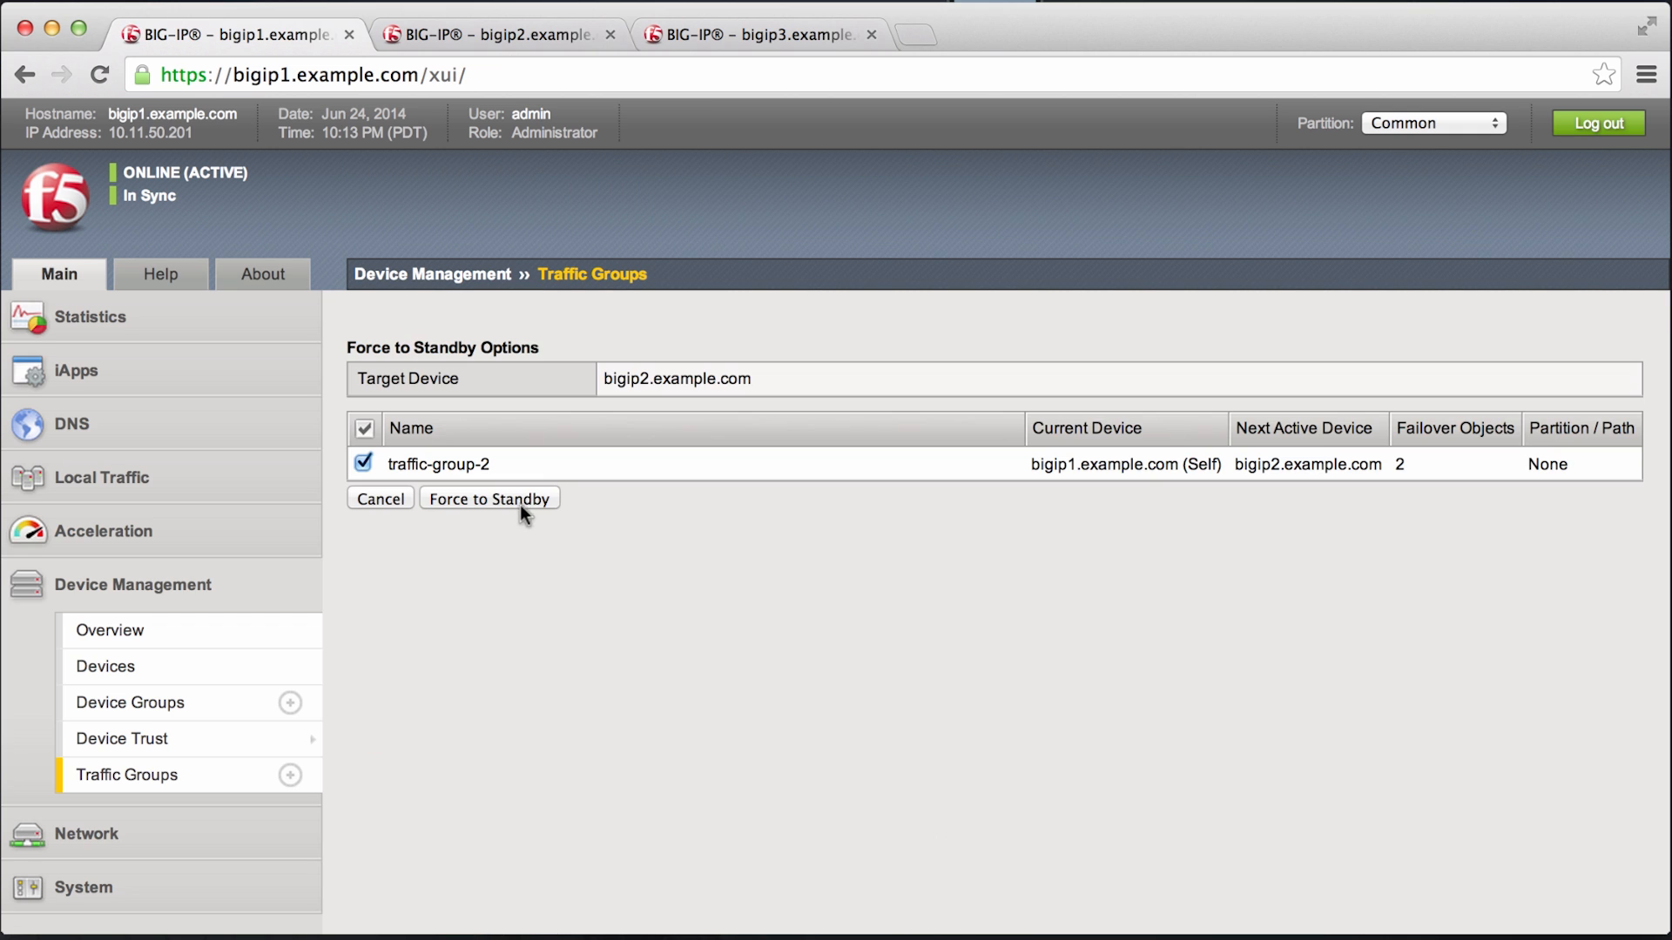
left_click(489, 498)
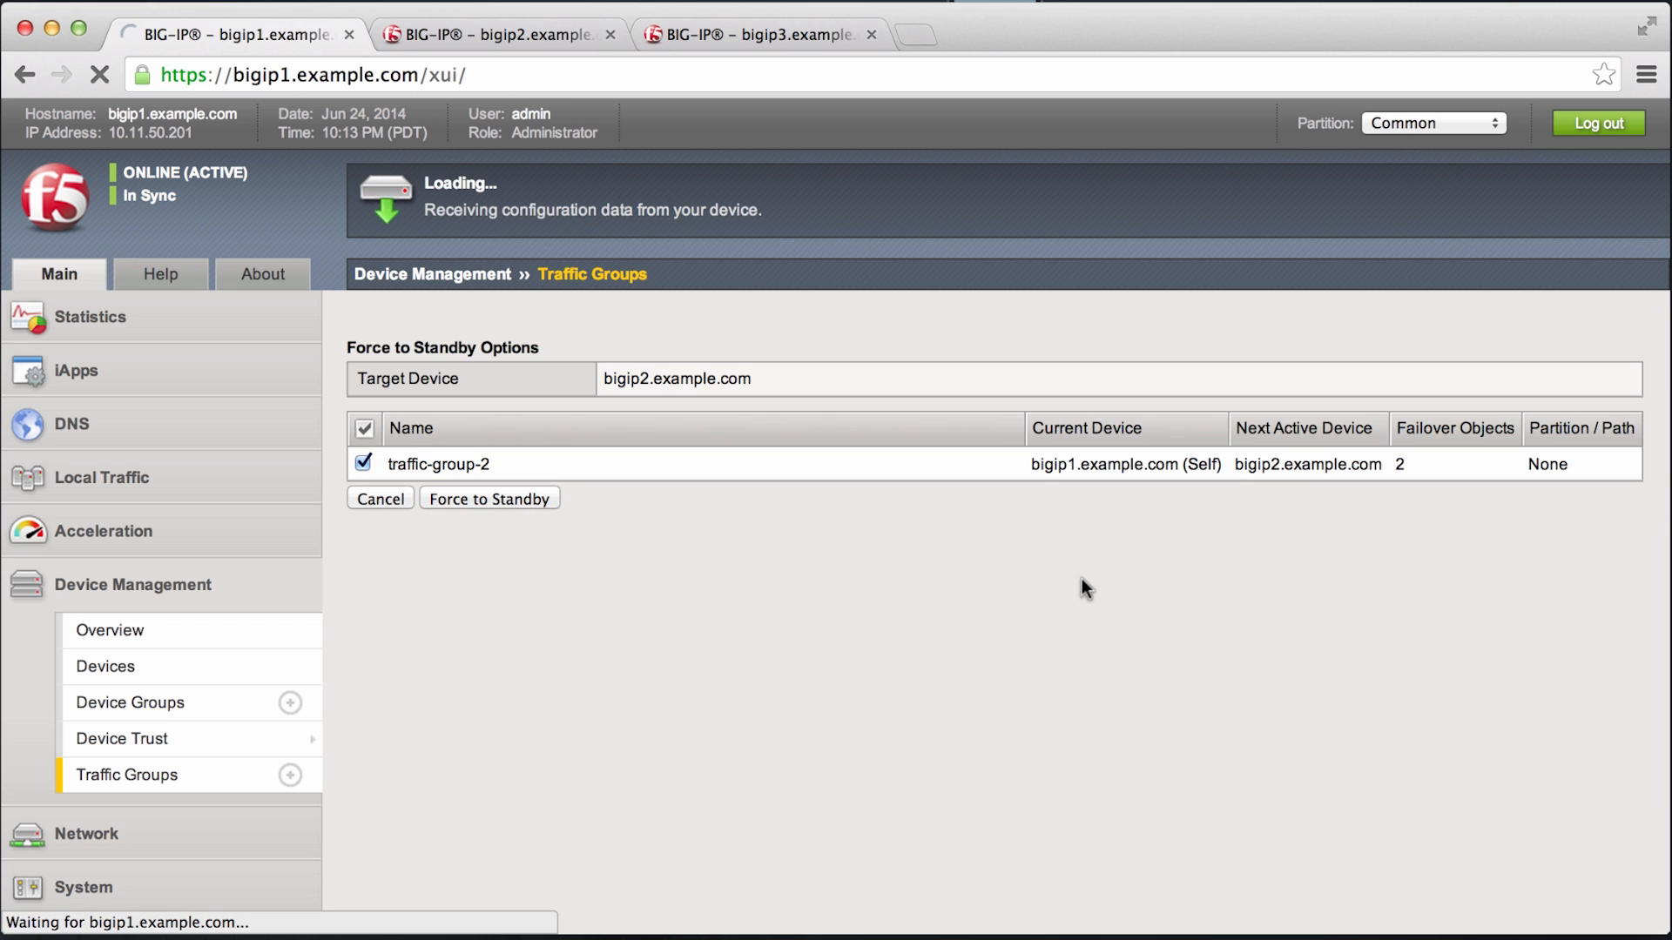
left_click(489, 498)
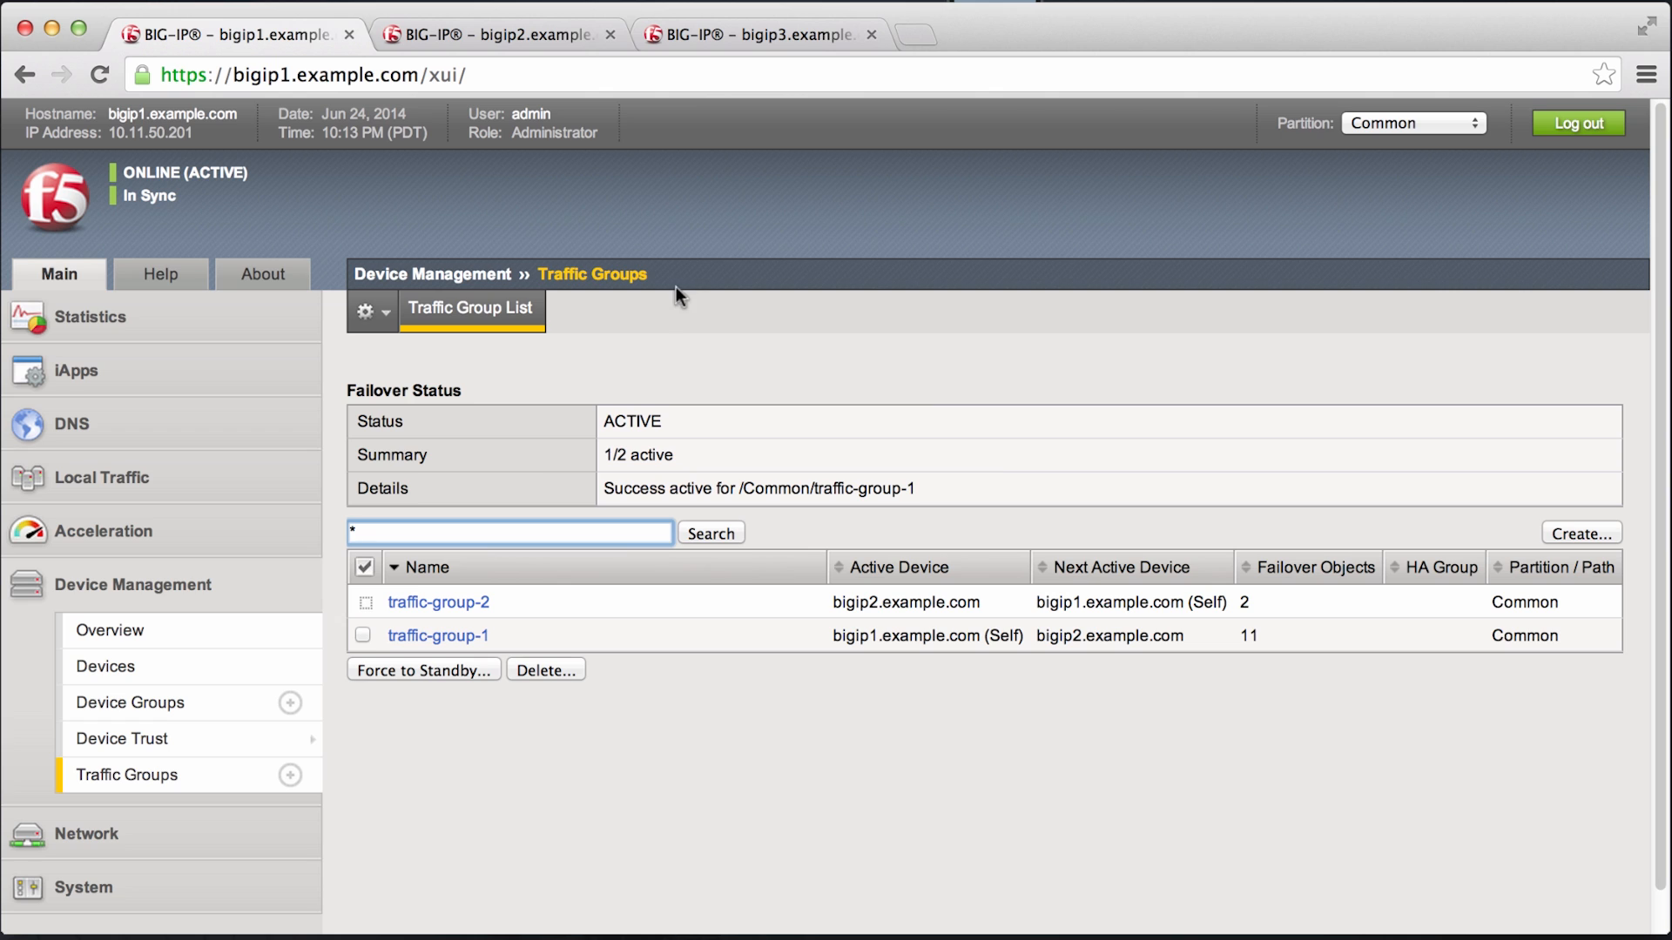
Step: Verify the failover state on bigip2 and return to bigip1's configuration page
double_click(909, 603)
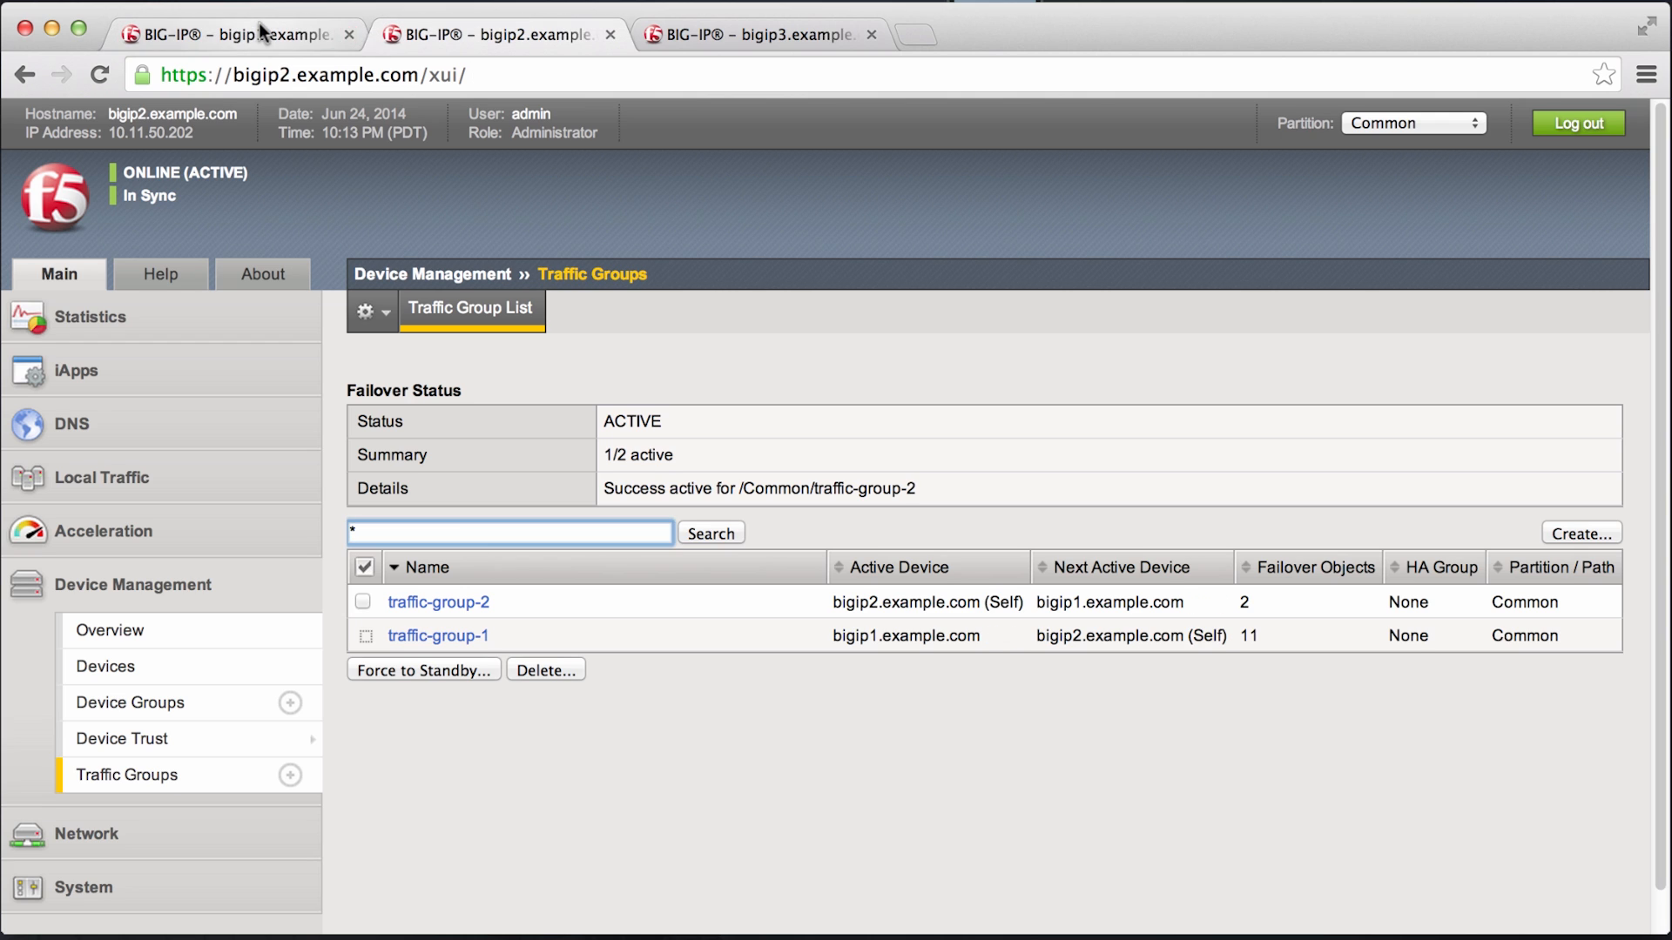
left_click(235, 32)
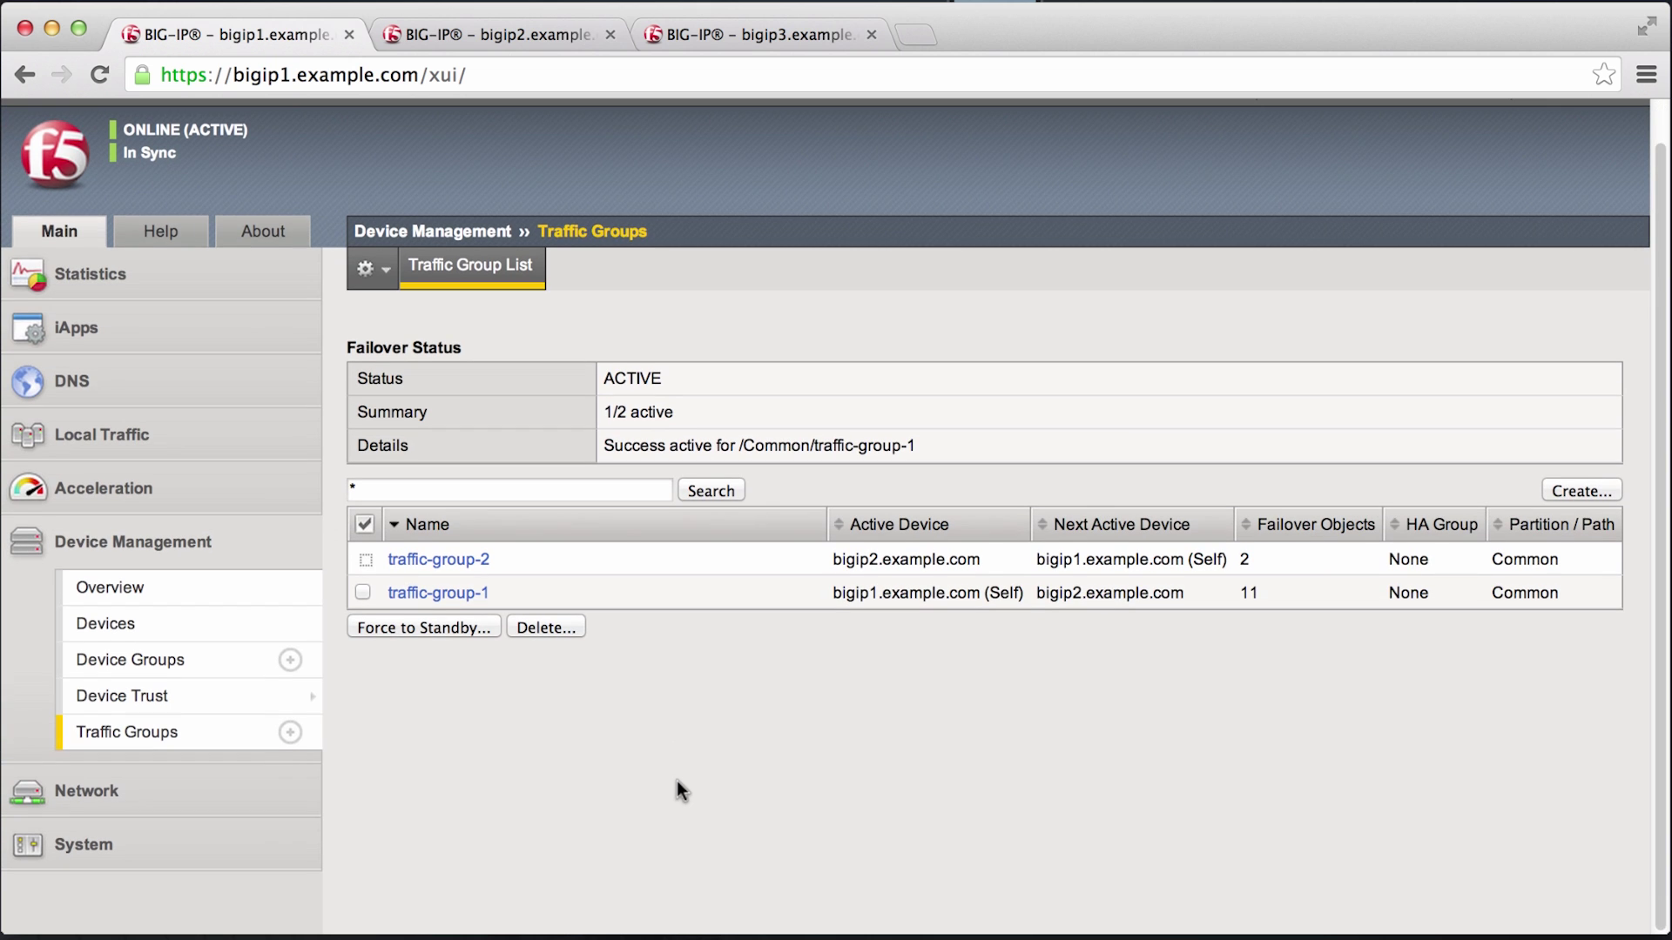